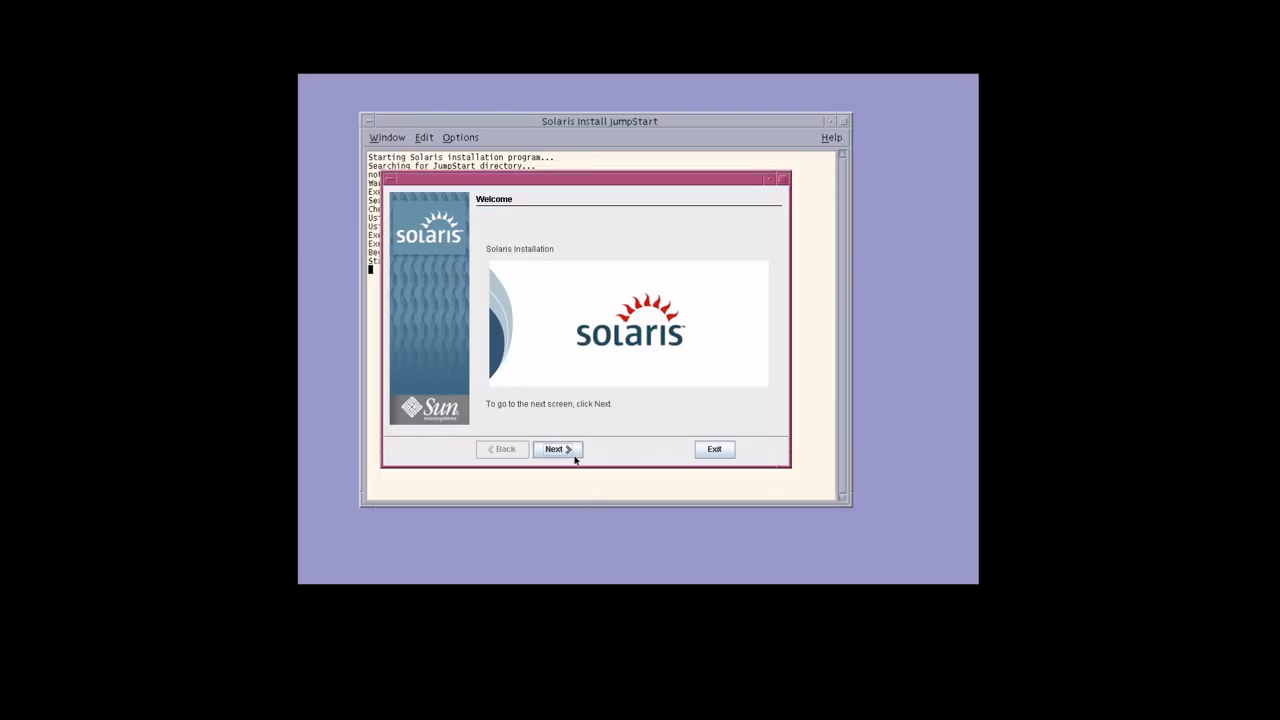
# Advance past Welcome, installer options and CD/DVD media, accept the license, choose Default Install, and install
pyautogui.click(553, 449)
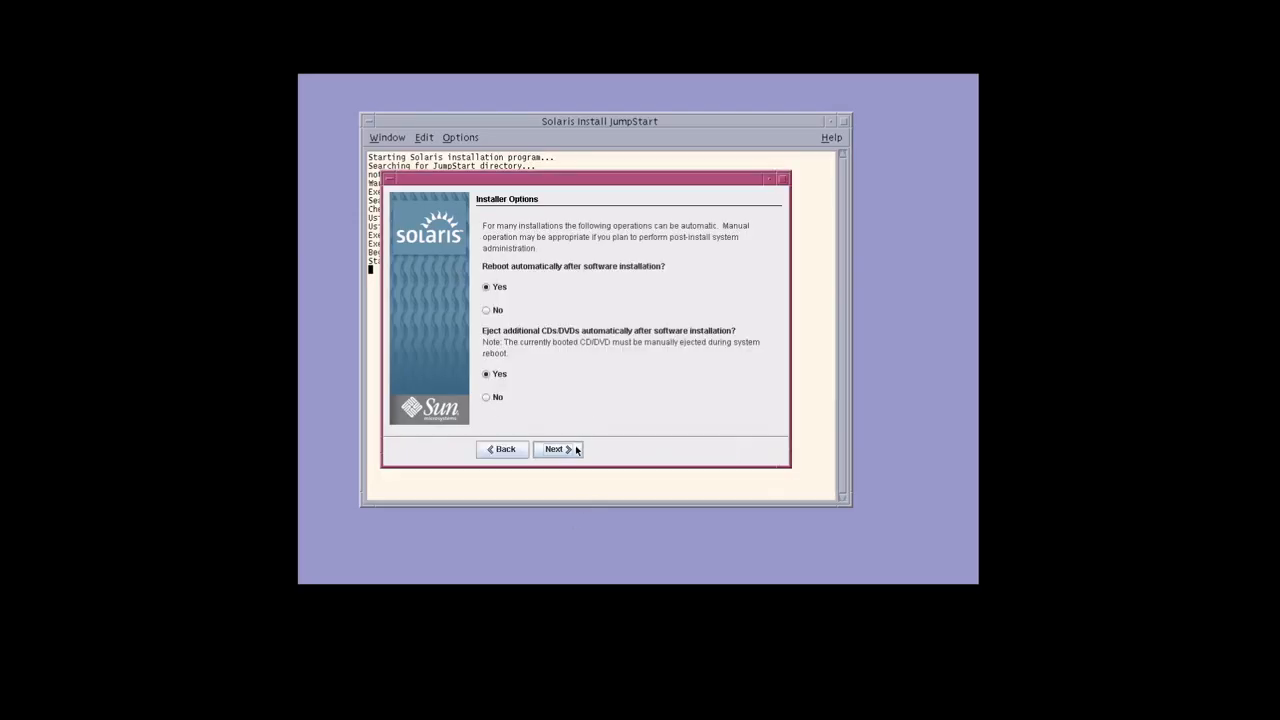
pyautogui.moveTo(513, 279)
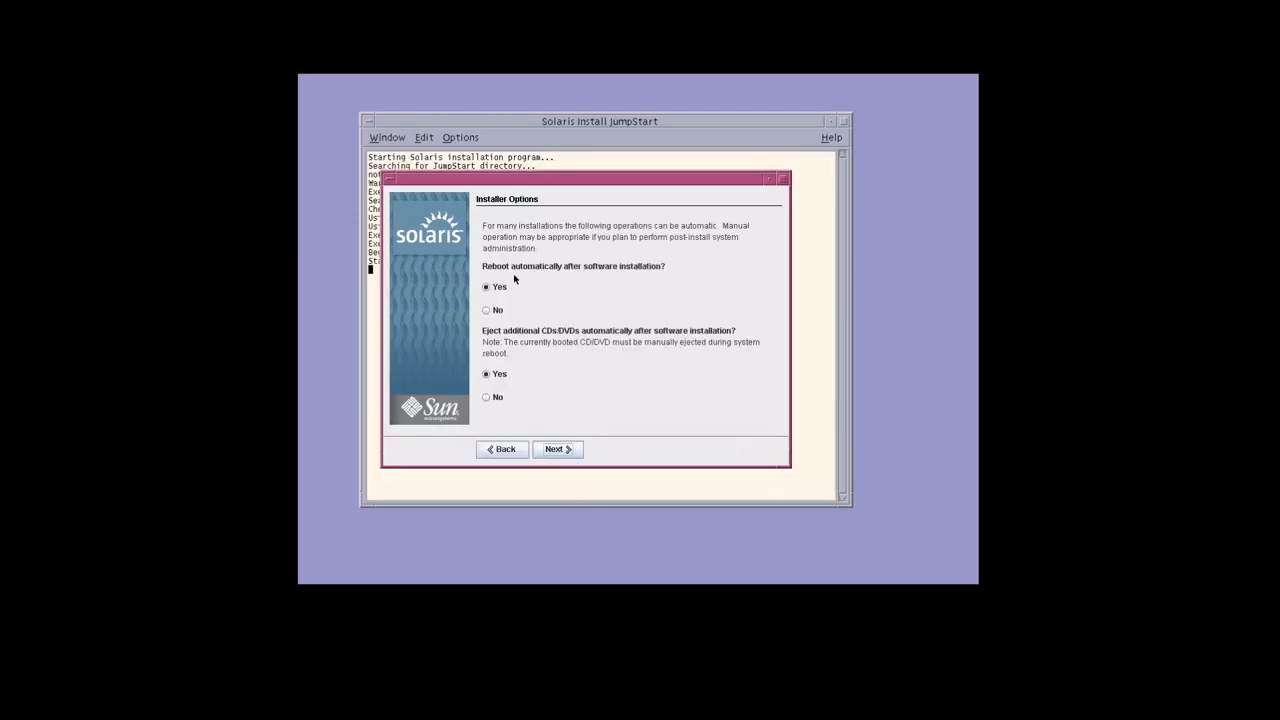
pyautogui.moveTo(505, 356)
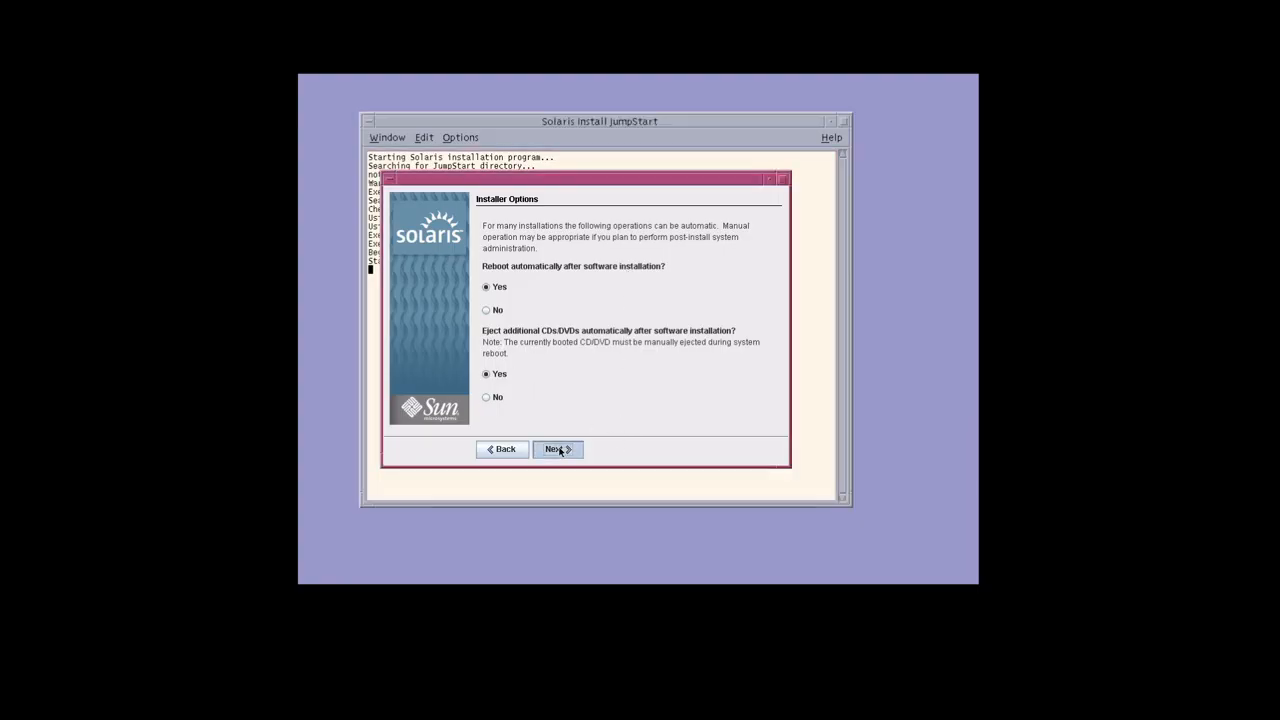
pyautogui.click(557, 449)
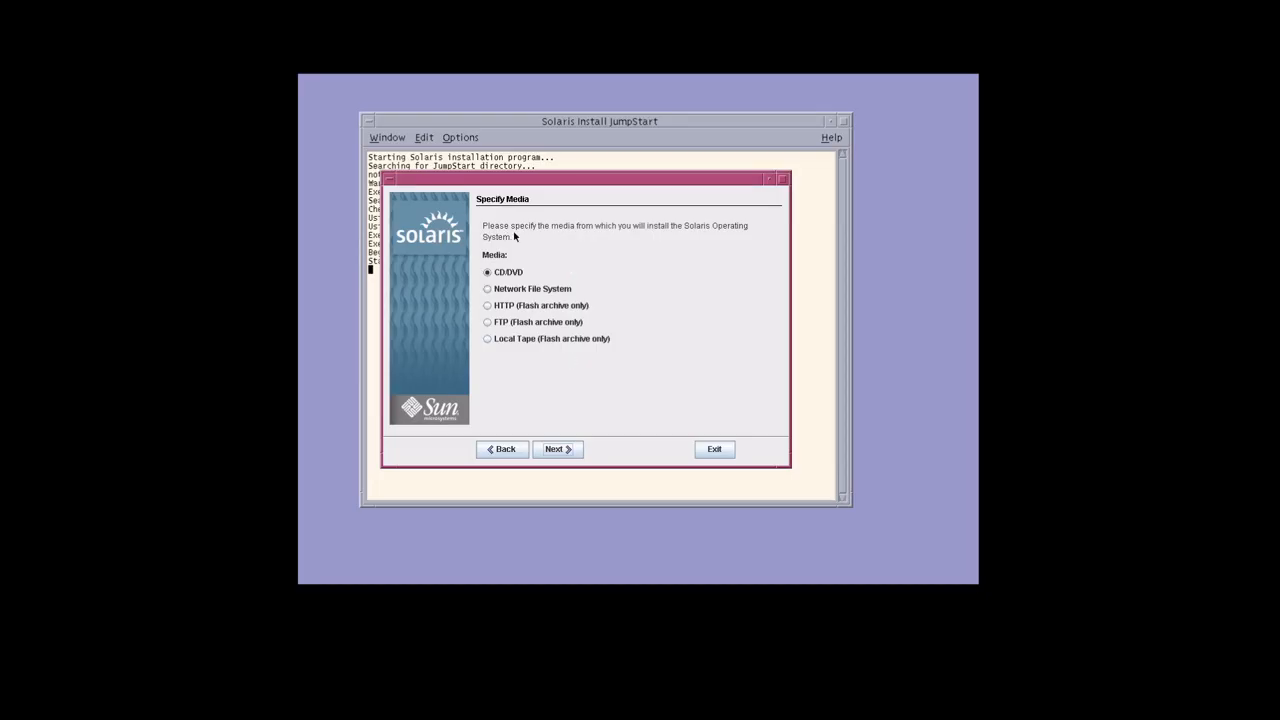
pyautogui.moveTo(533, 265)
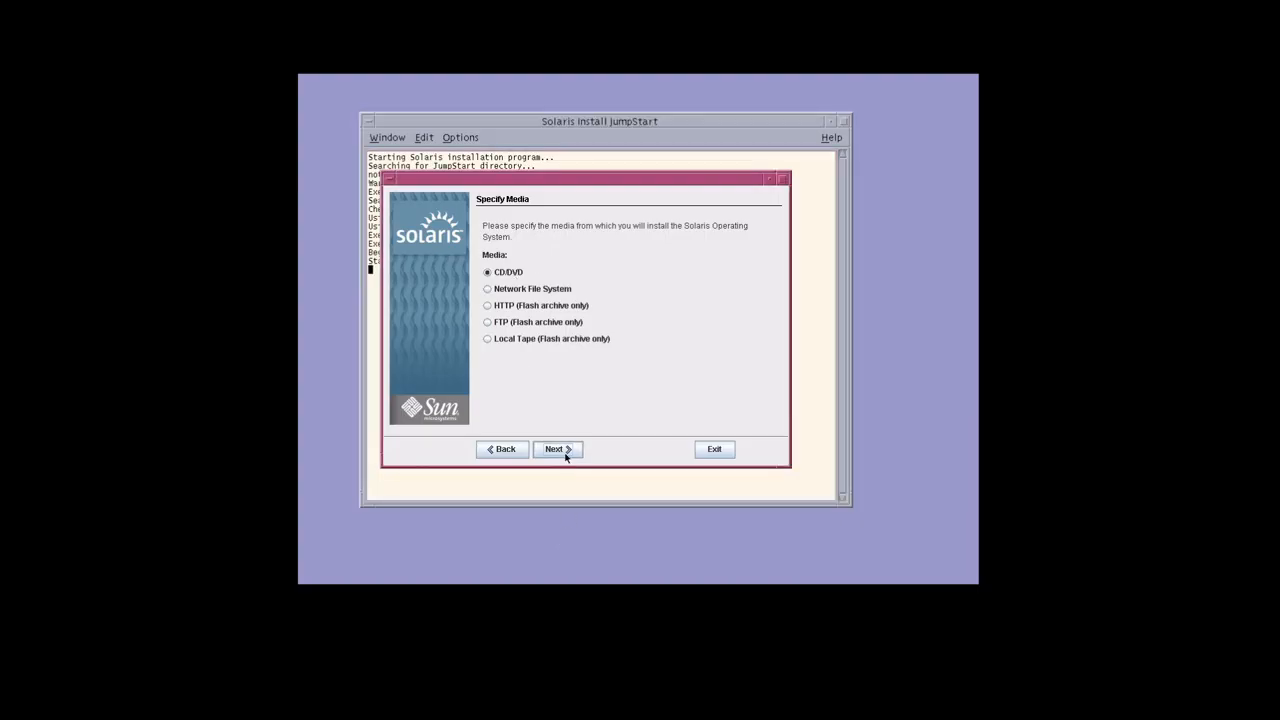
pyautogui.click(557, 449)
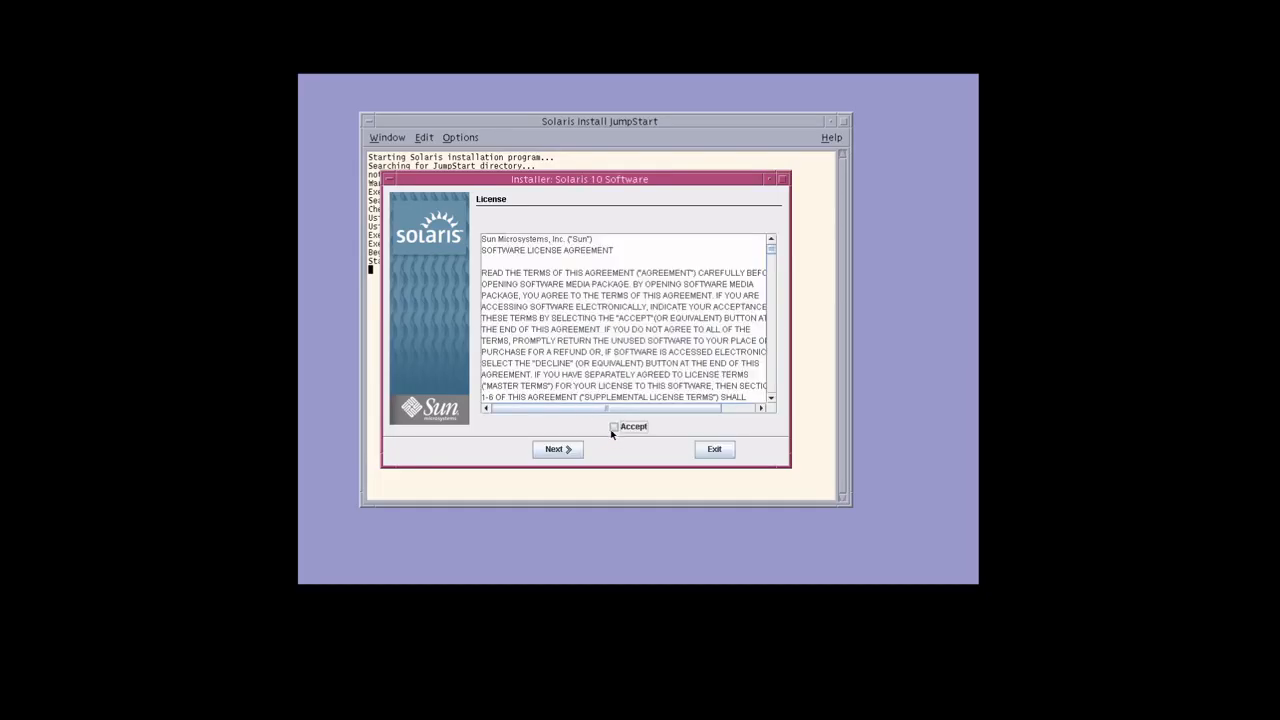
pyautogui.click(557, 449)
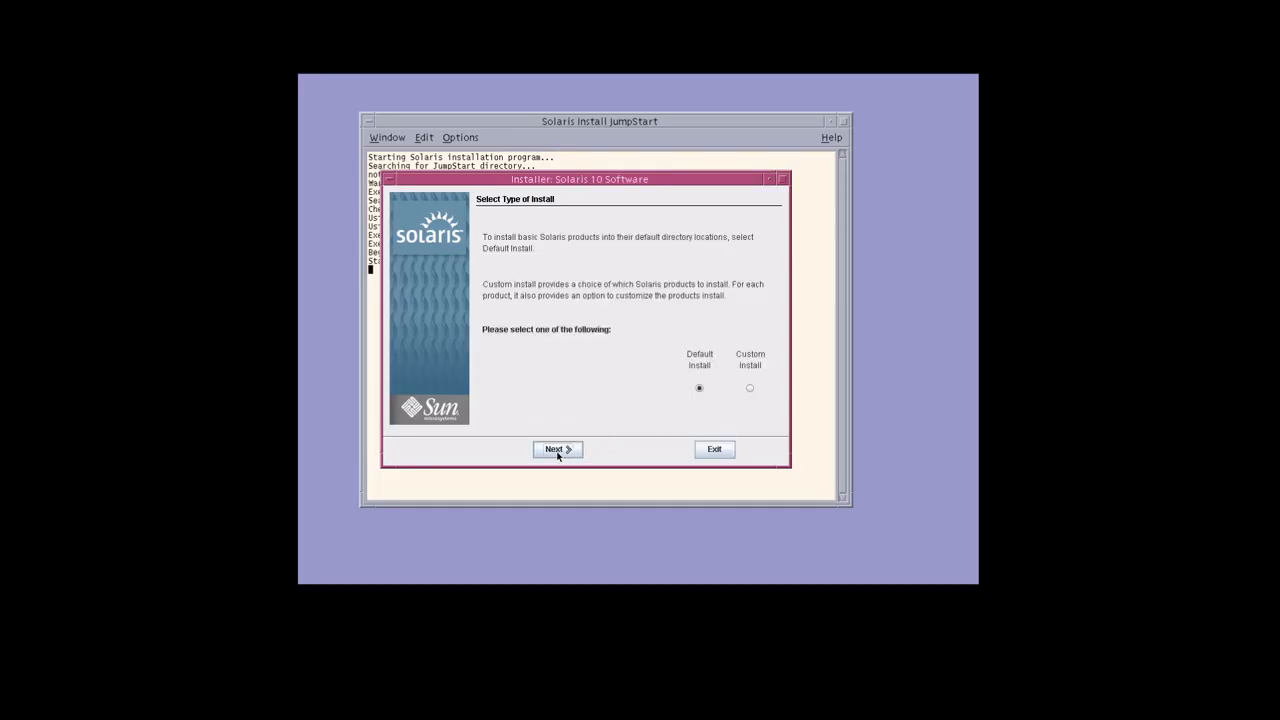
pyautogui.click(557, 449)
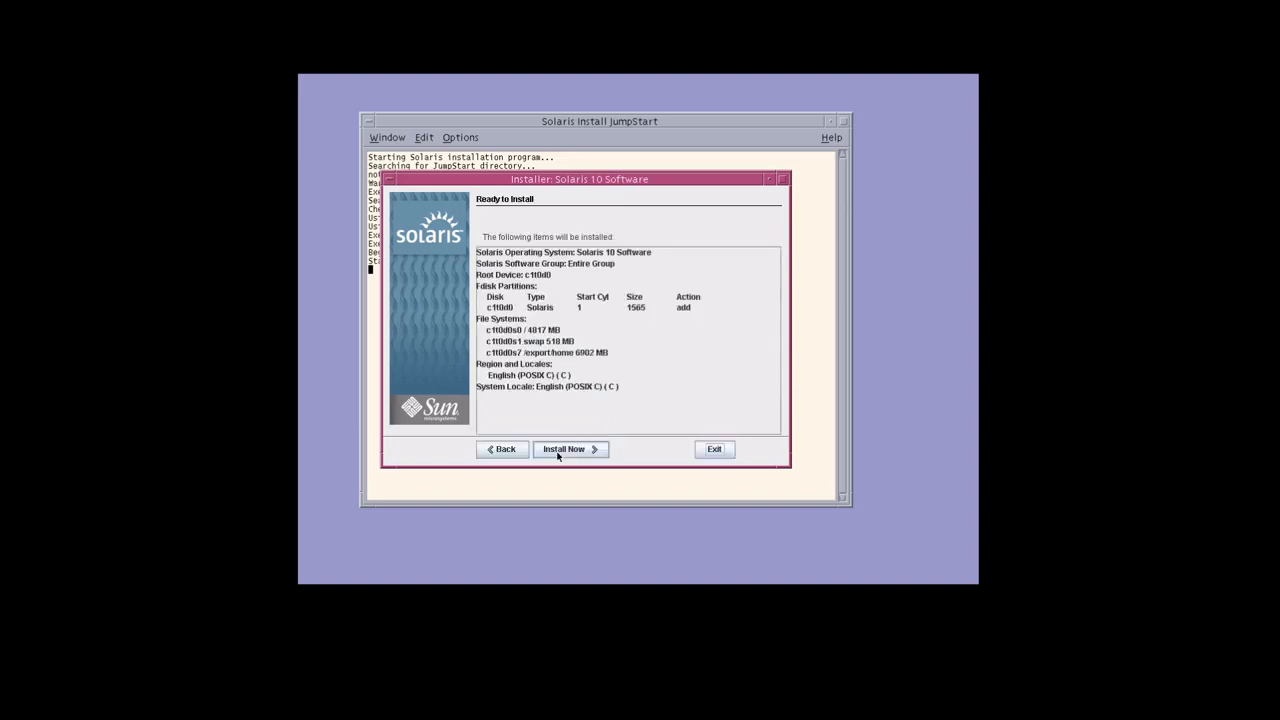
pyautogui.click(569, 449)
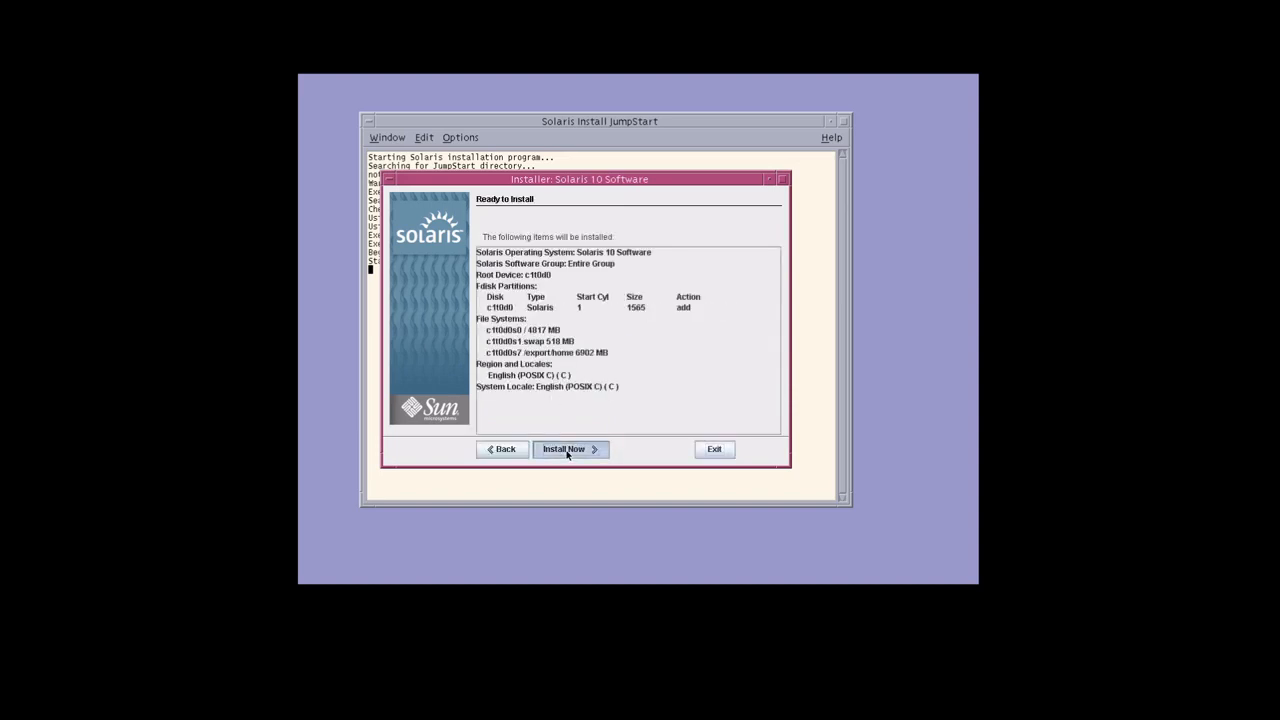
pyautogui.click(565, 449)
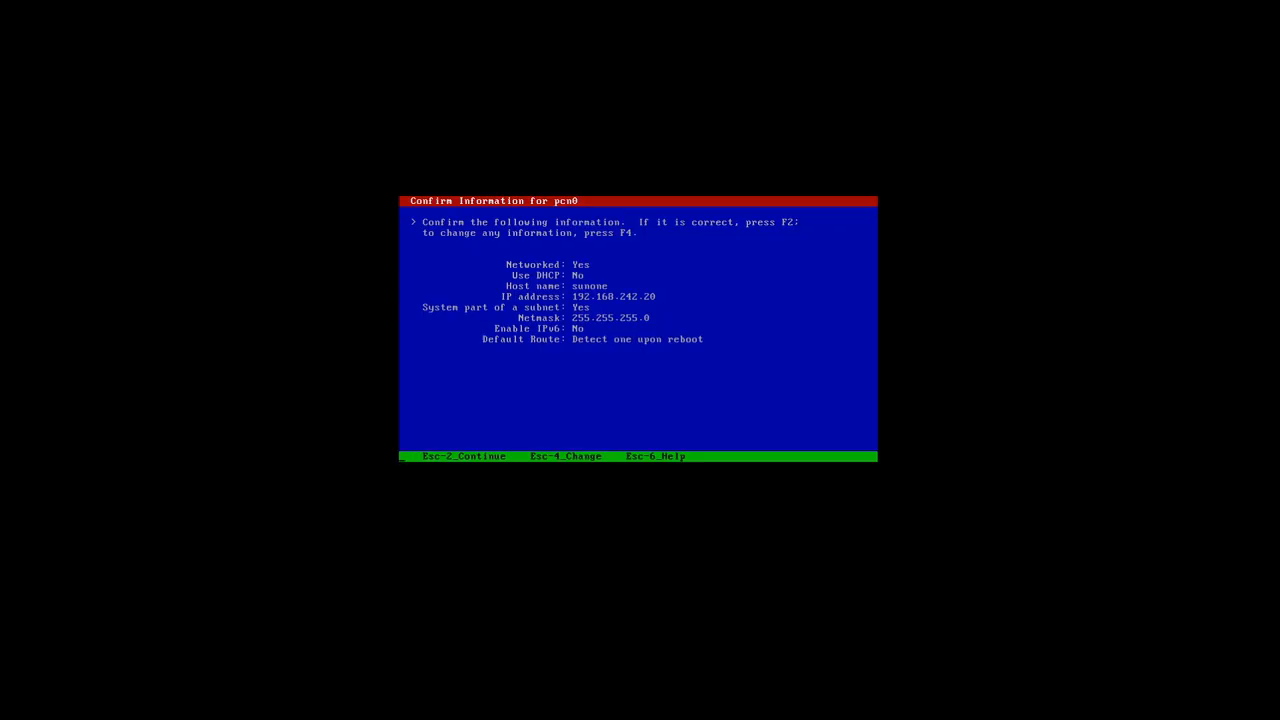
pyautogui.moveTo(130, 439)
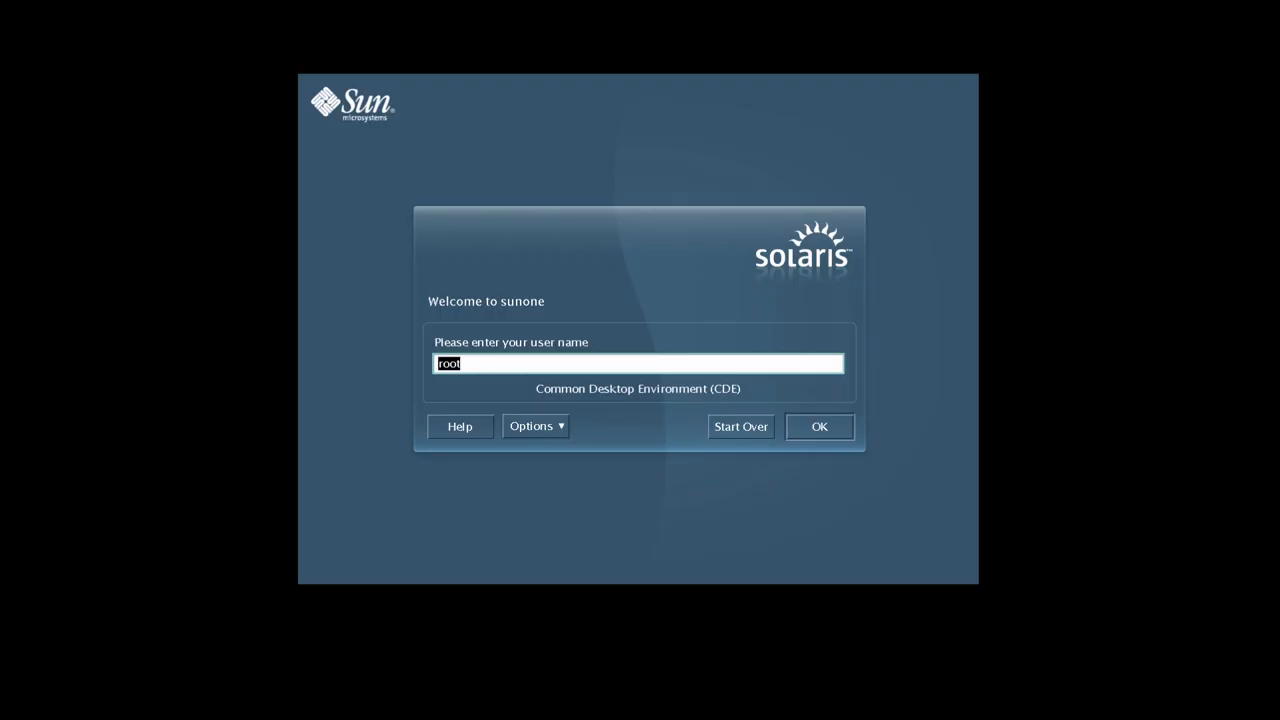
# Submit root as the user name at the CDE login screen
pyautogui.click(819, 426)
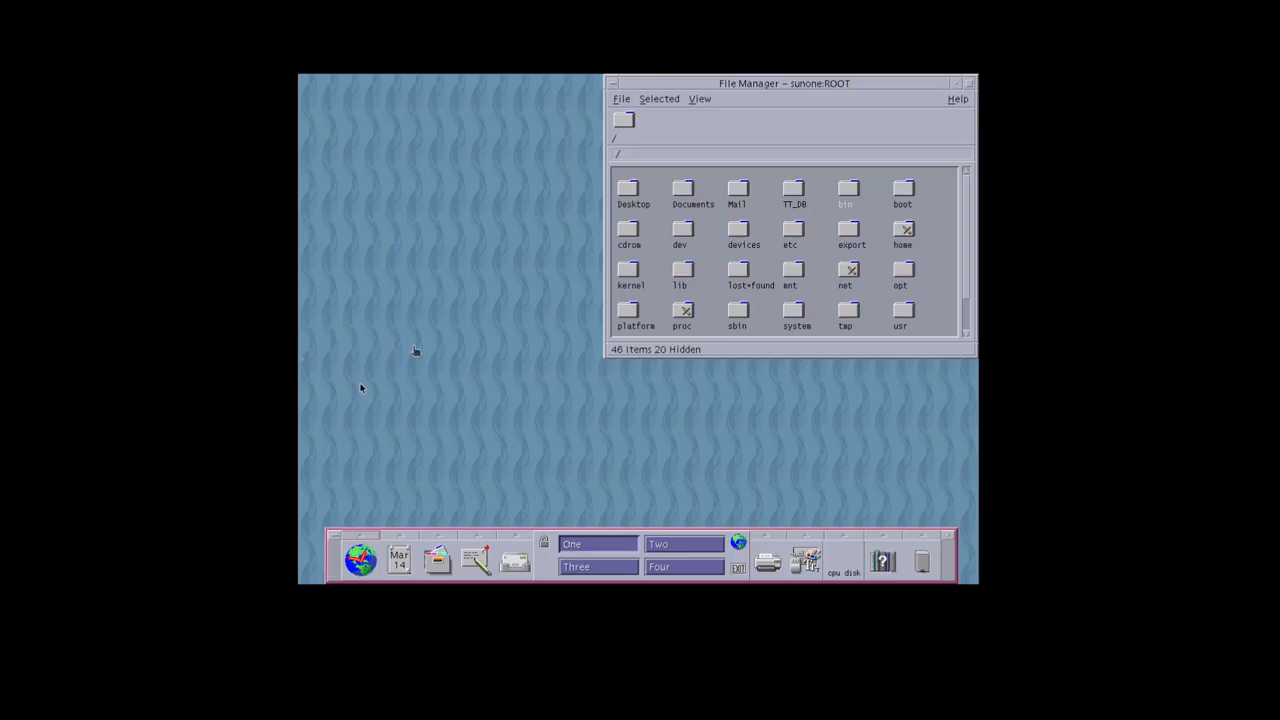
pyautogui.moveTo(360, 388)
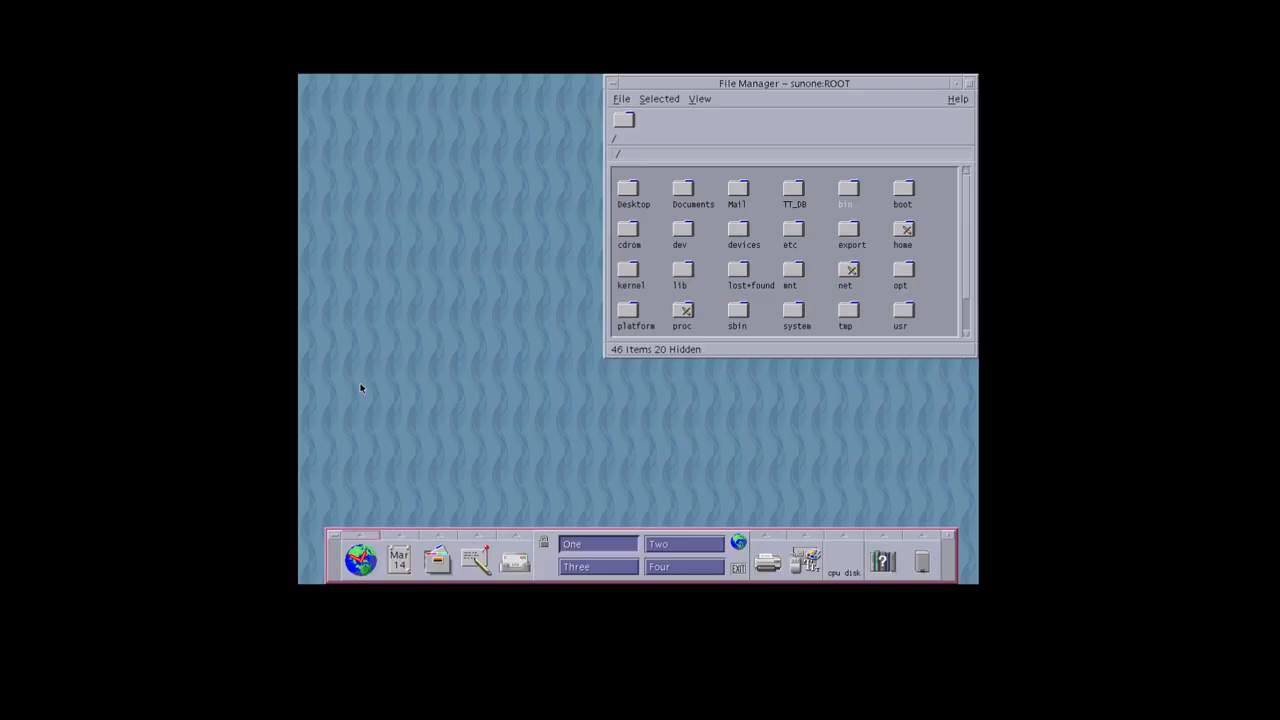
pyautogui.moveTo(372, 403)
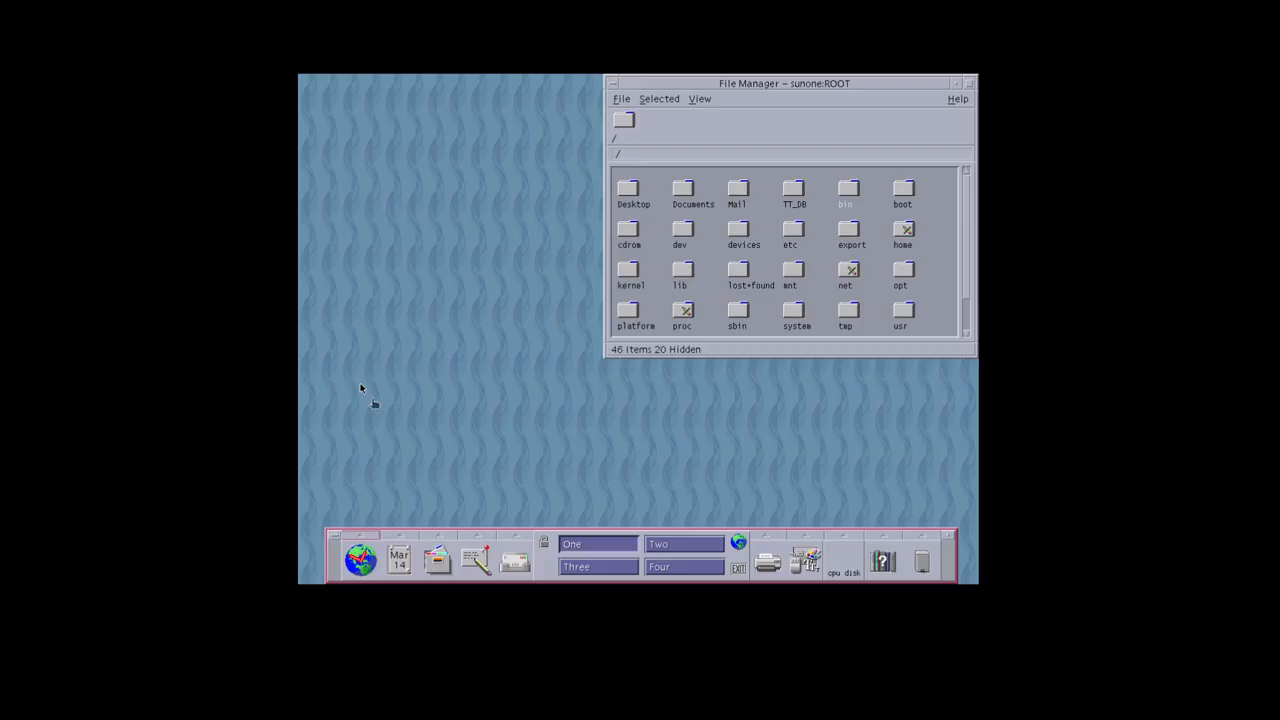
pyautogui.moveTo(506, 455)
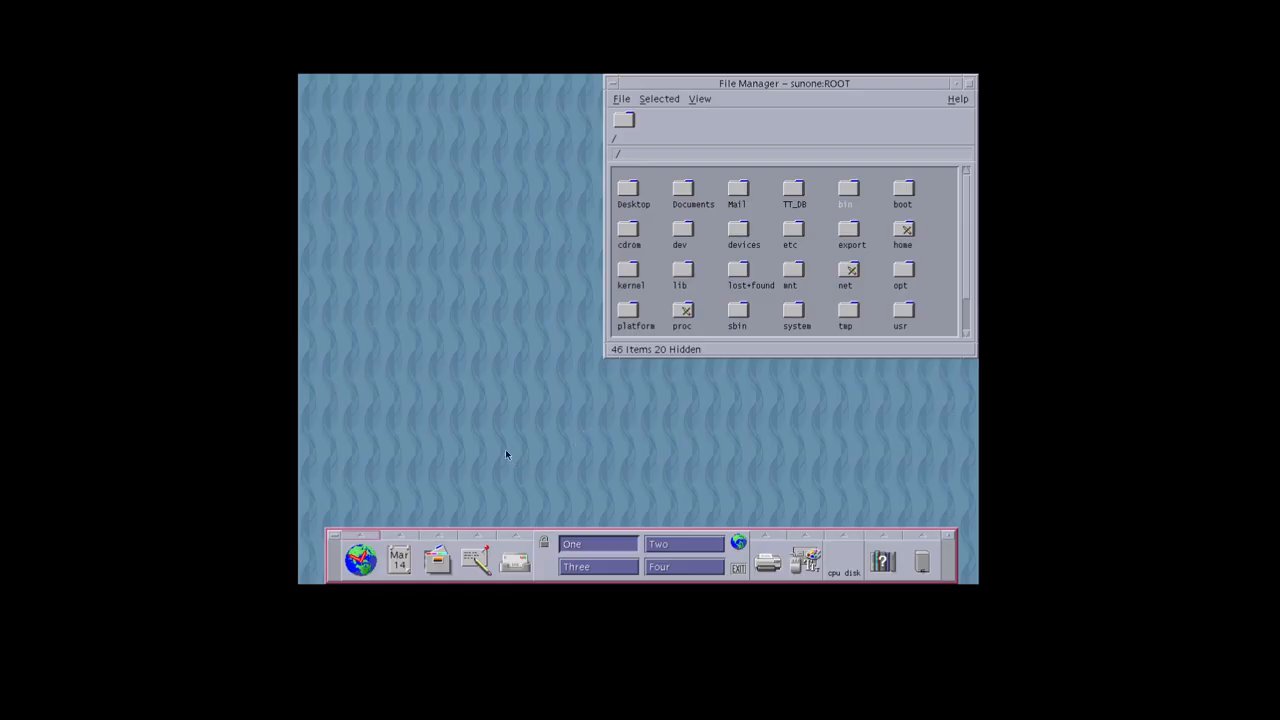
pyautogui.moveTo(577, 331)
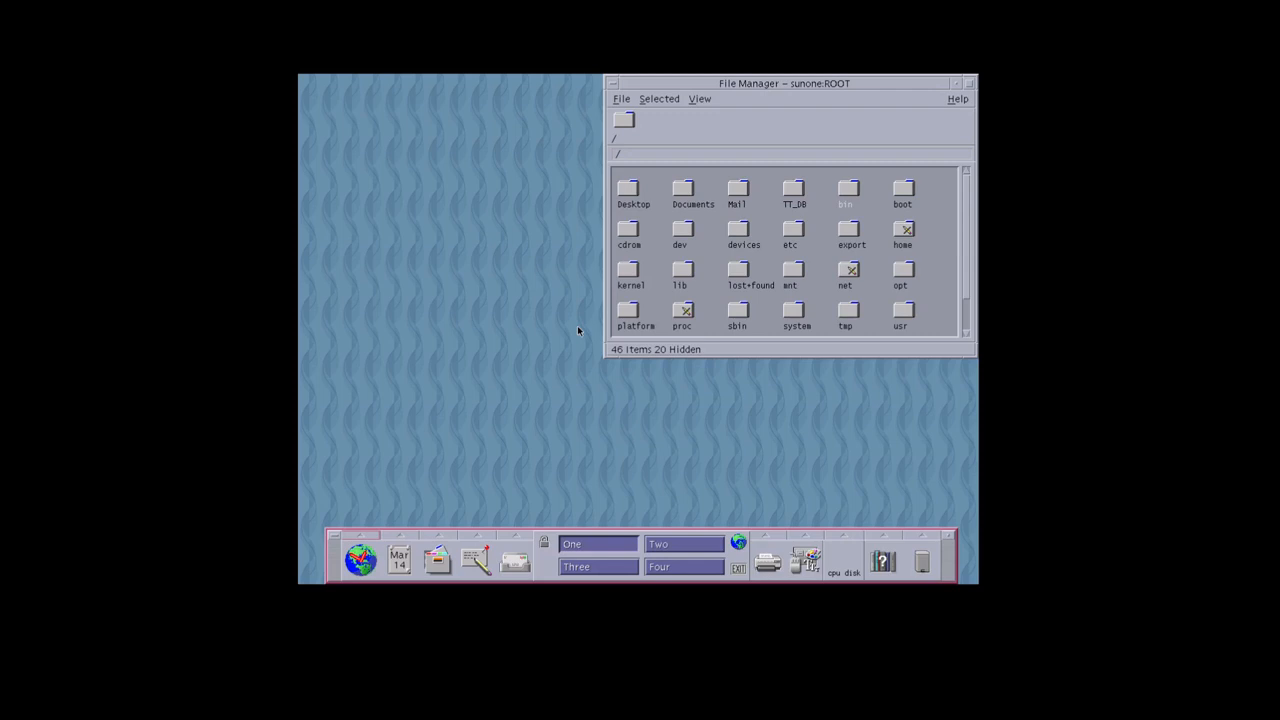
pyautogui.moveTo(385, 384)
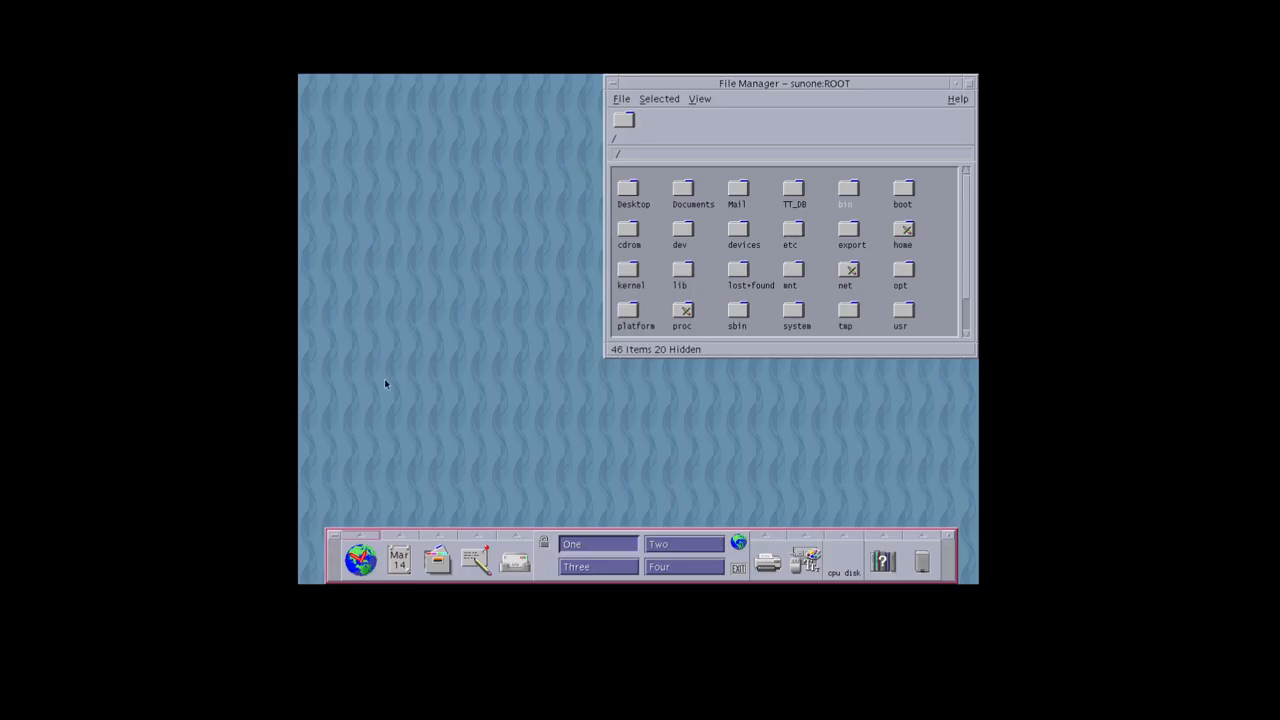
pyautogui.moveTo(300, 507)
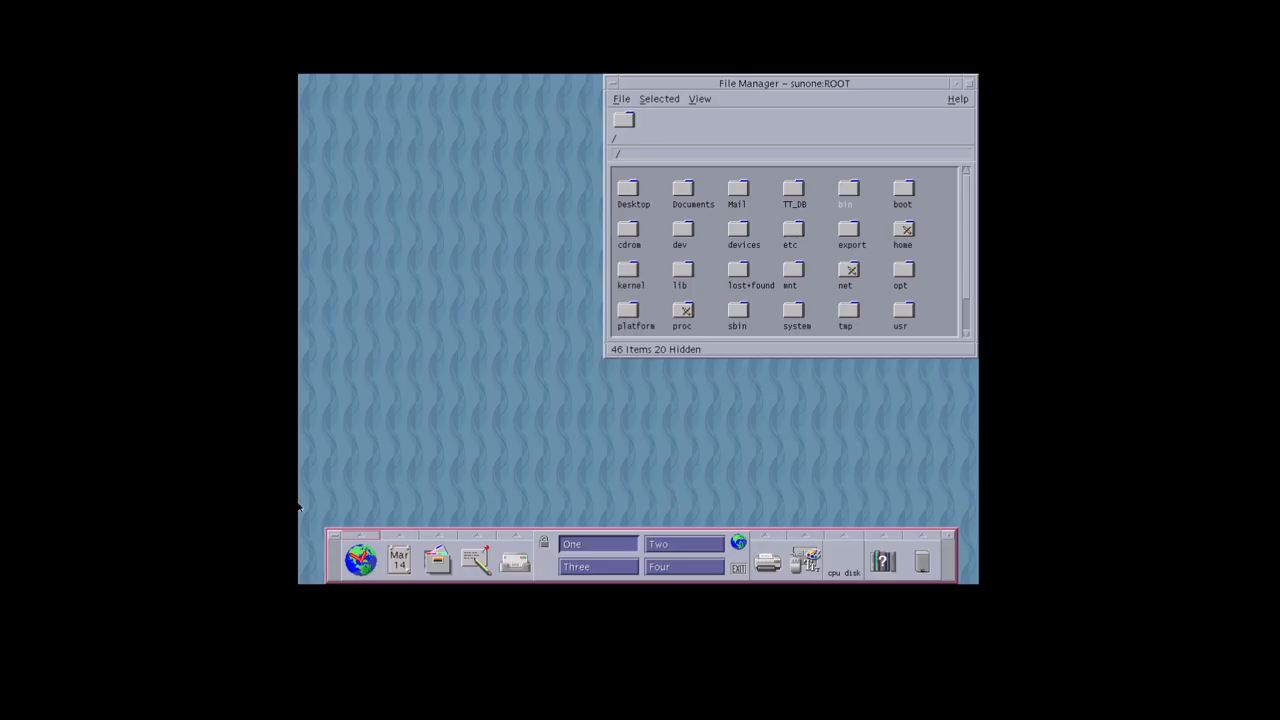
pyautogui.moveTo(411, 408)
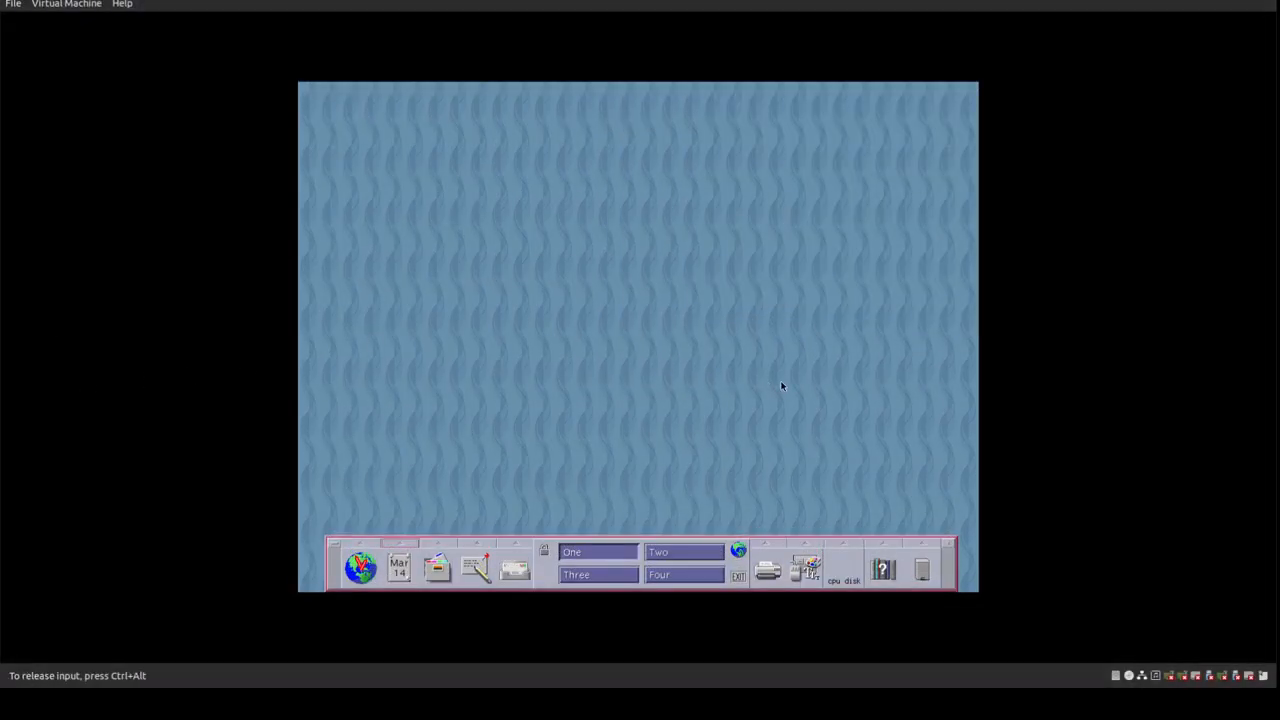
pyautogui.moveTo(663, 320)
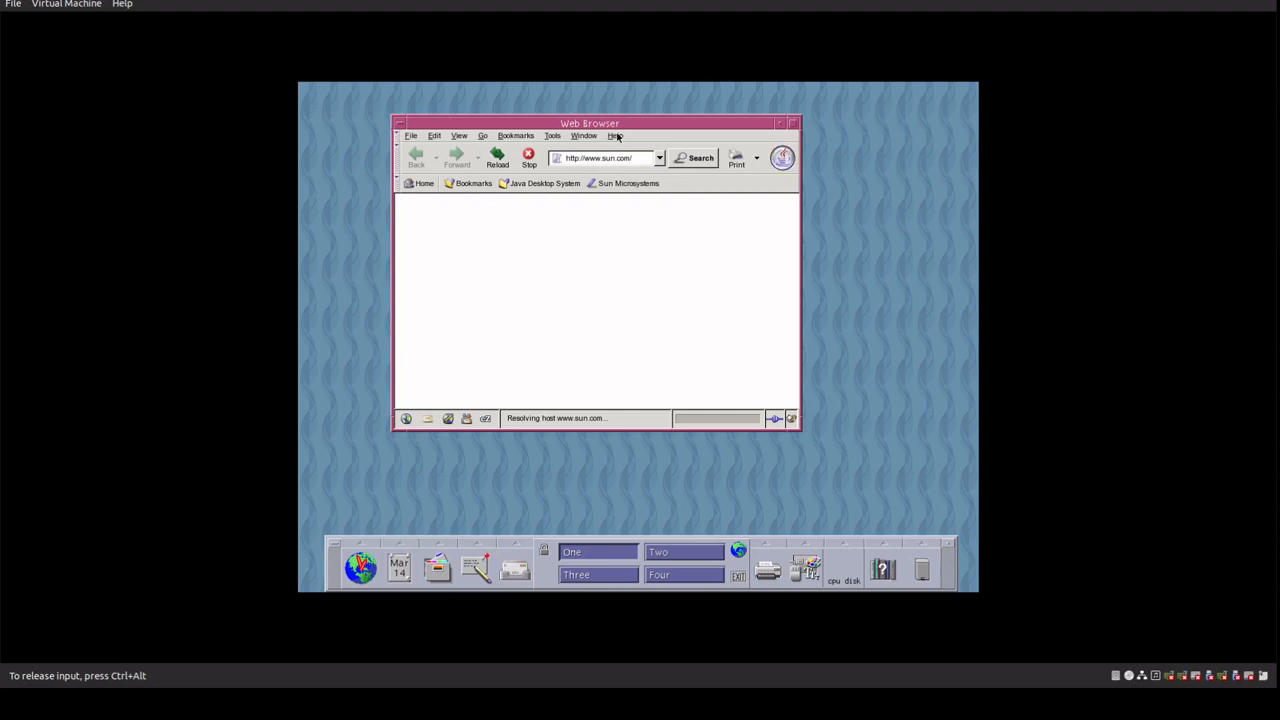
# Show the browser's About window for Mozilla 1.7 from its Help options
pyautogui.click(615, 135)
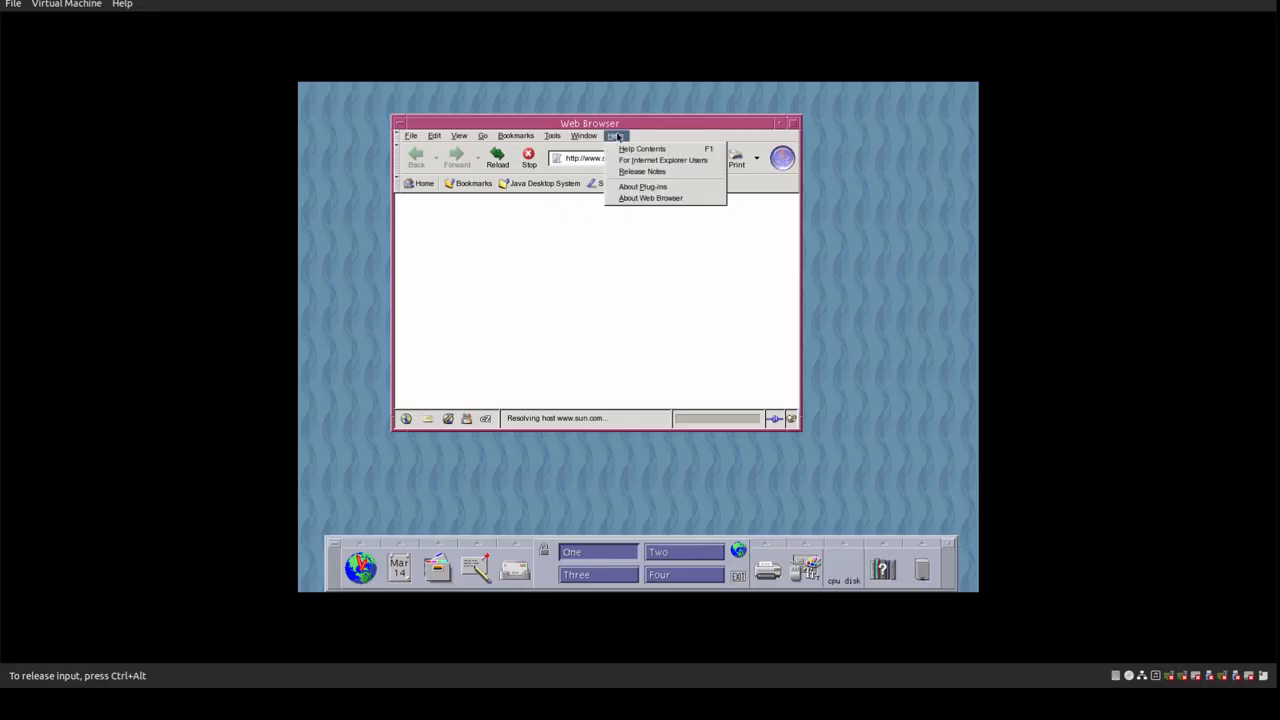
pyautogui.click(650, 197)
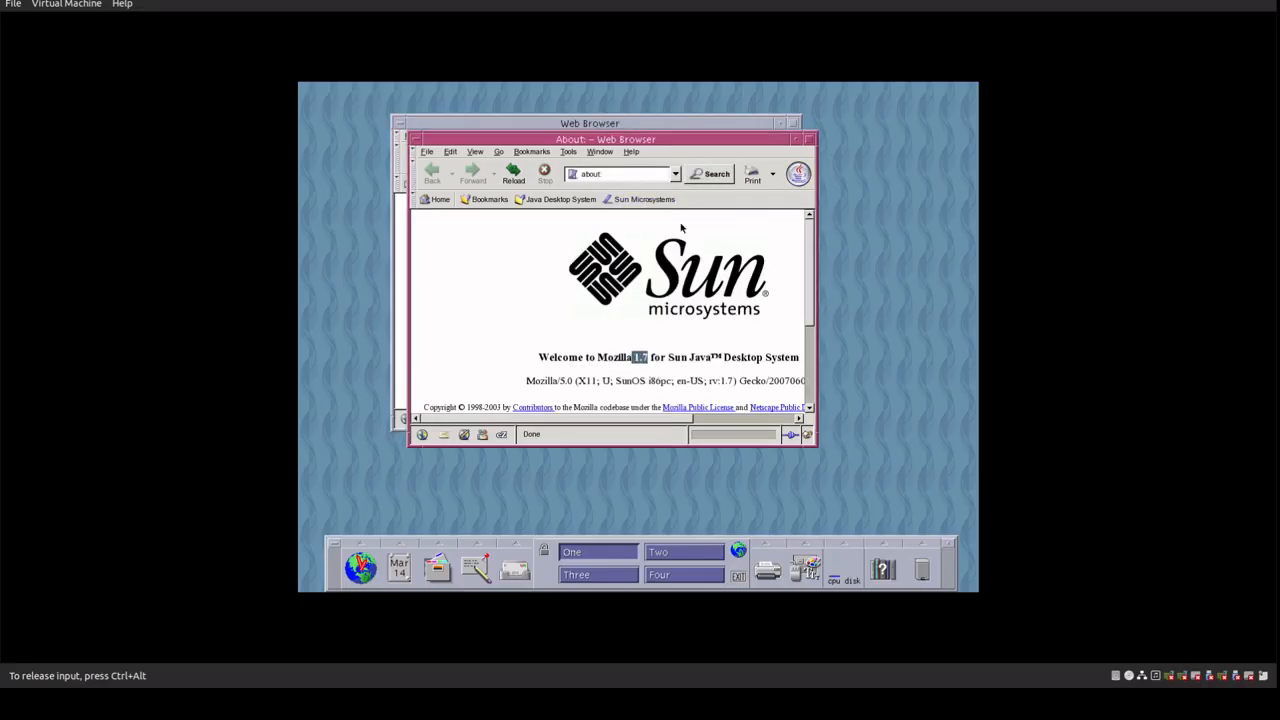
pyautogui.moveTo(298, 177)
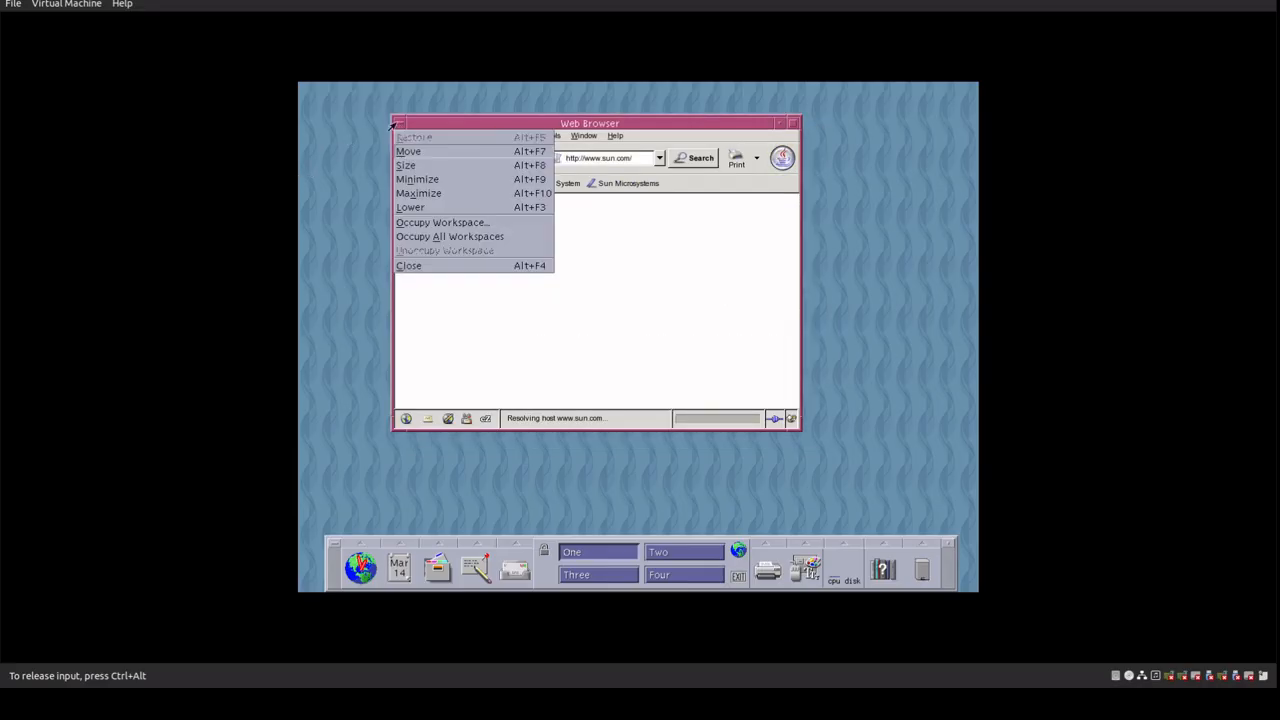
# Close the web browser and expand the Links subpanel of web shortcuts
pyautogui.click(409, 265)
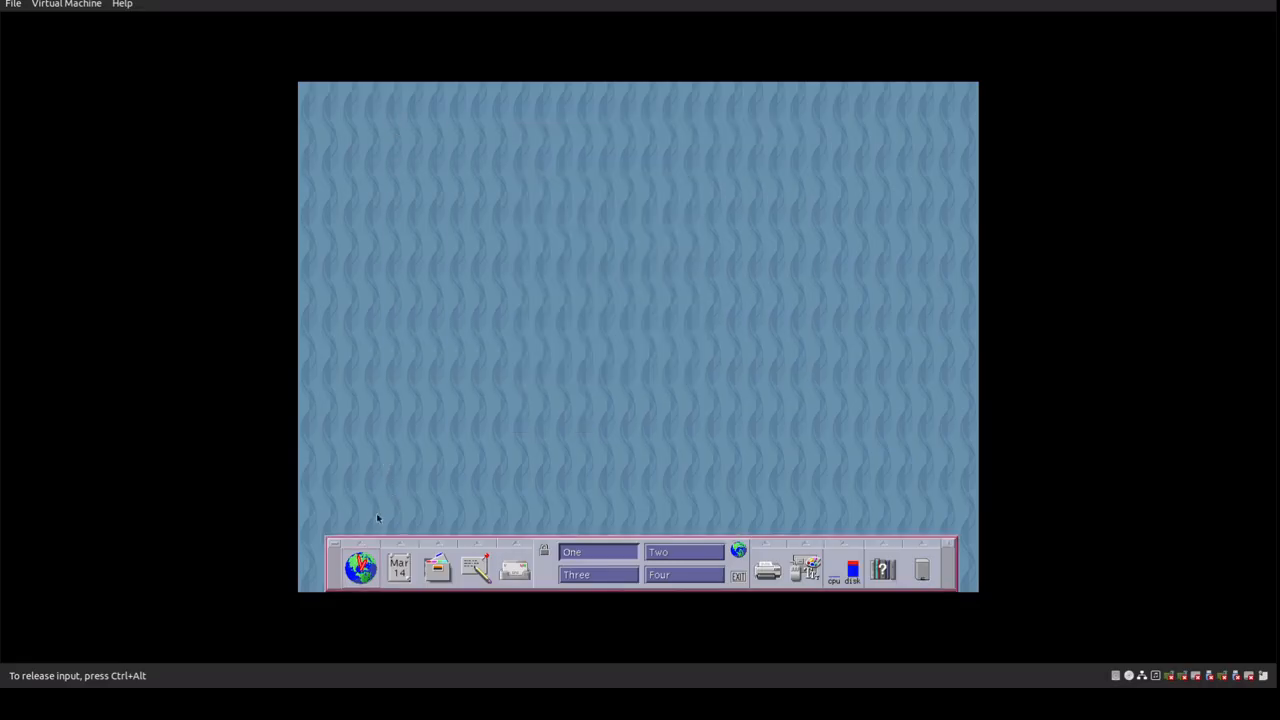
pyautogui.click(358, 568)
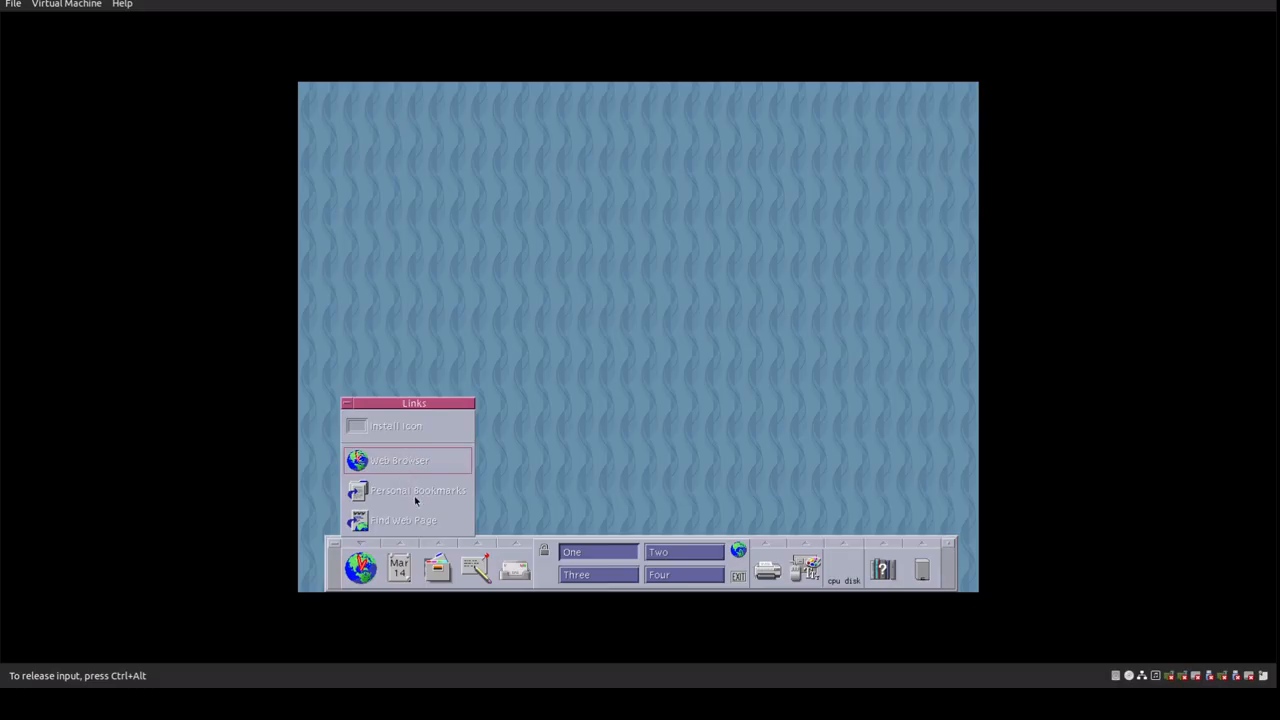
pyautogui.moveTo(408, 530)
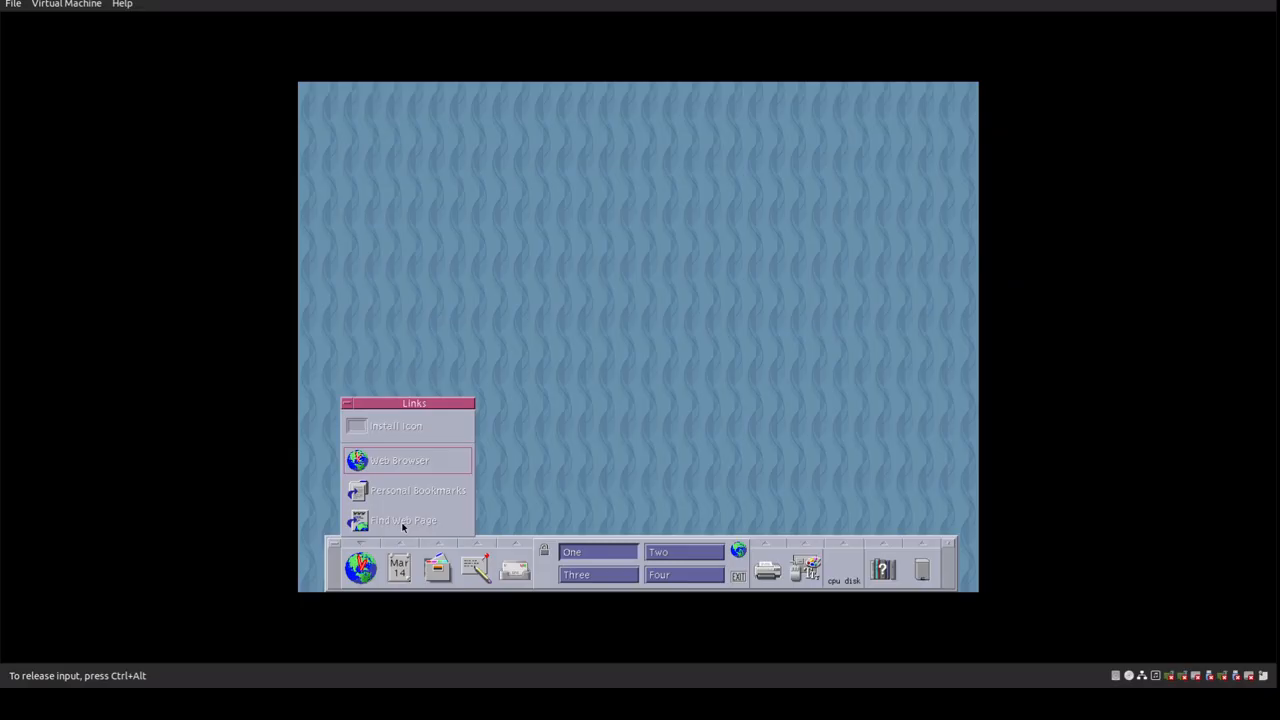
pyautogui.moveTo(808, 440)
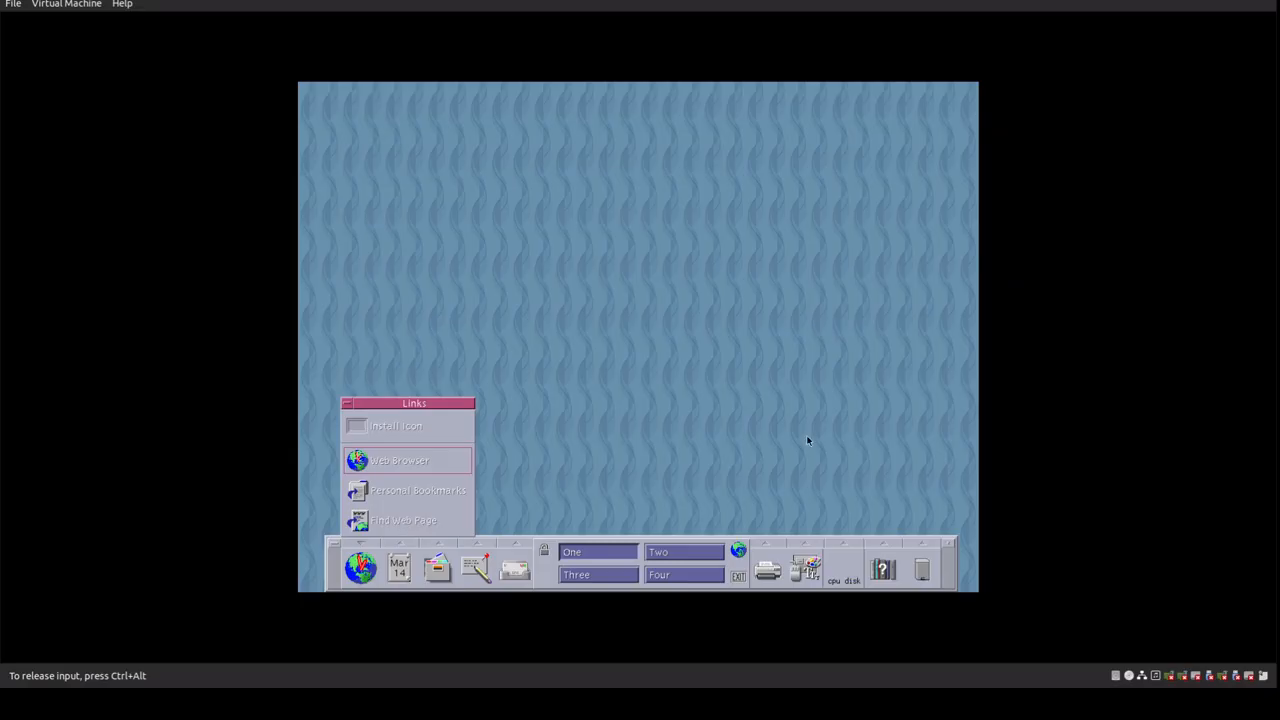
pyautogui.moveTo(560, 410)
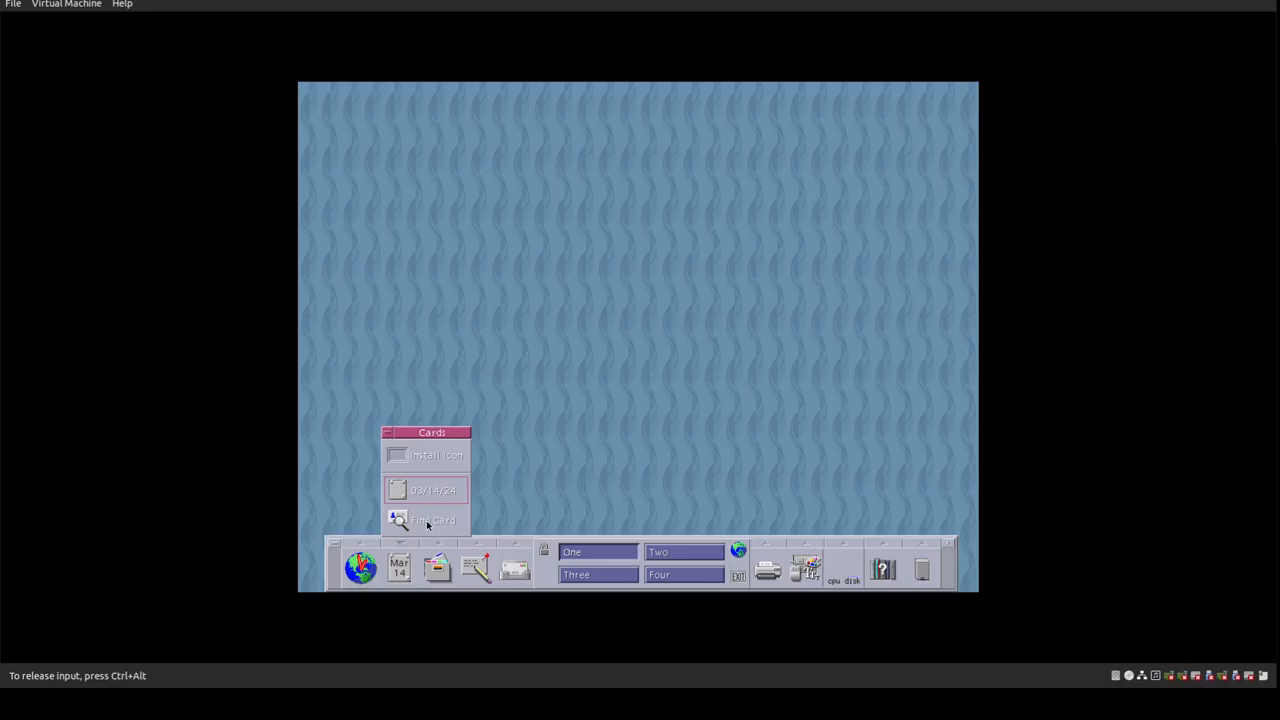
pyautogui.moveTo(409, 461)
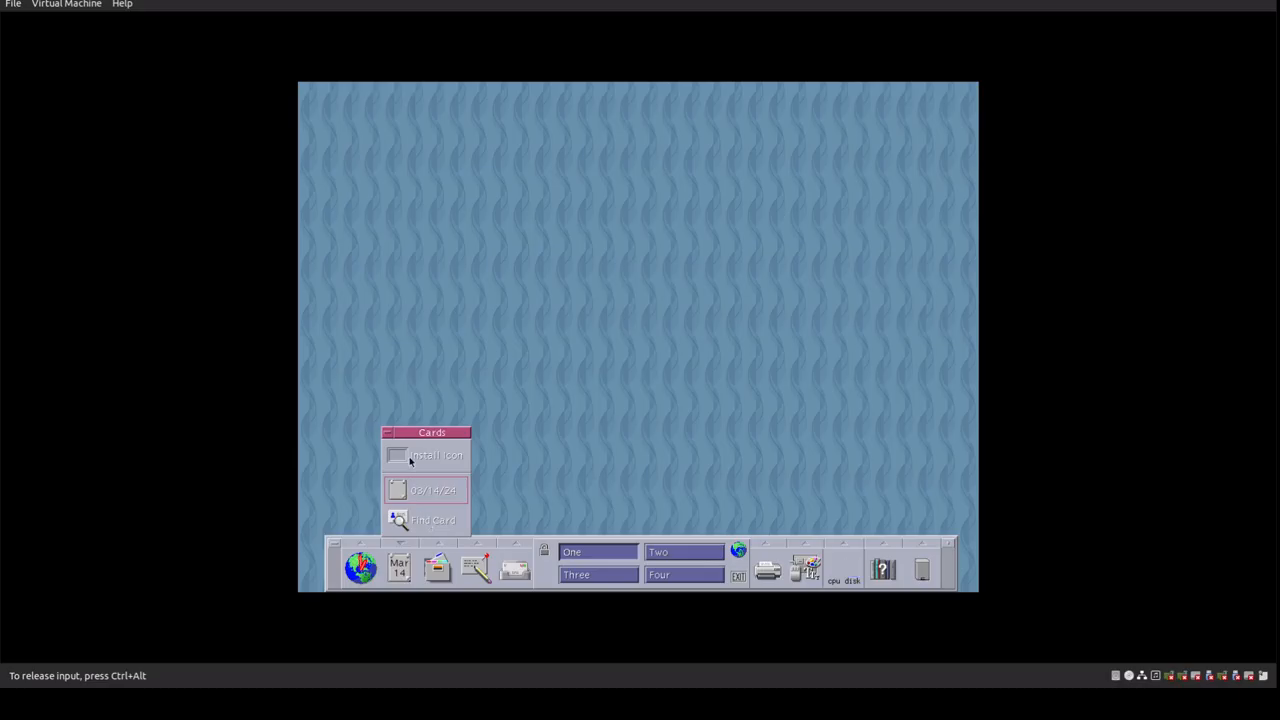
pyautogui.moveTo(428, 487)
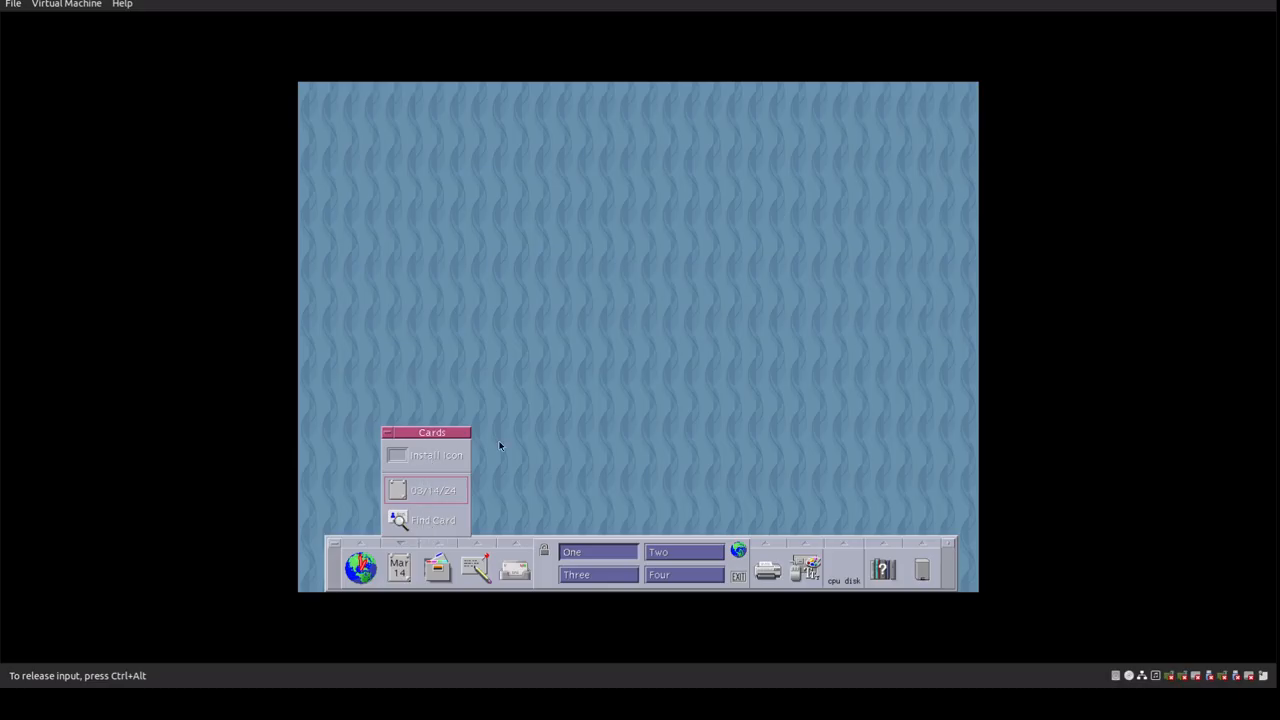
pyautogui.moveTo(407, 548)
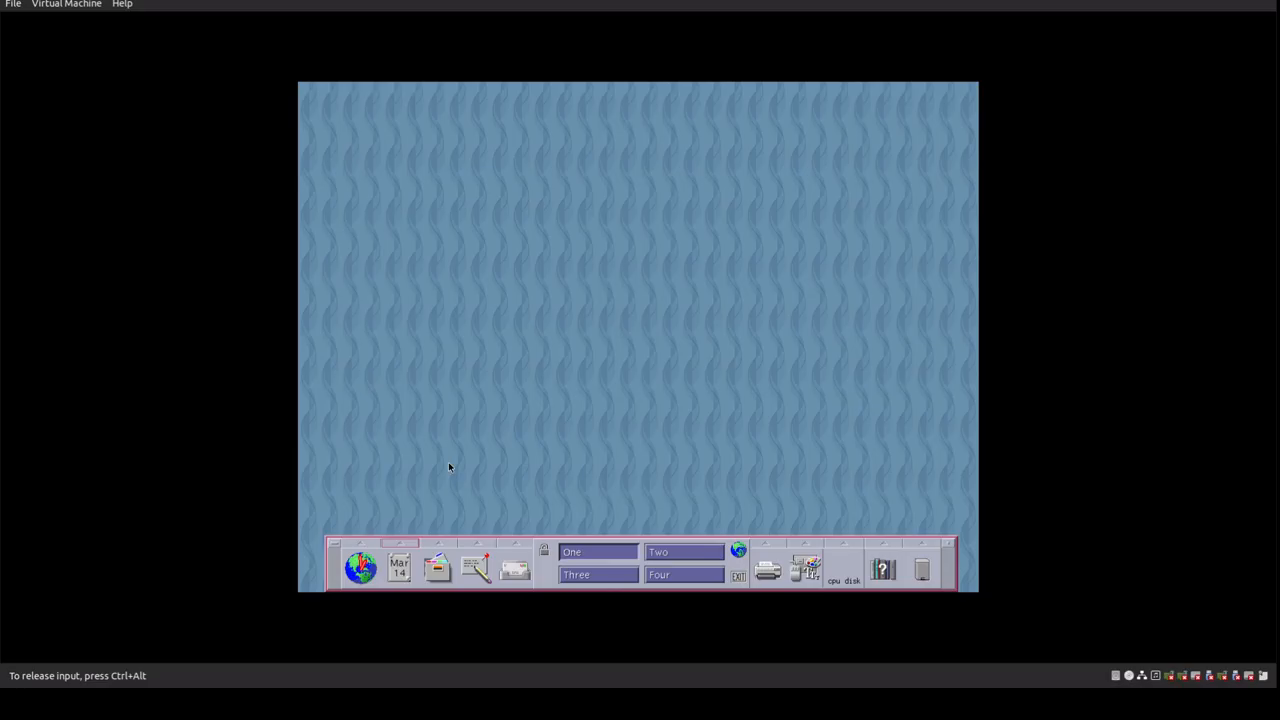
pyautogui.moveTo(441, 546)
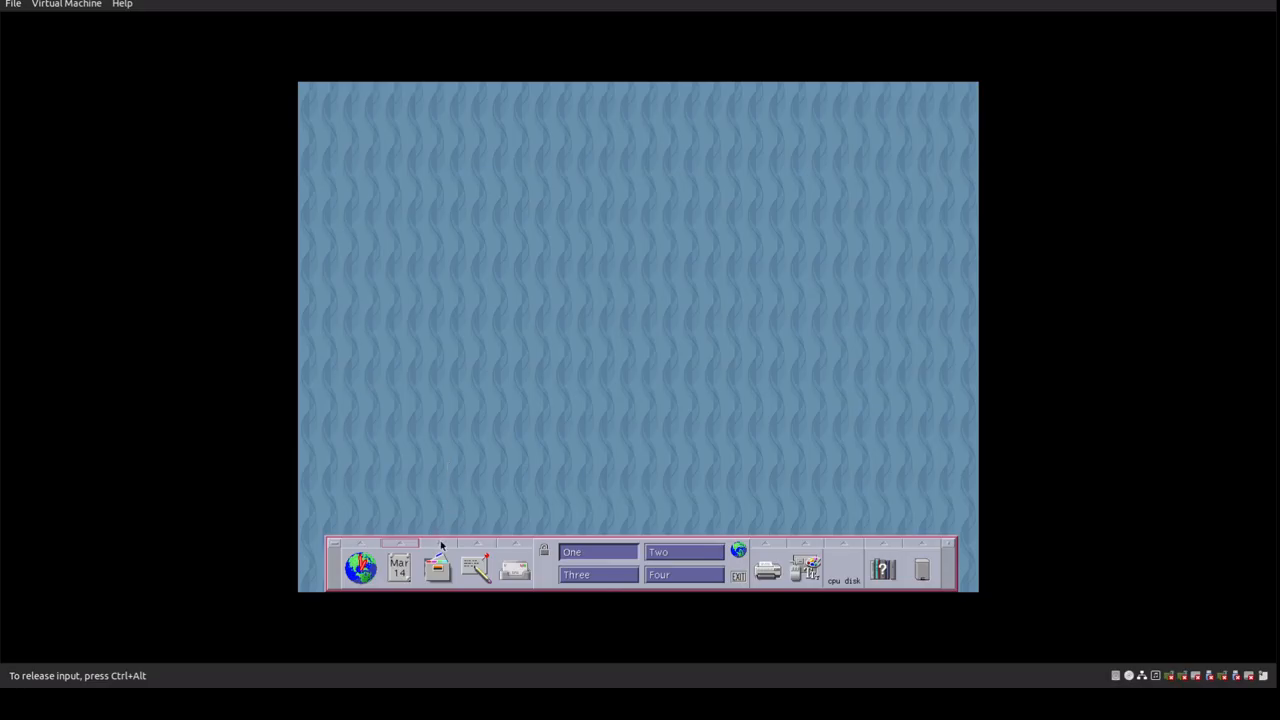
# Expand the Files subpanel on the front panel
pyautogui.click(437, 568)
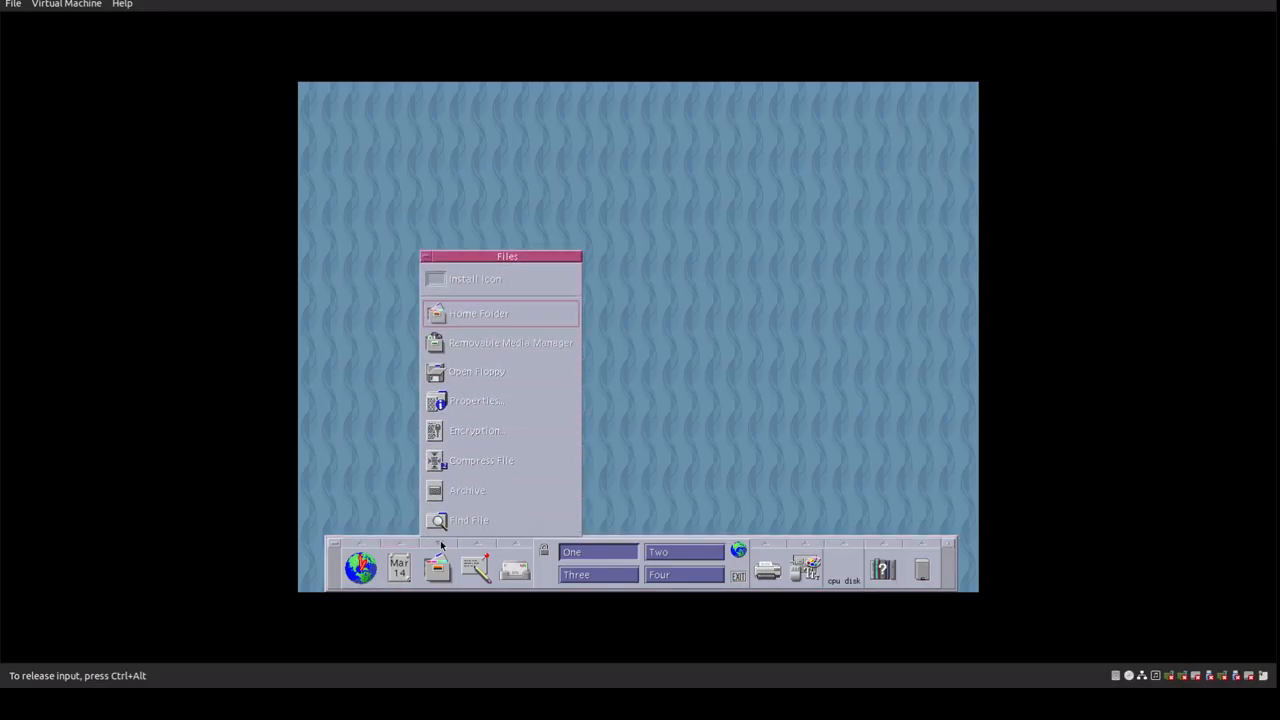
pyautogui.moveTo(488, 383)
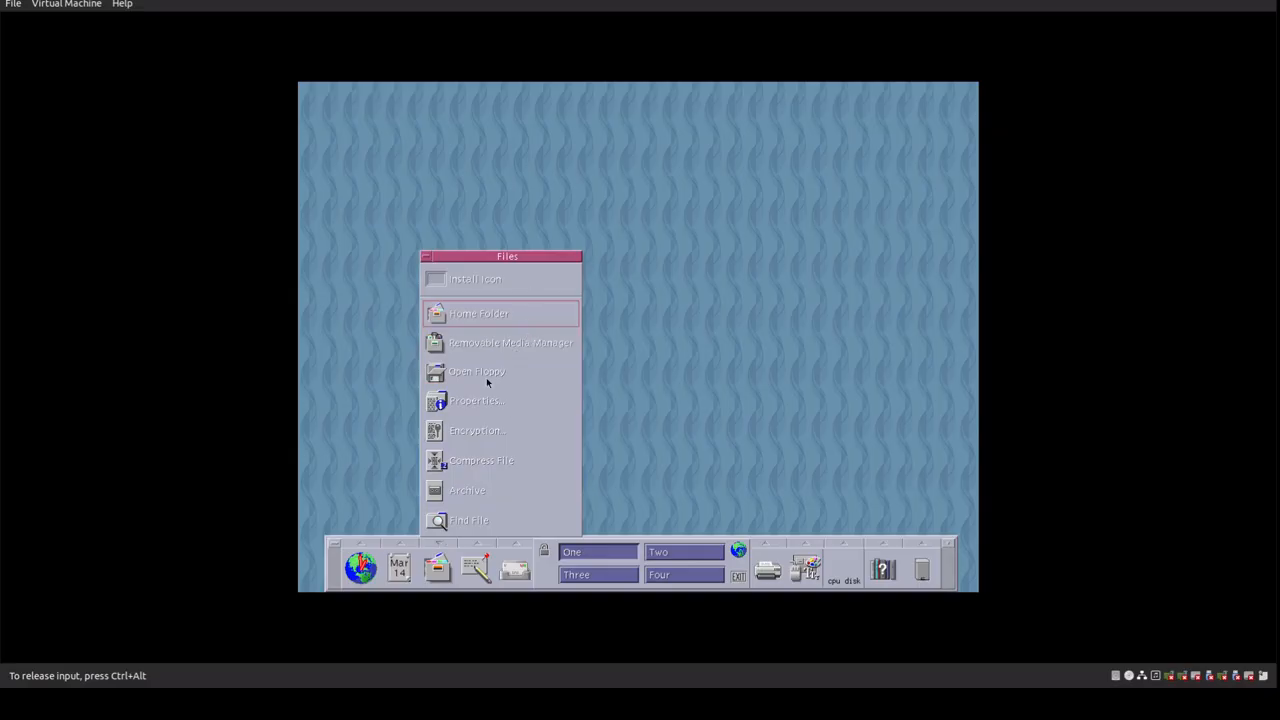
pyautogui.moveTo(474, 438)
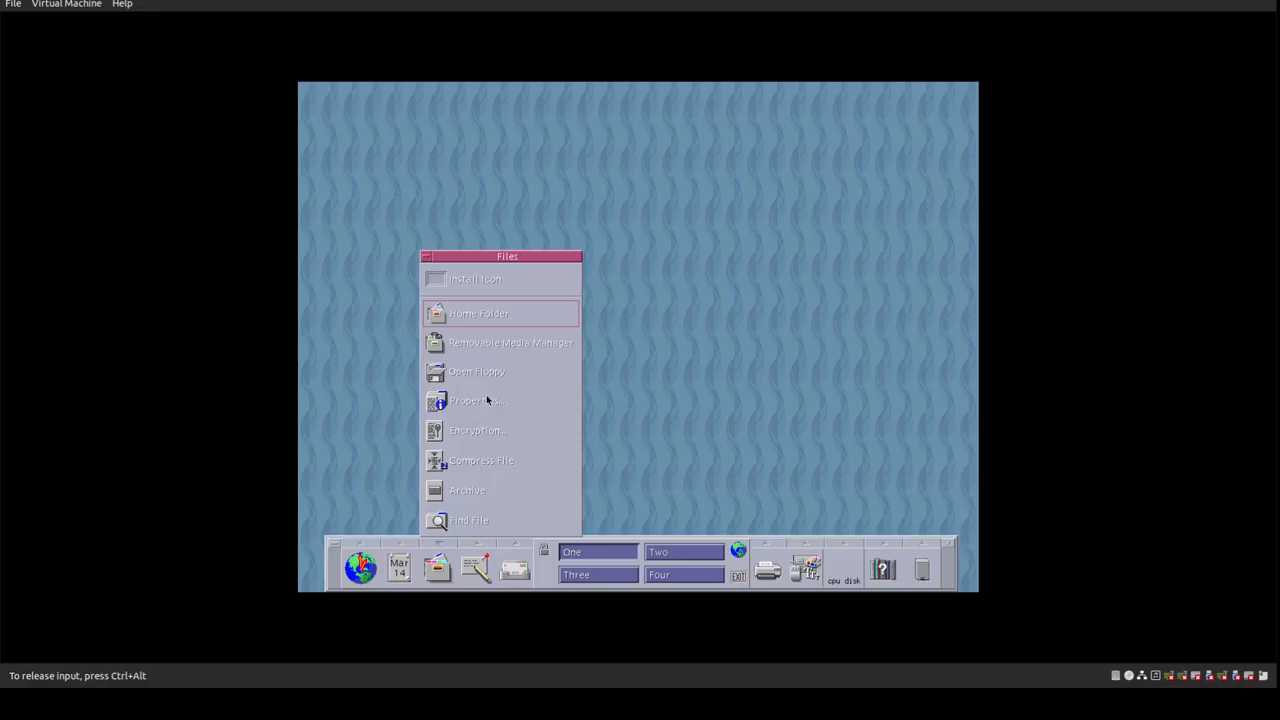
pyautogui.moveTo(492, 466)
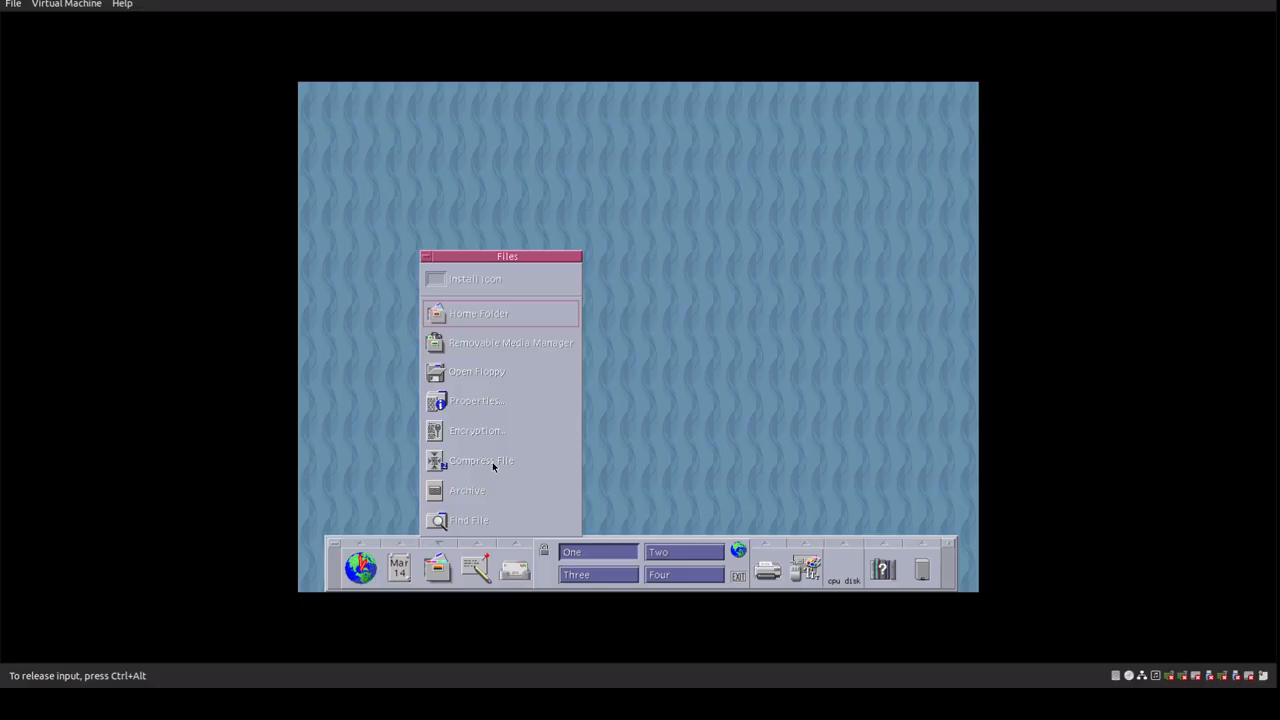
pyautogui.moveTo(489, 488)
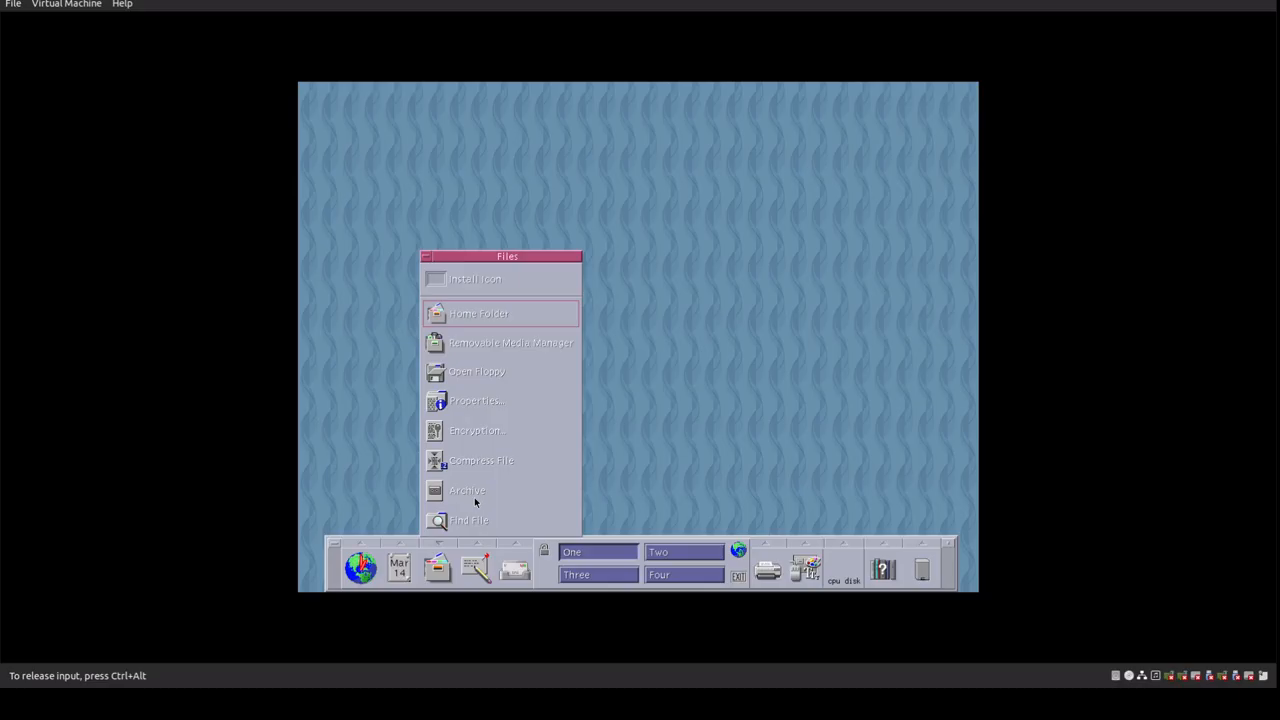
pyautogui.moveTo(449, 521)
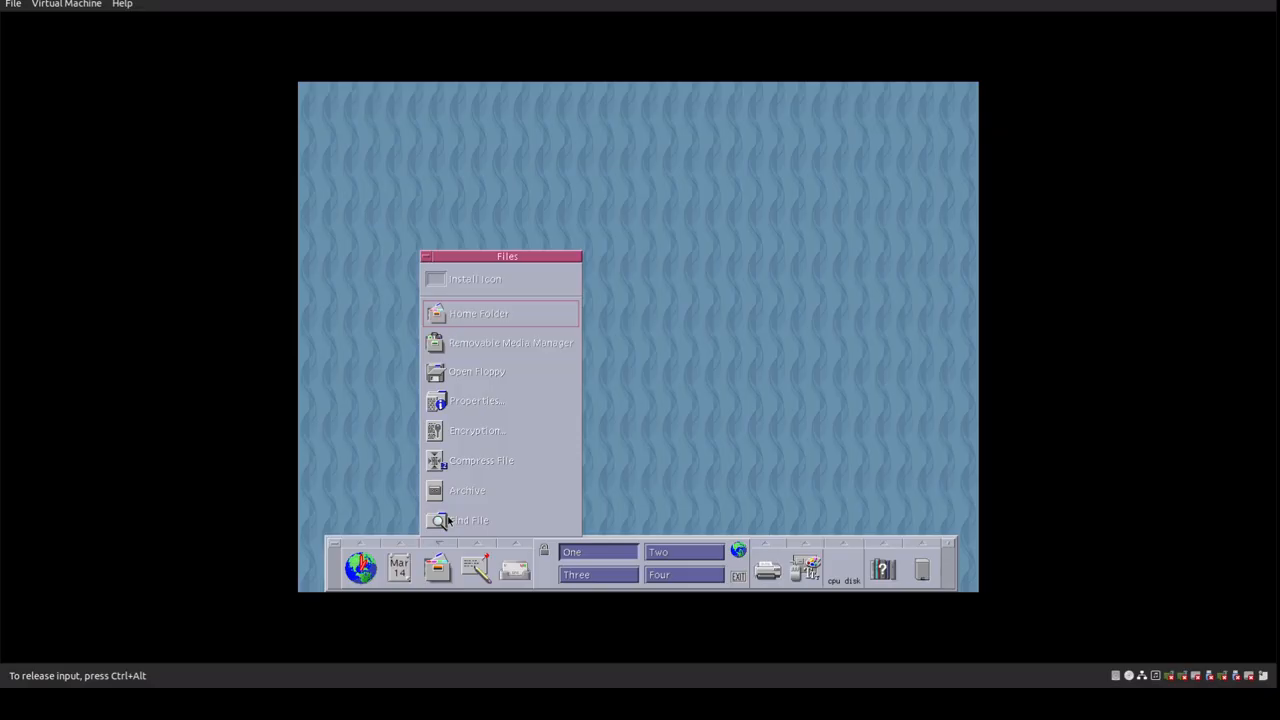
pyautogui.moveTo(471, 521)
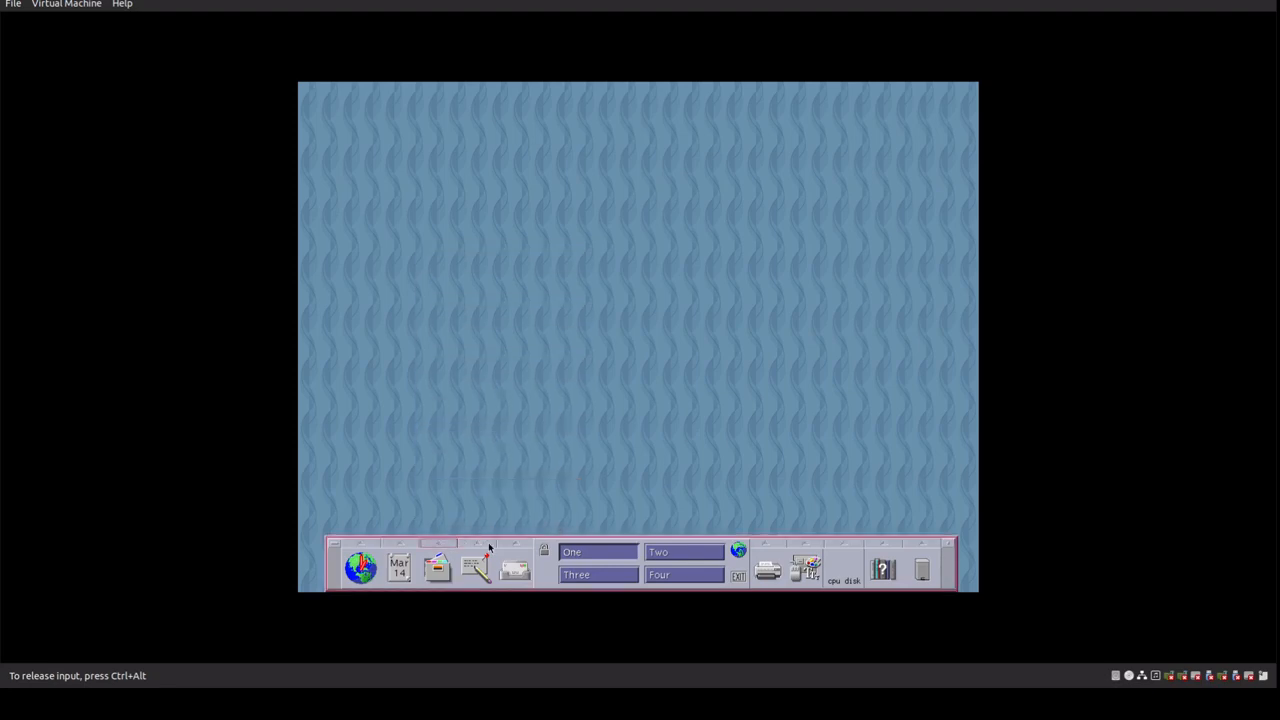
pyautogui.moveTo(478, 570)
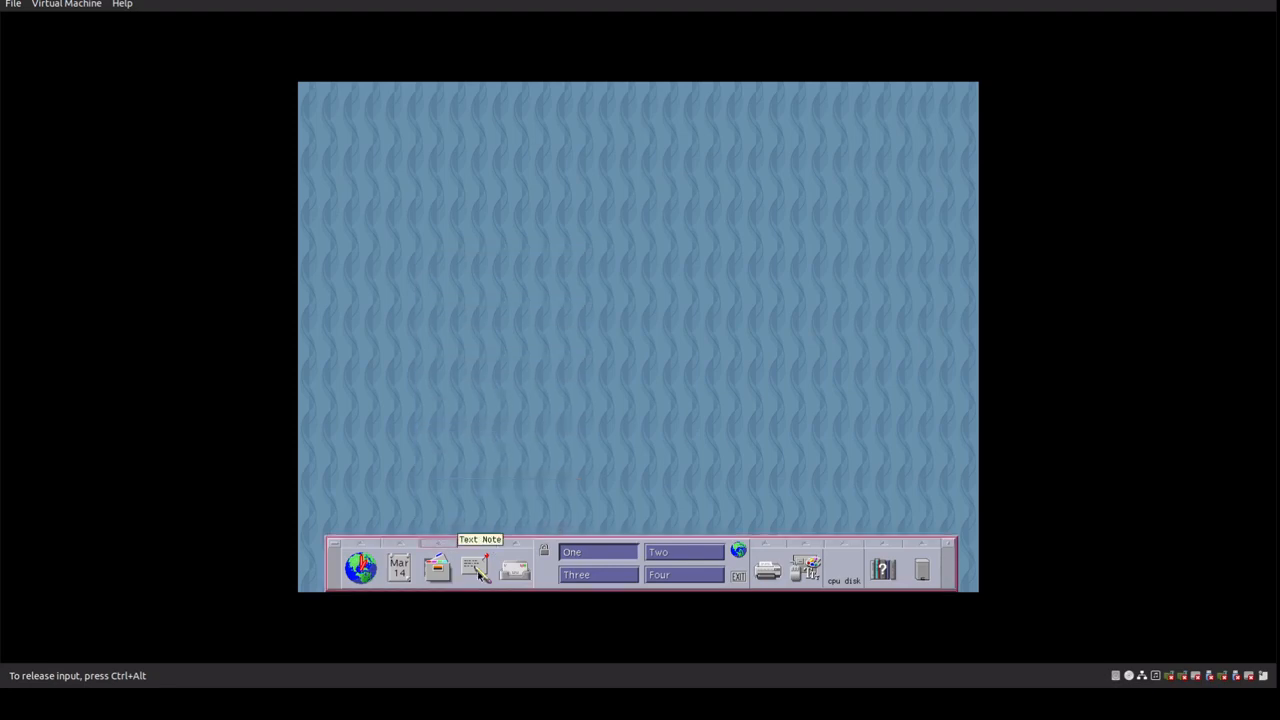
# Expand the Applications subpanel with Text Note and Text Editor
pyautogui.click(475, 568)
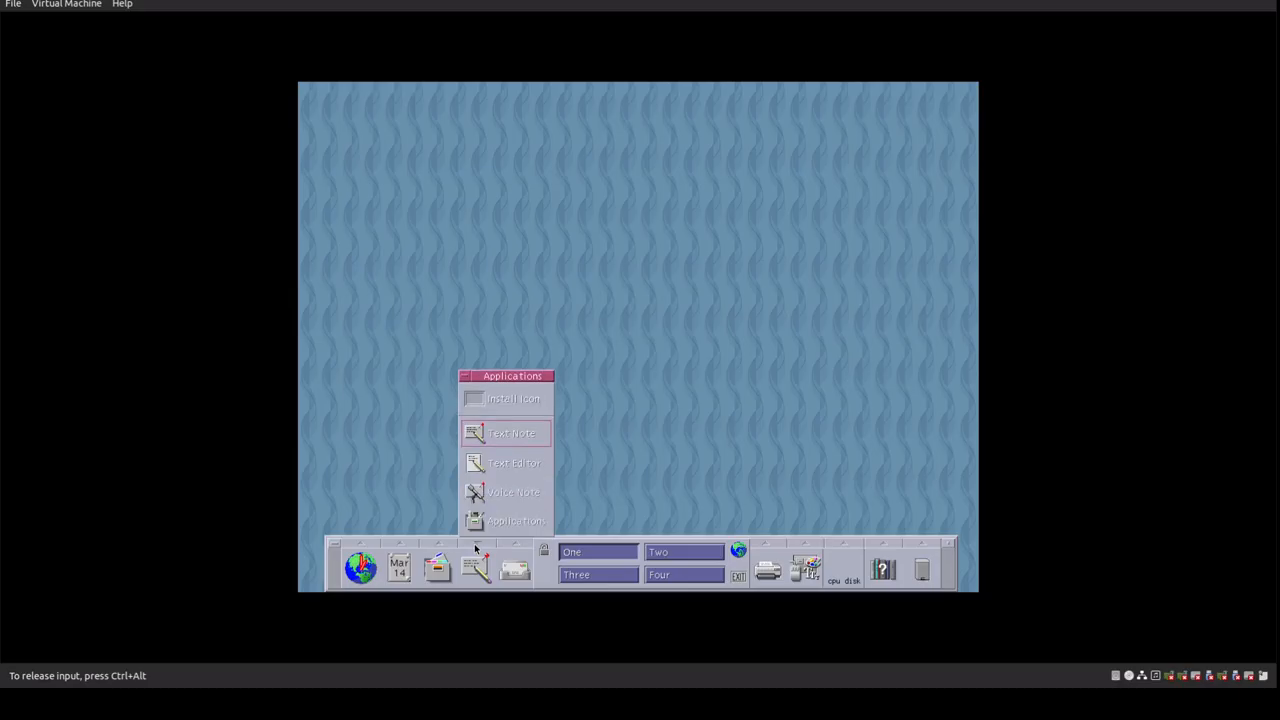
pyautogui.moveTo(646, 439)
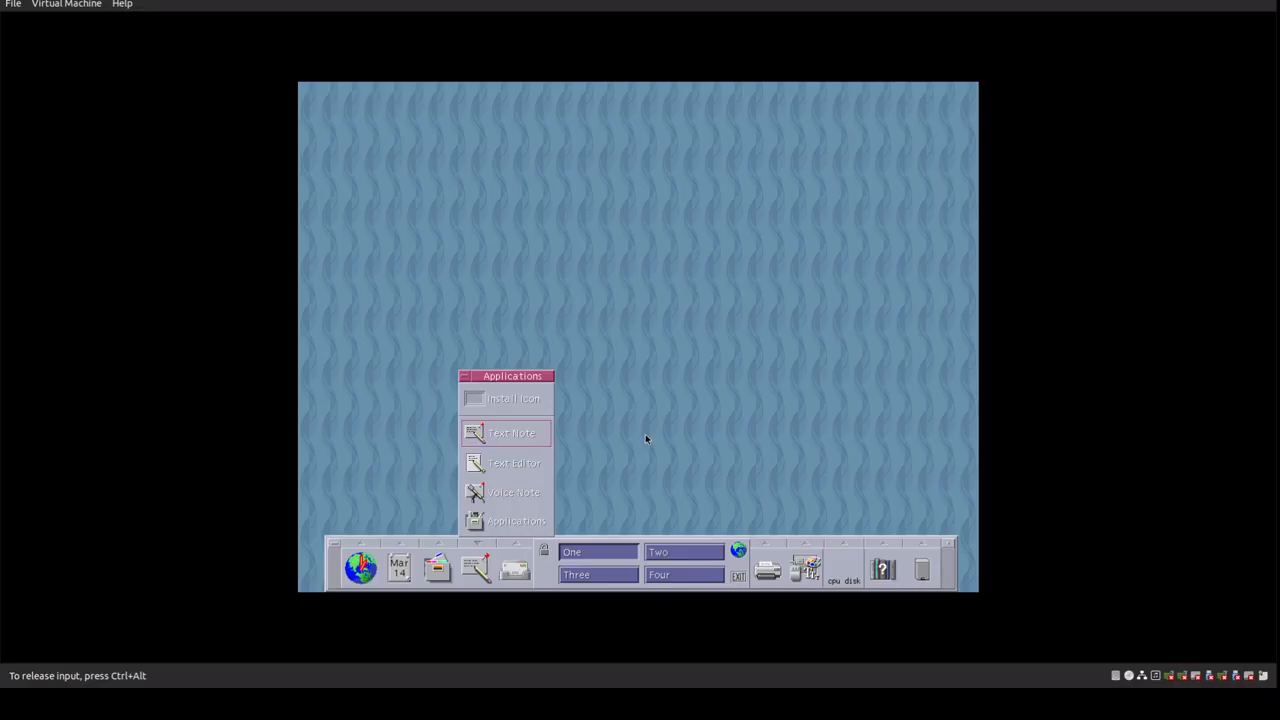
pyautogui.moveTo(446, 462)
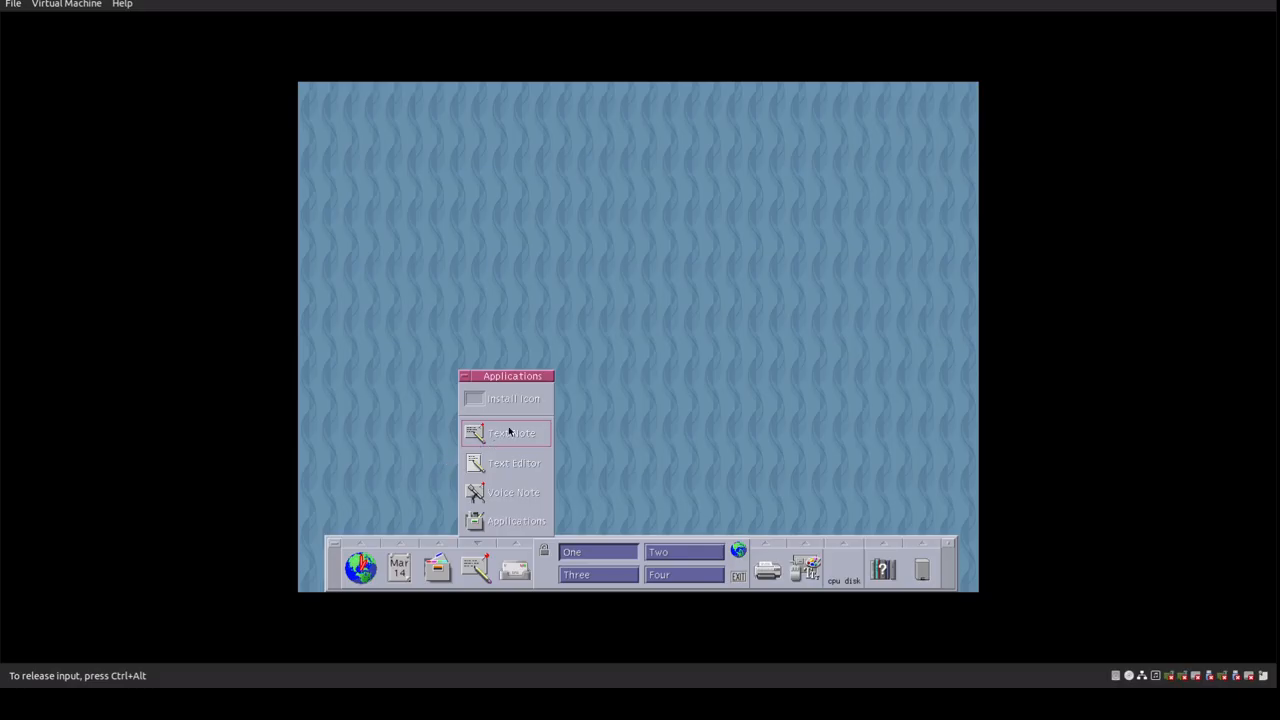
pyautogui.moveTo(510, 465)
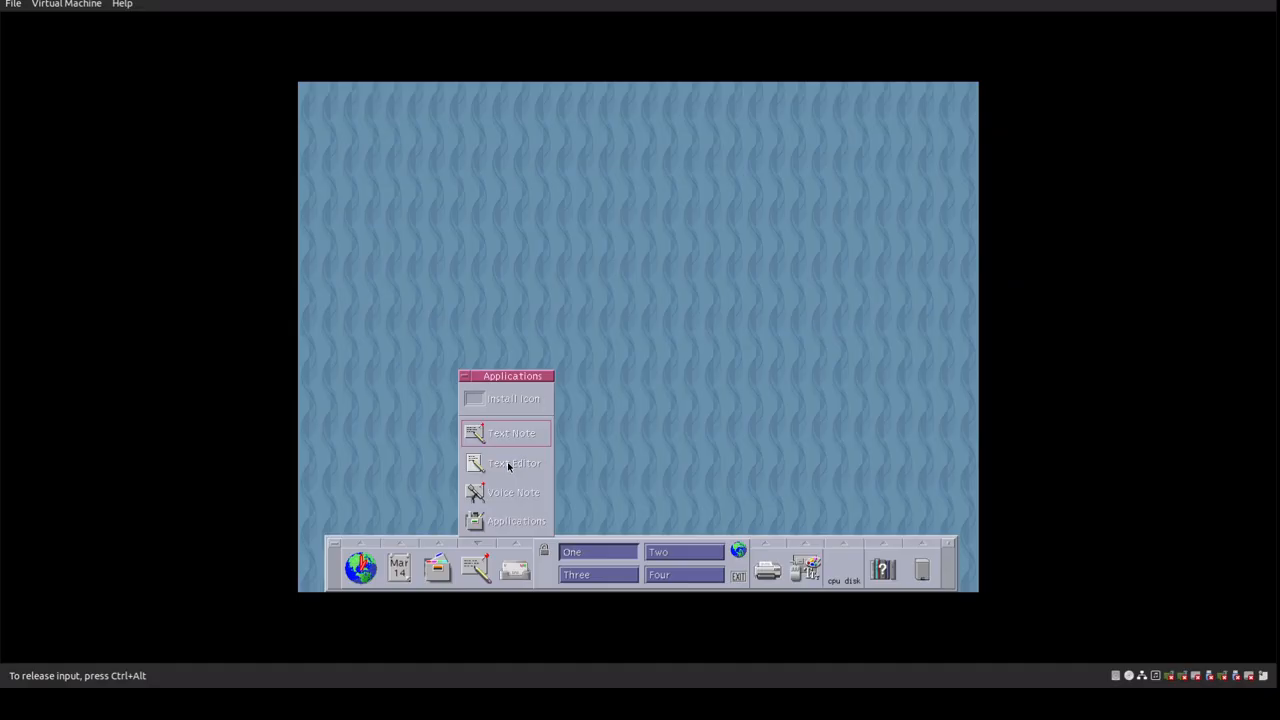
pyautogui.moveTo(515, 491)
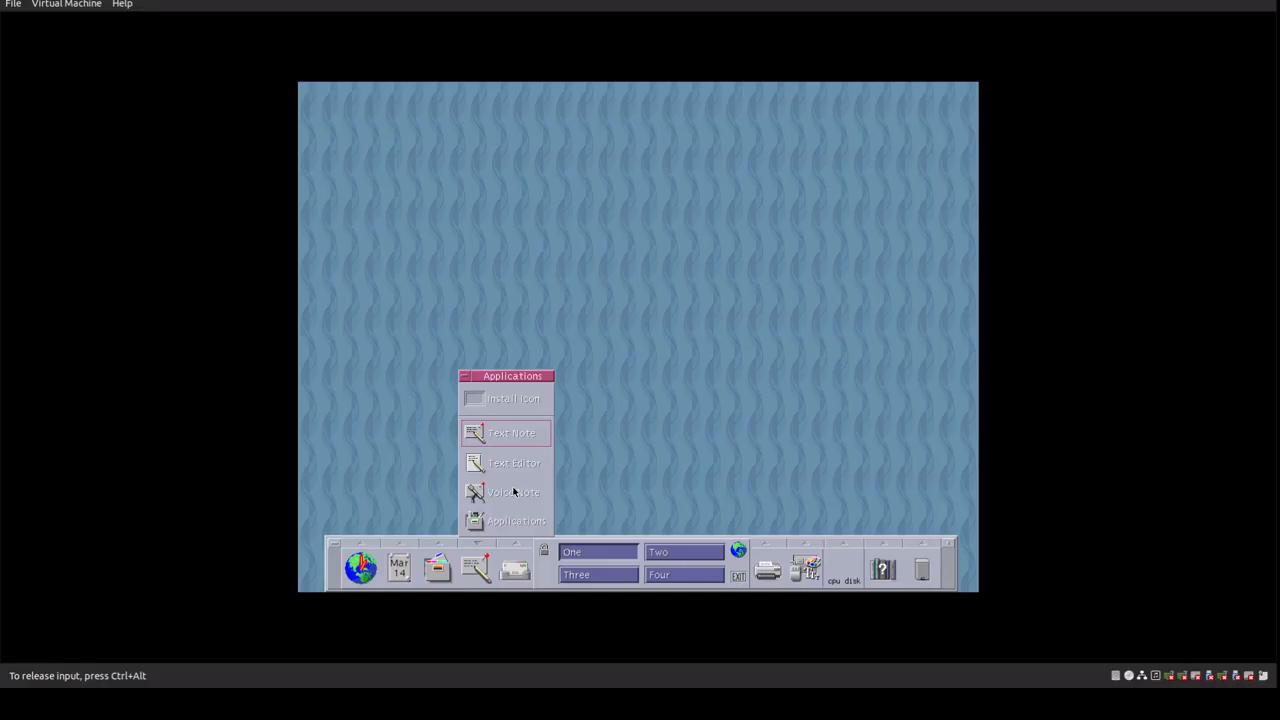
pyautogui.moveTo(518, 503)
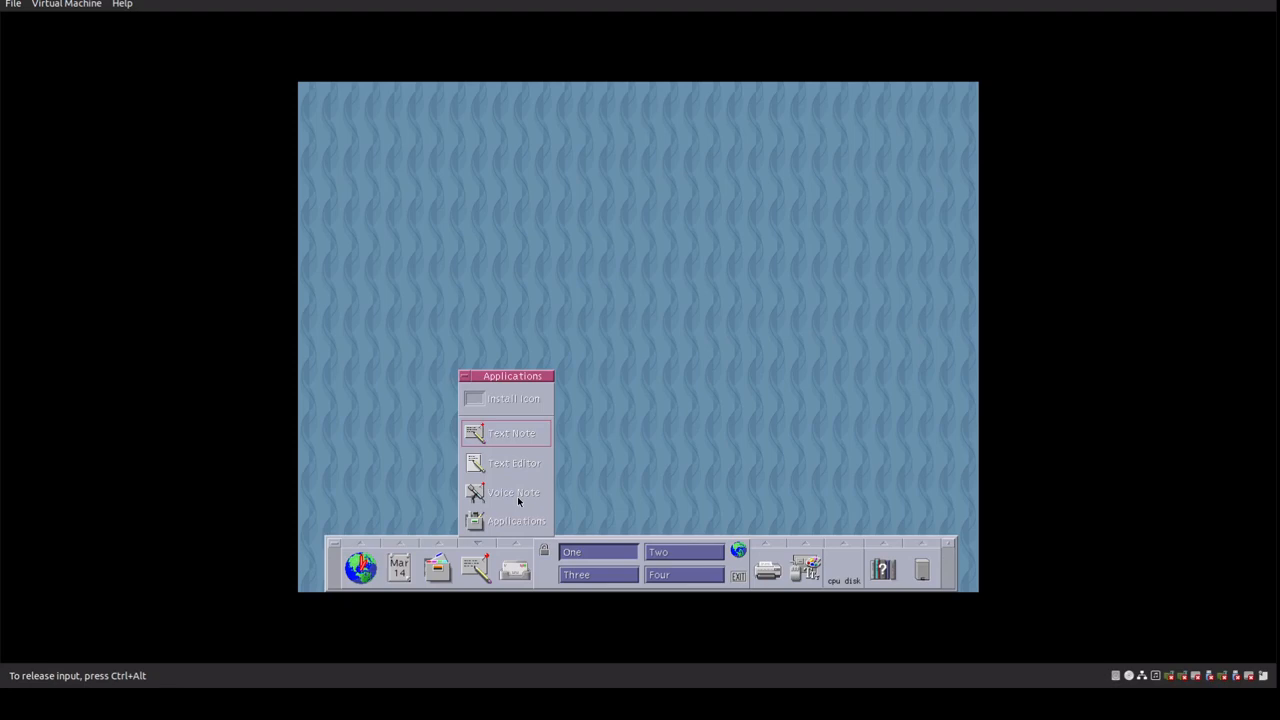
pyautogui.moveTo(513, 510)
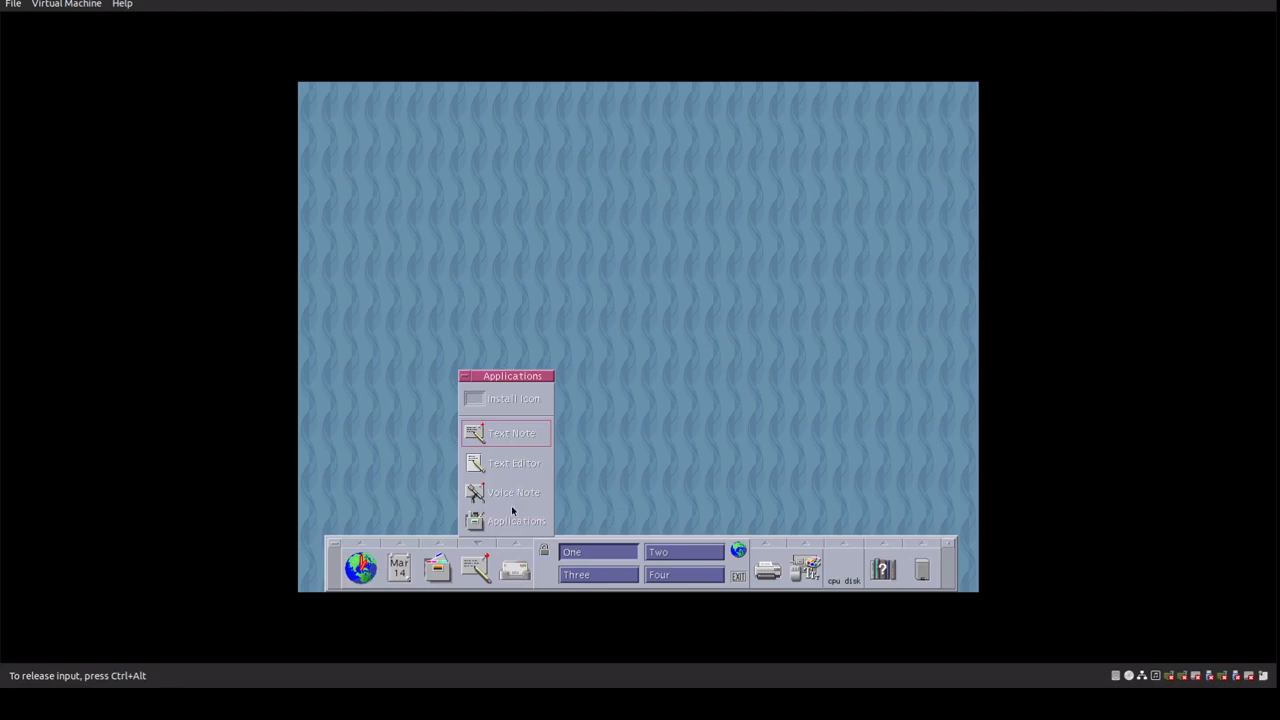
pyautogui.moveTo(513, 503)
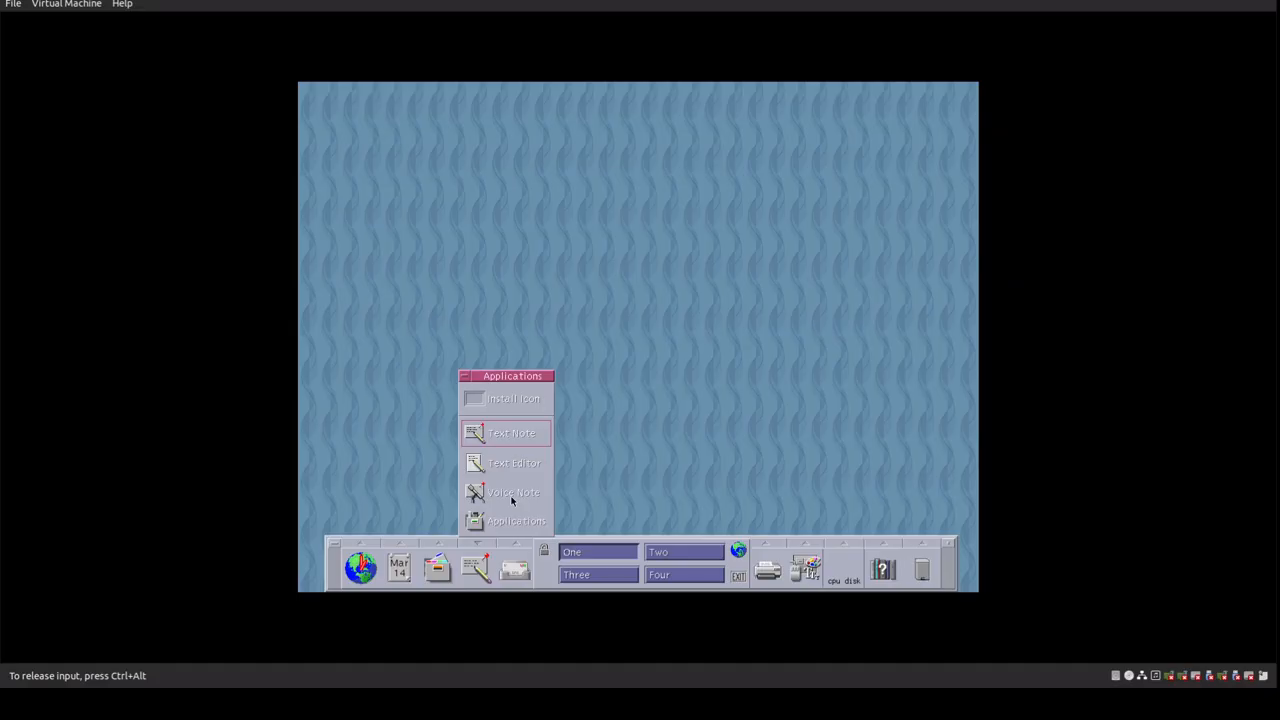
pyautogui.moveTo(508, 527)
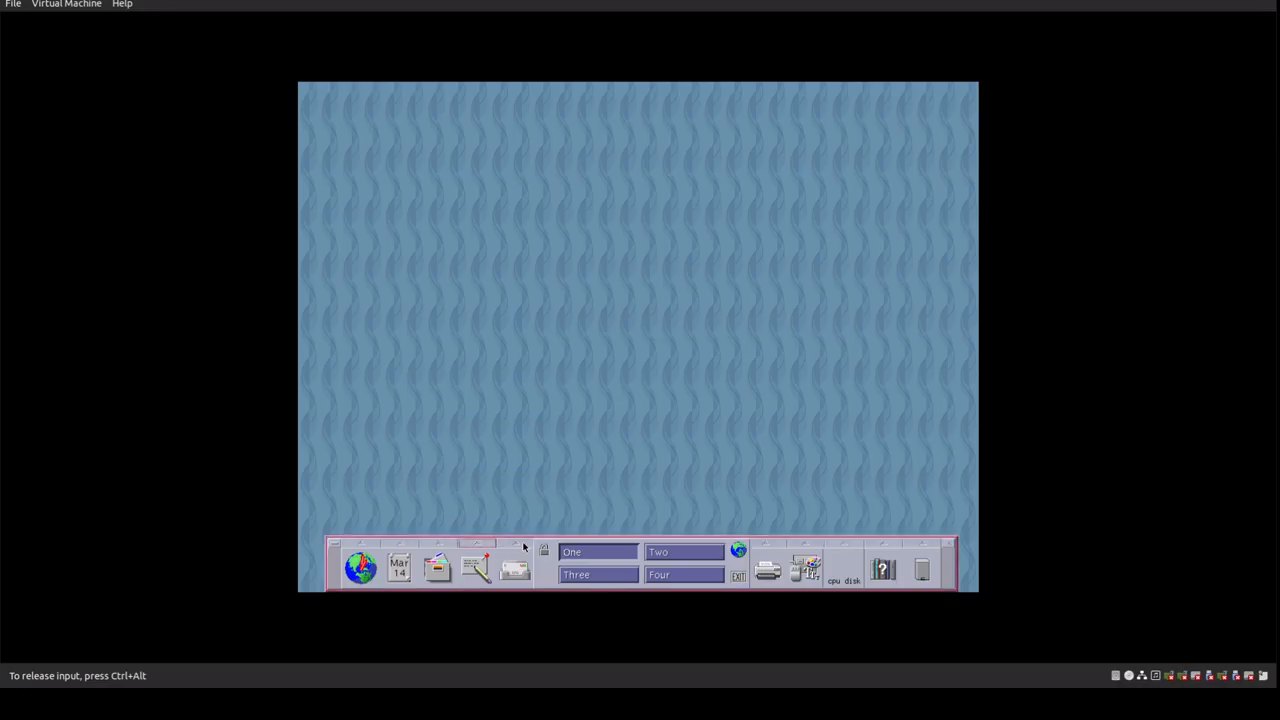
pyautogui.moveTo(515, 570)
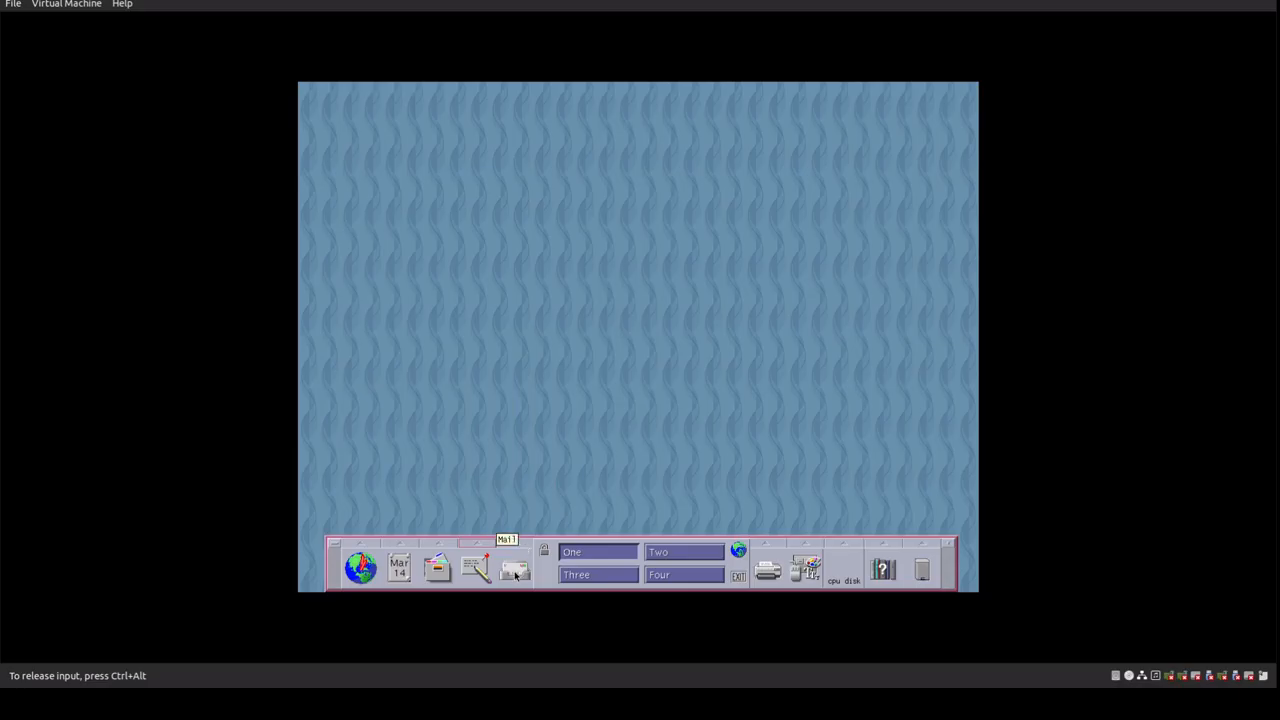
# Launch Mailer from the front panel, showing root's empty mailbox /var/mail/root
pyautogui.click(514, 568)
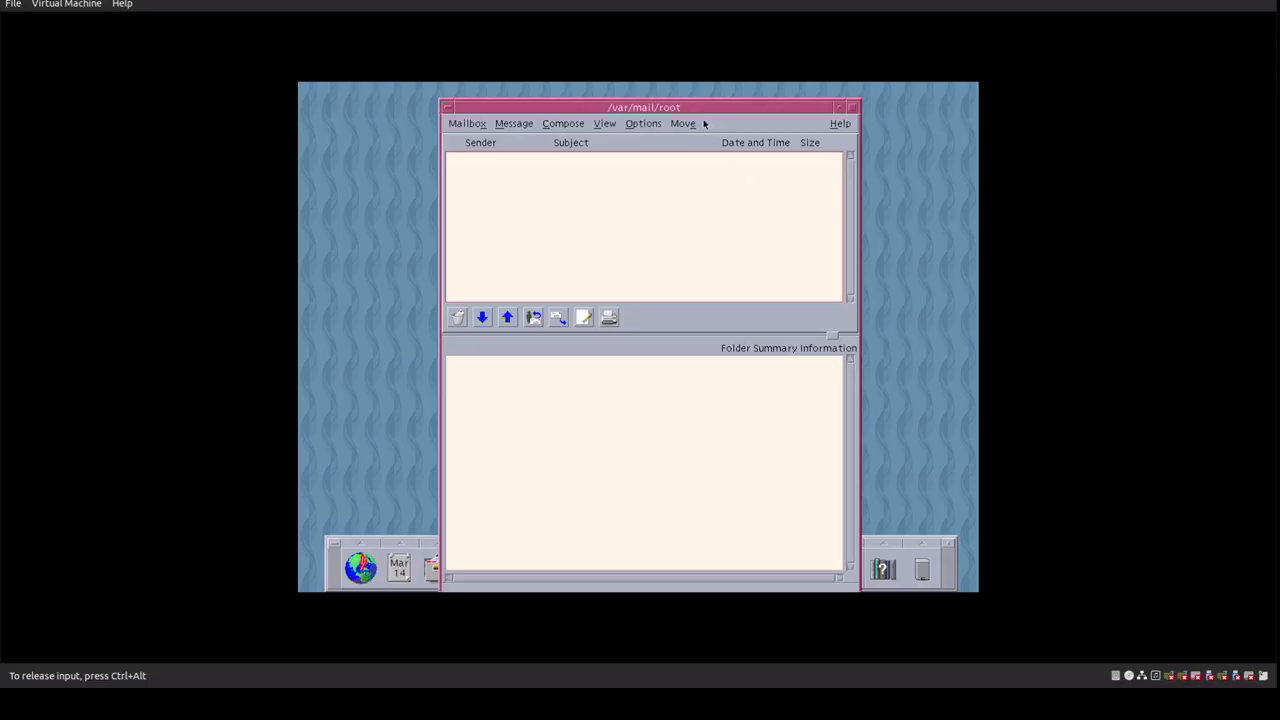
pyautogui.click(840, 123)
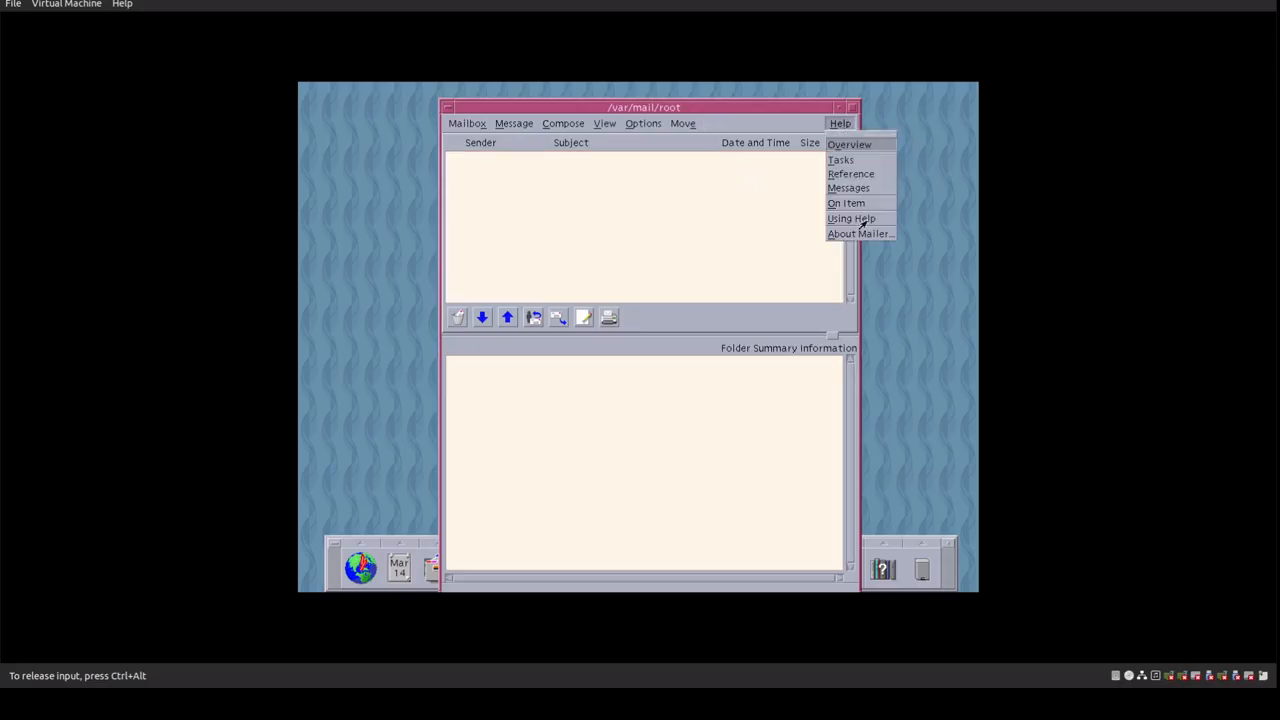
pyautogui.click(858, 233)
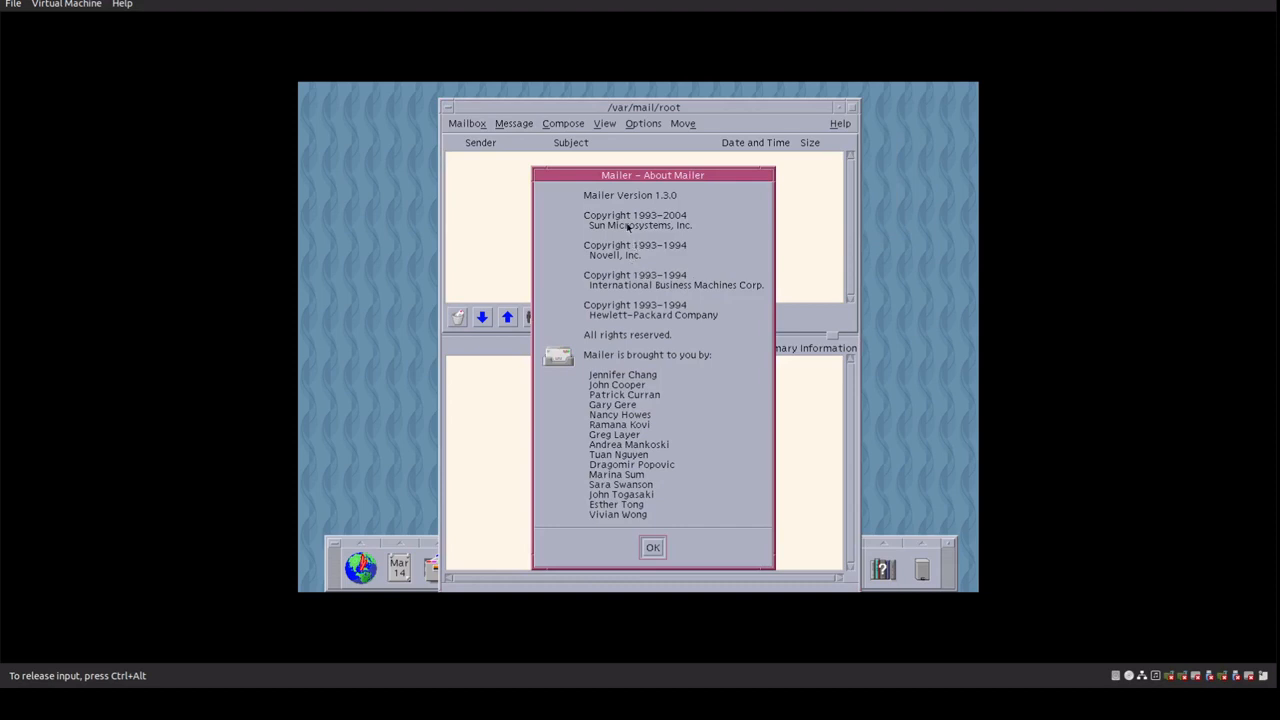
pyautogui.moveTo(628, 228)
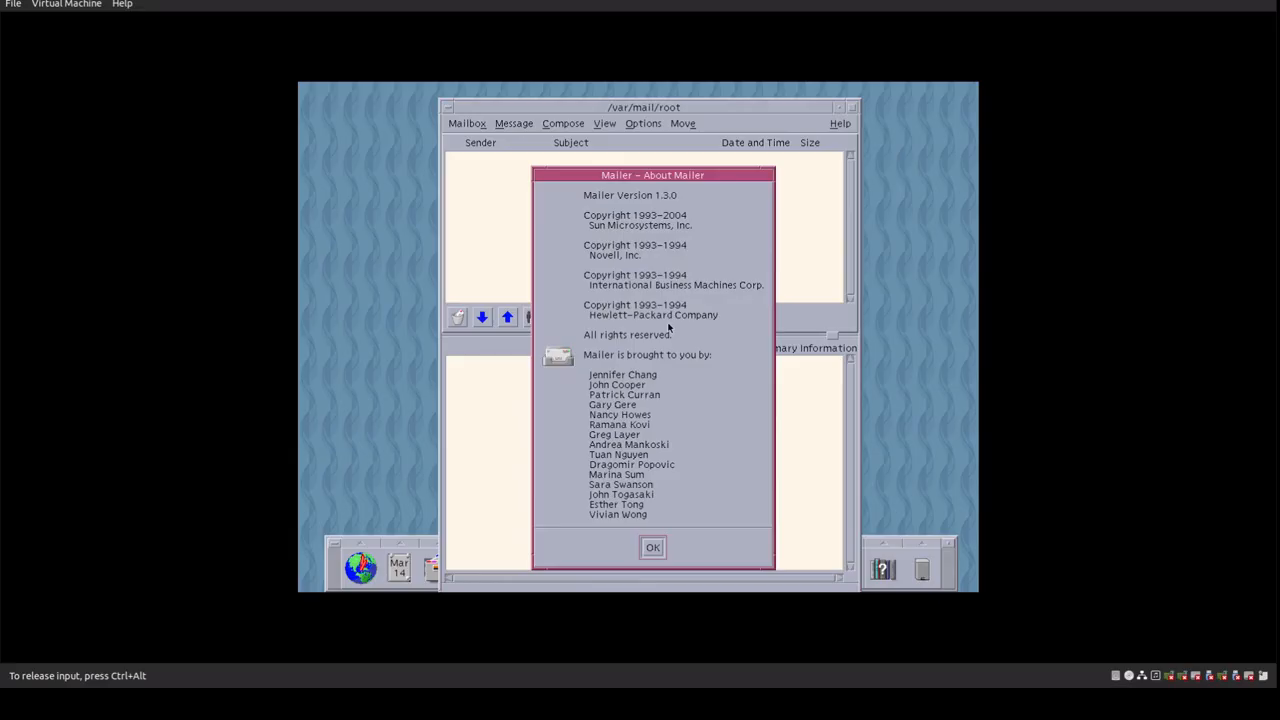
pyautogui.click(652, 547)
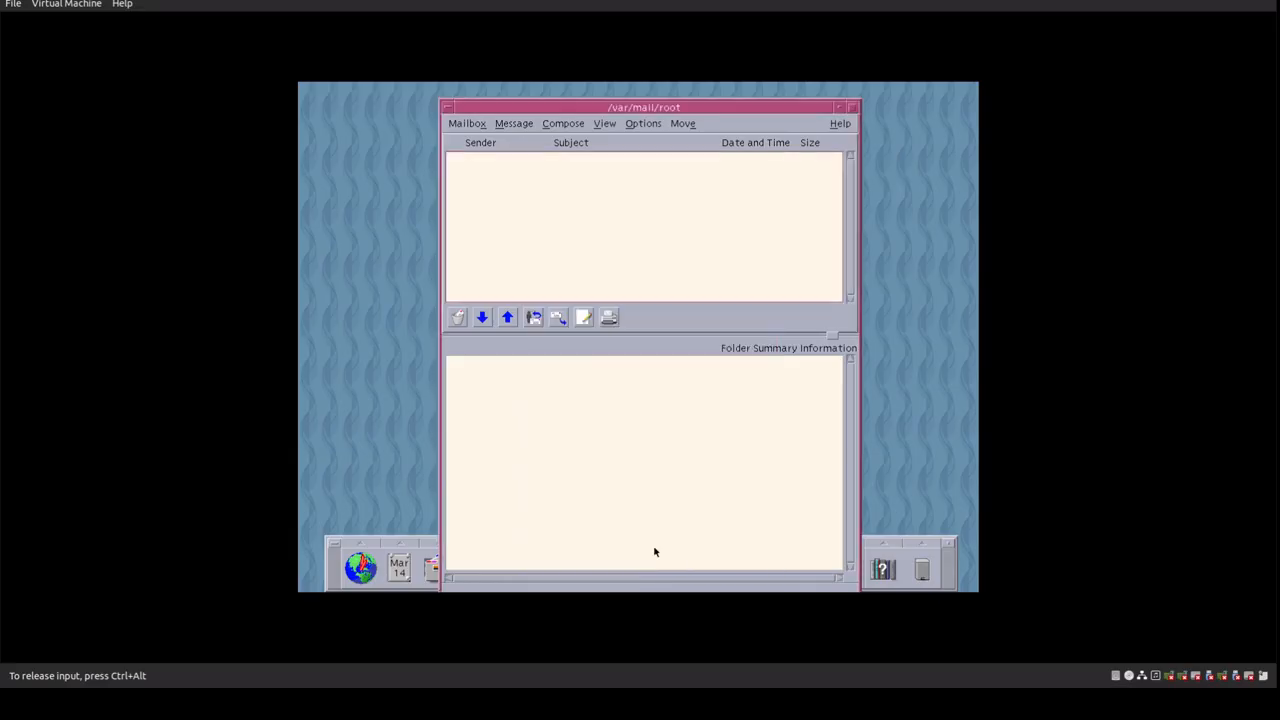
pyautogui.moveTo(590, 219)
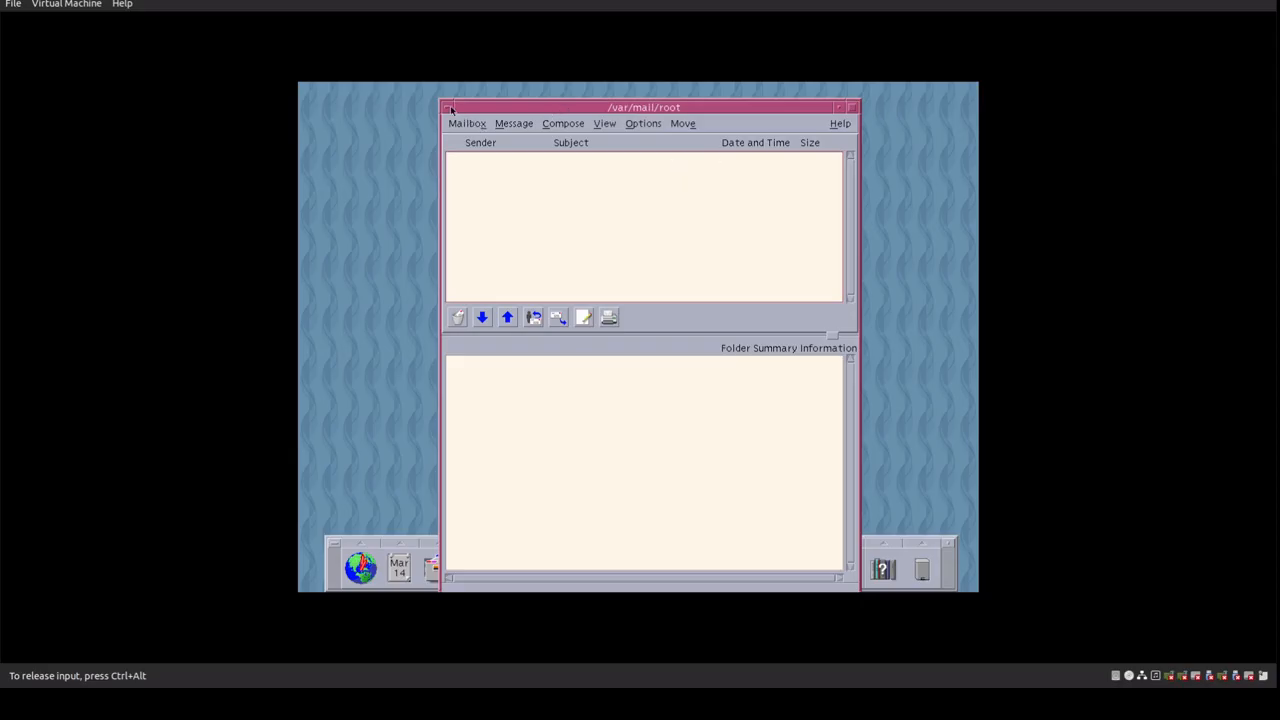
# Close the Mailer window for root's mailbox
pyautogui.click(449, 107)
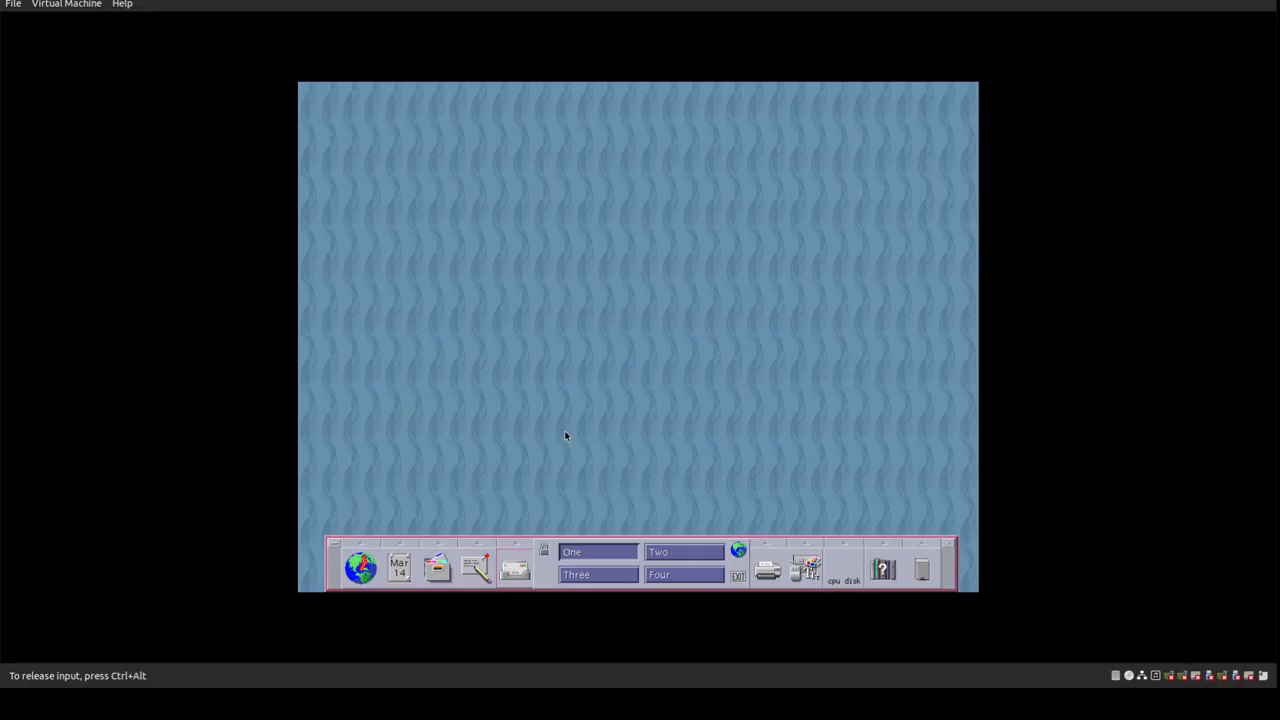
pyautogui.moveTo(575, 510)
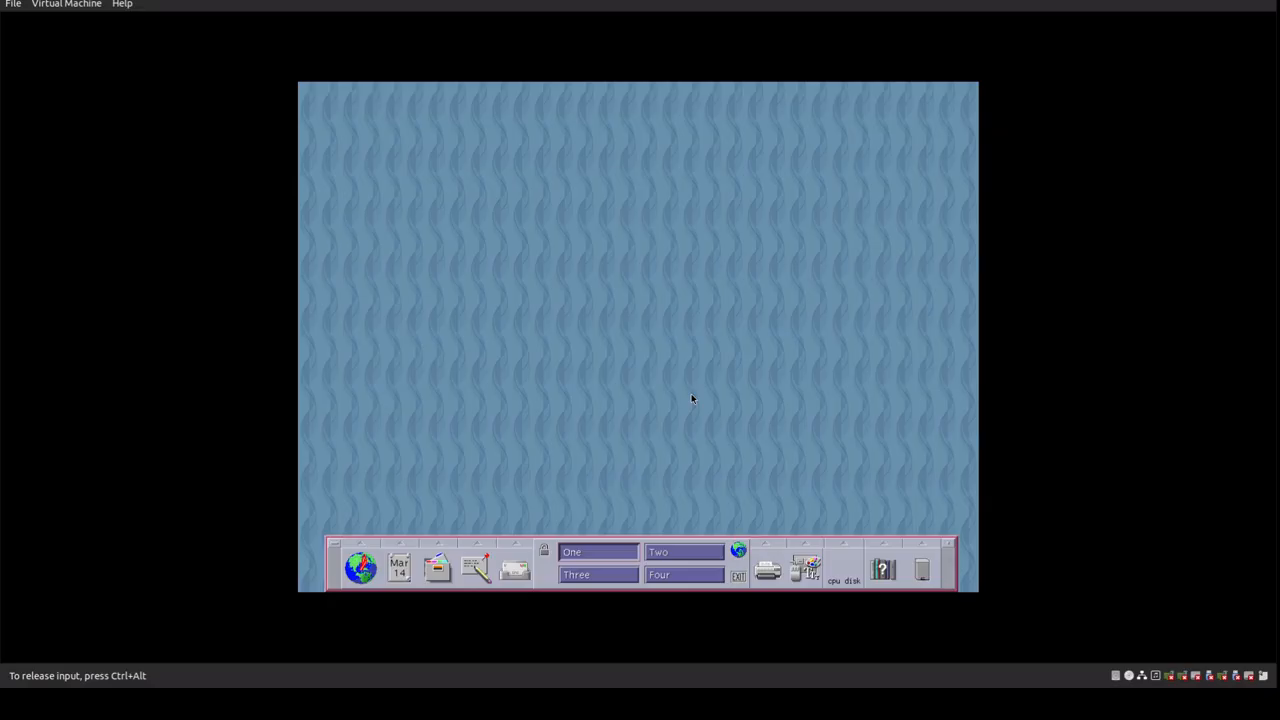
pyautogui.moveTo(611, 588)
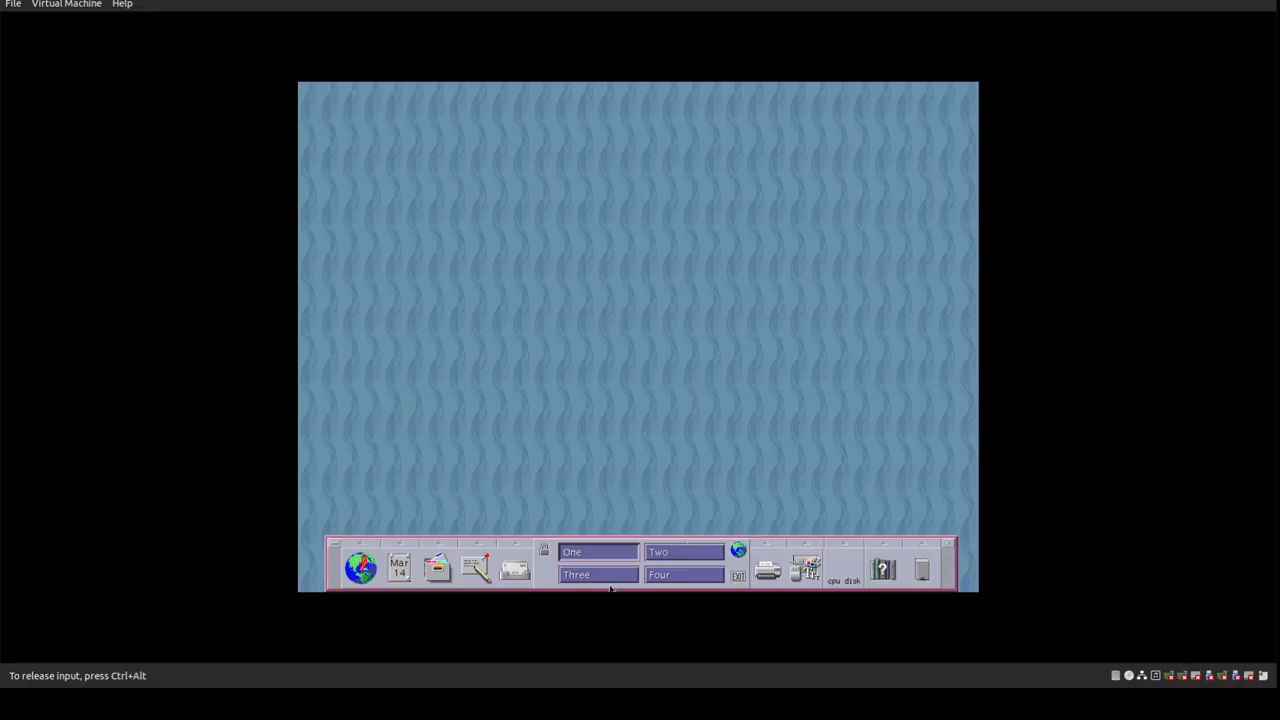
pyautogui.moveTo(730, 414)
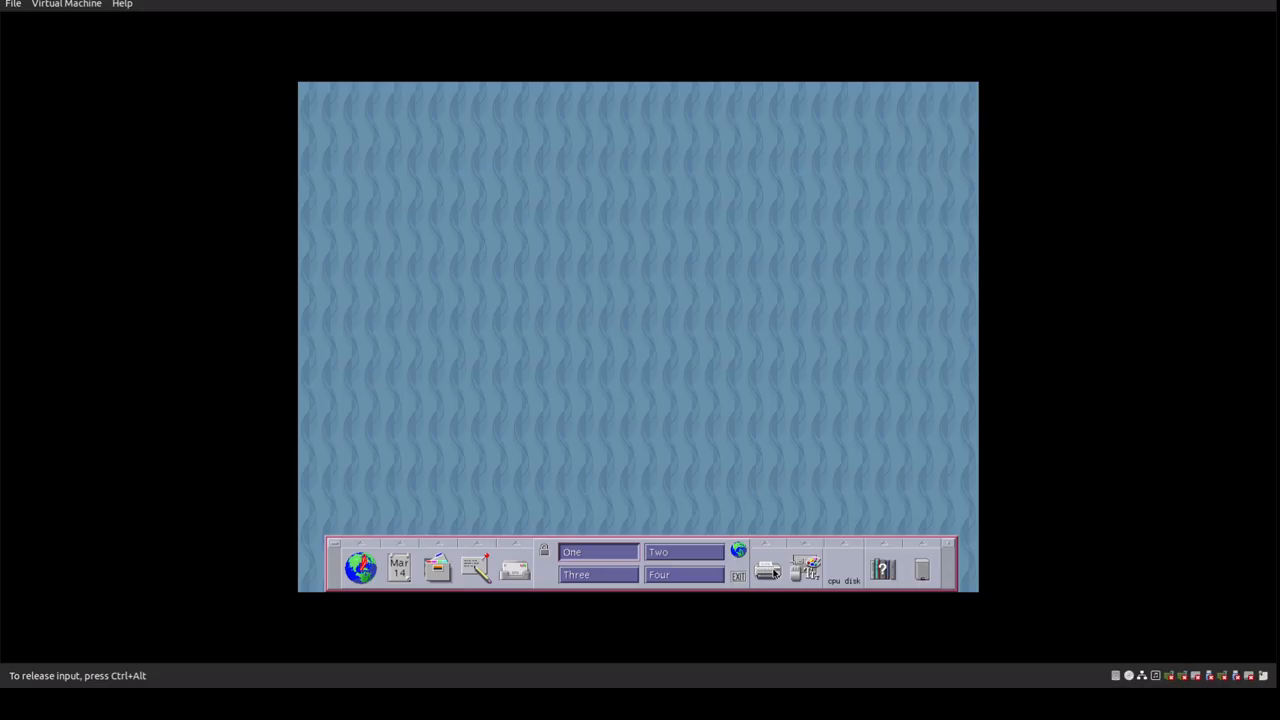
pyautogui.click(766, 570)
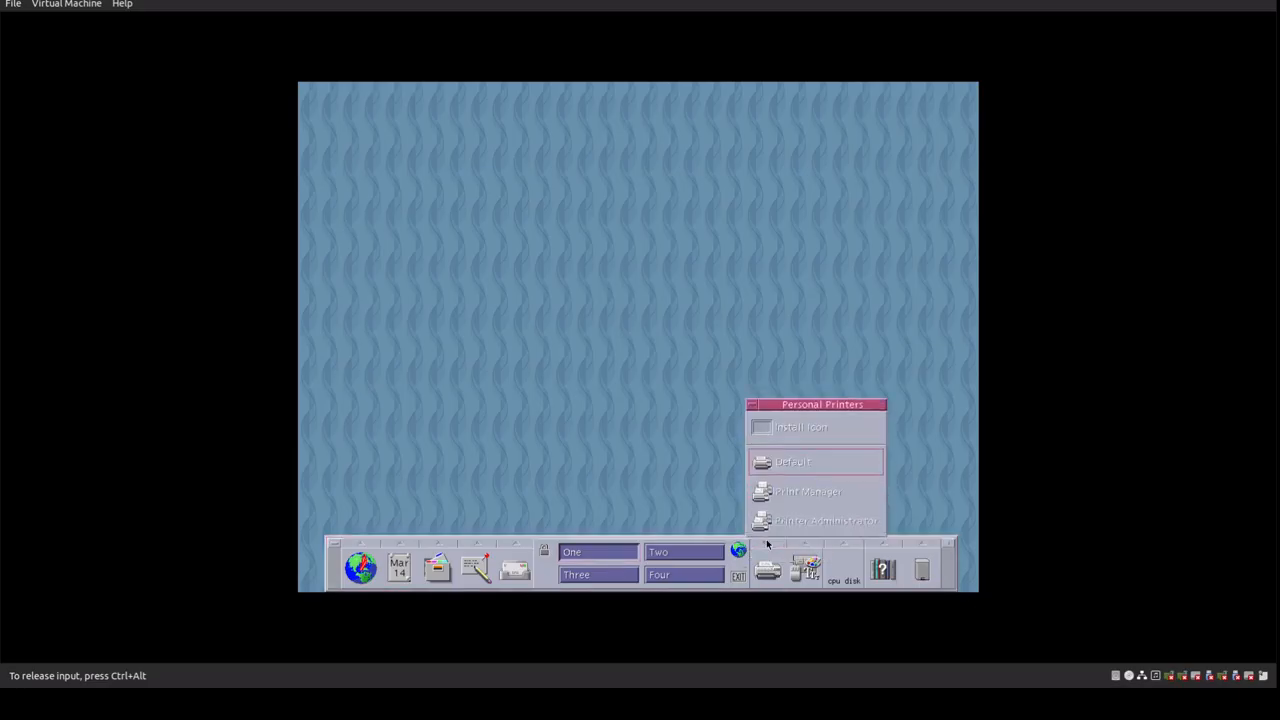
pyautogui.moveTo(828, 522)
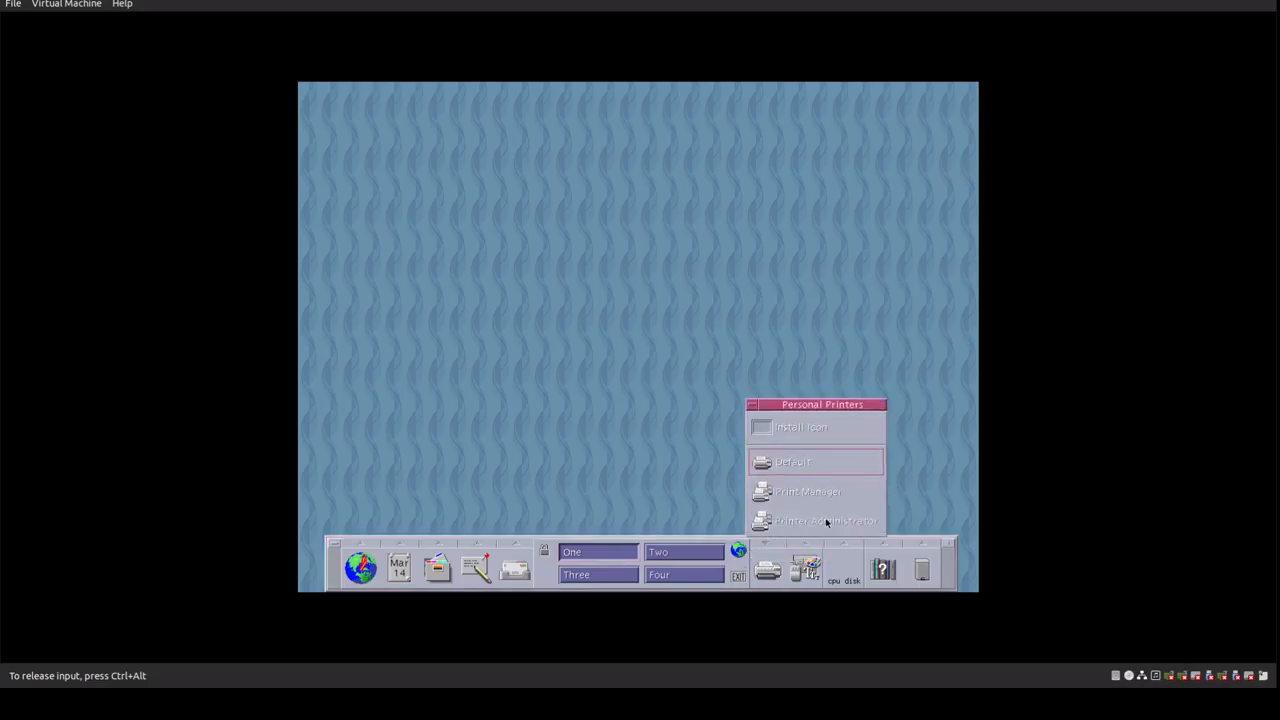
pyautogui.moveTo(570, 418)
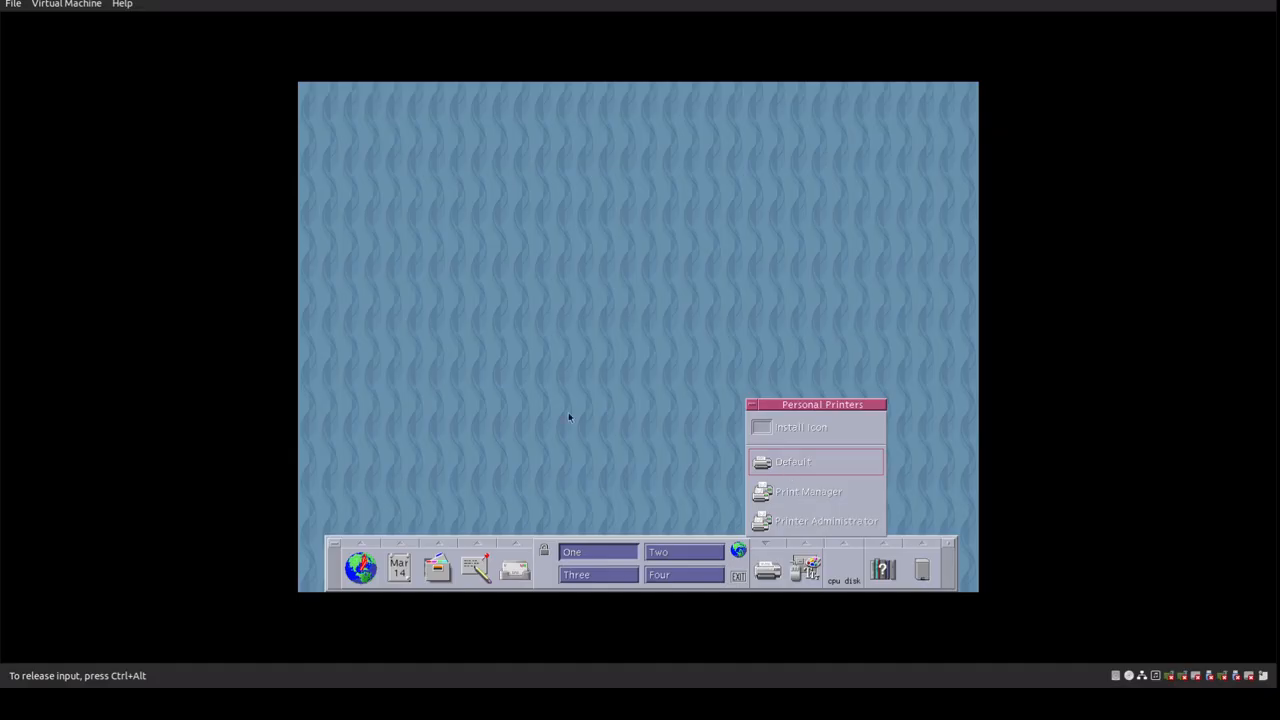
pyautogui.moveTo(775, 550)
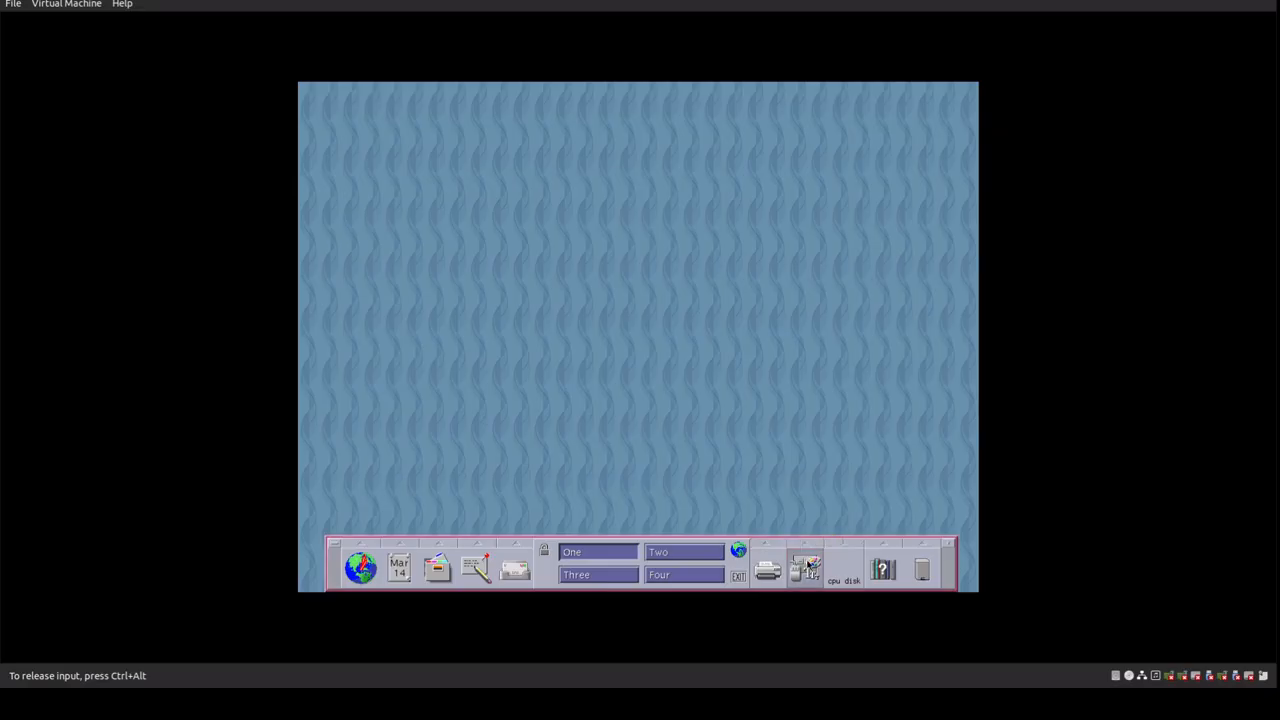
# Open Style Manager from the front panel, then close it from its window menu
pyautogui.click(806, 568)
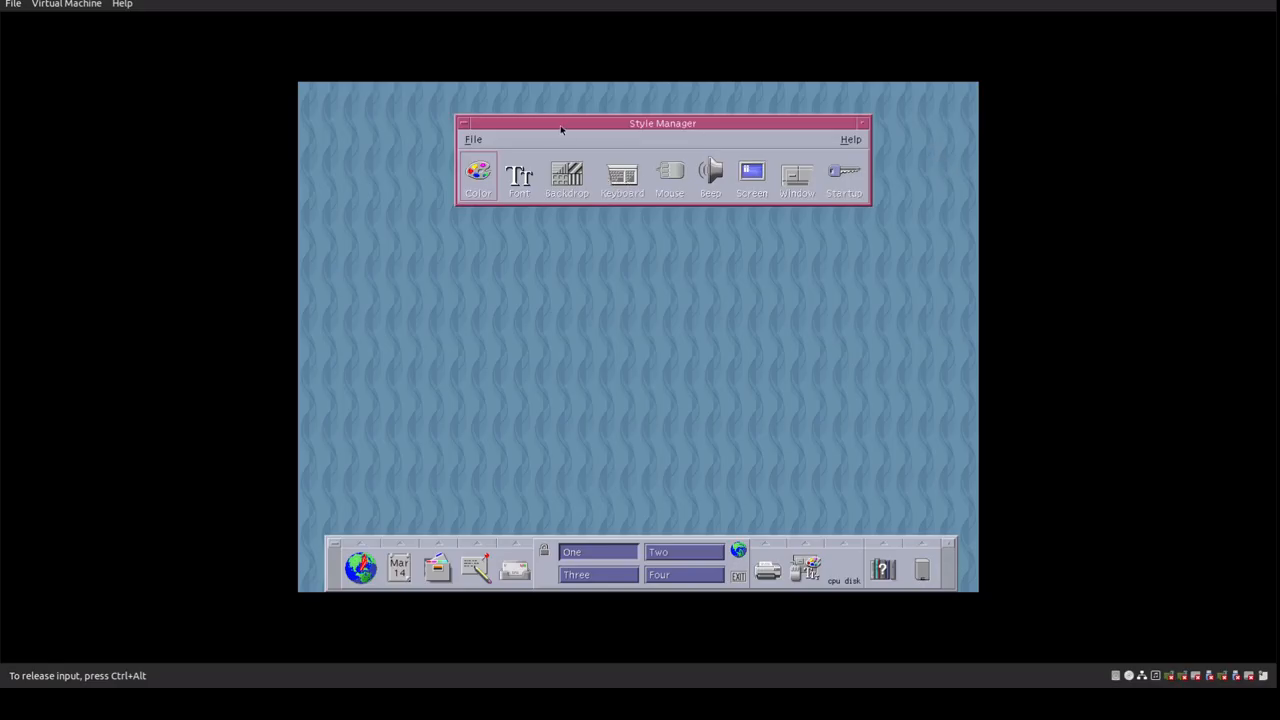
pyautogui.click(463, 123)
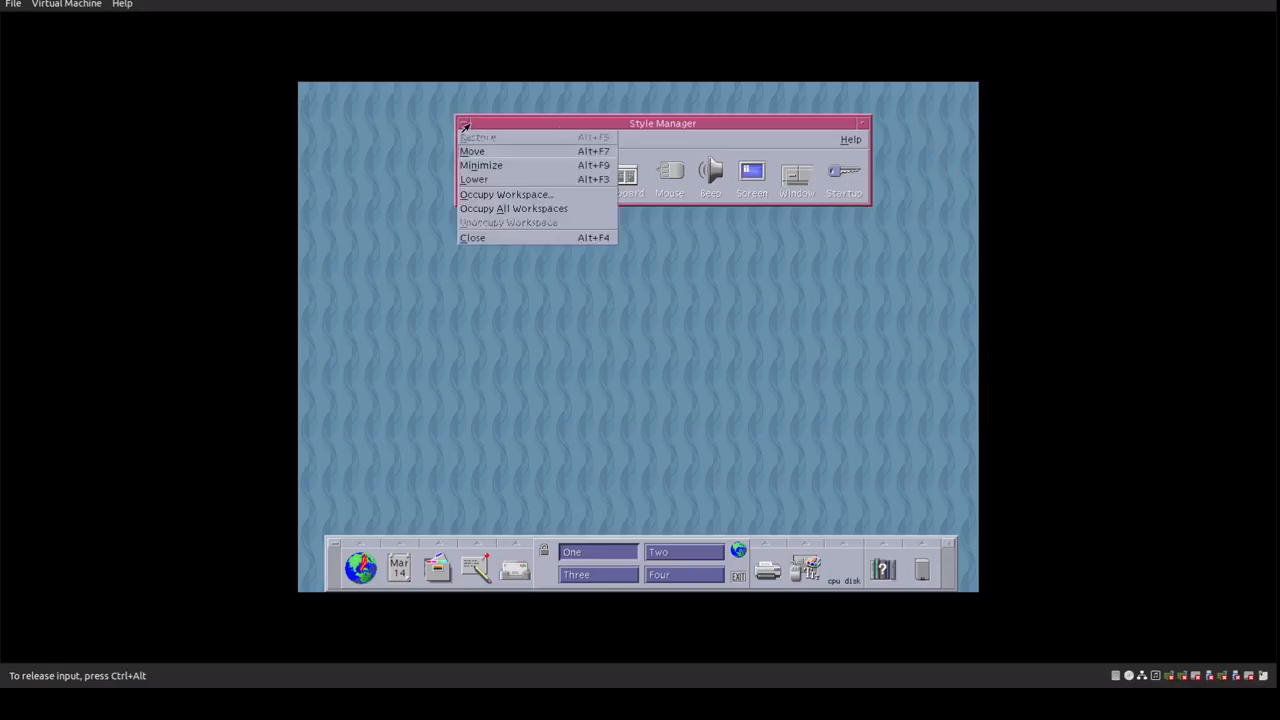
pyautogui.click(472, 237)
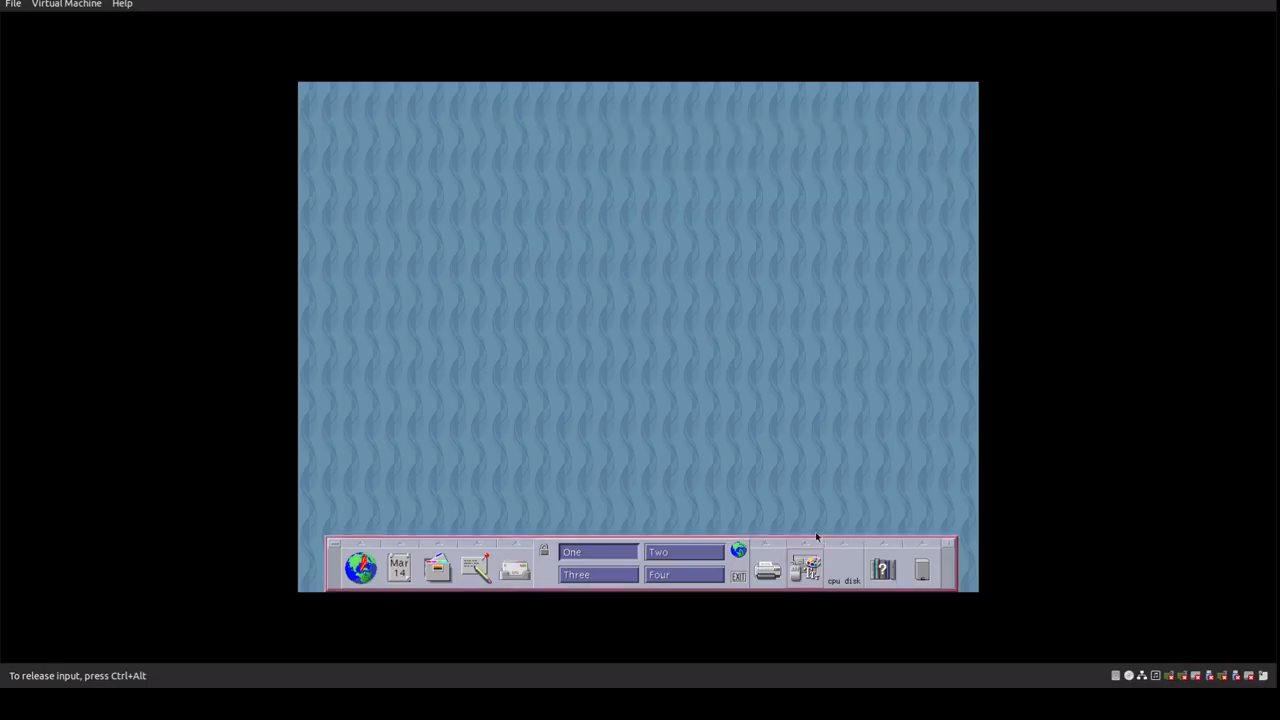
# Expand the Tools subpanel listing Style Manager, Sun Update Manager and Find Process
pyautogui.click(806, 568)
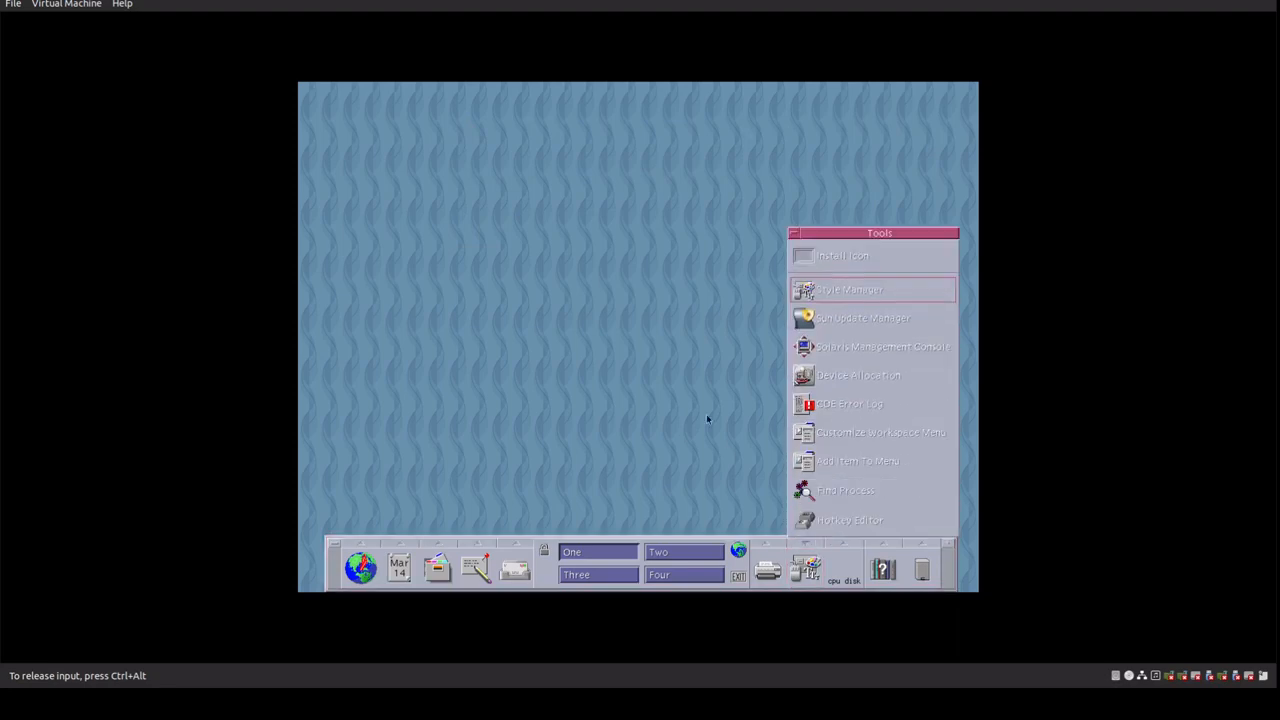
pyautogui.moveTo(892, 321)
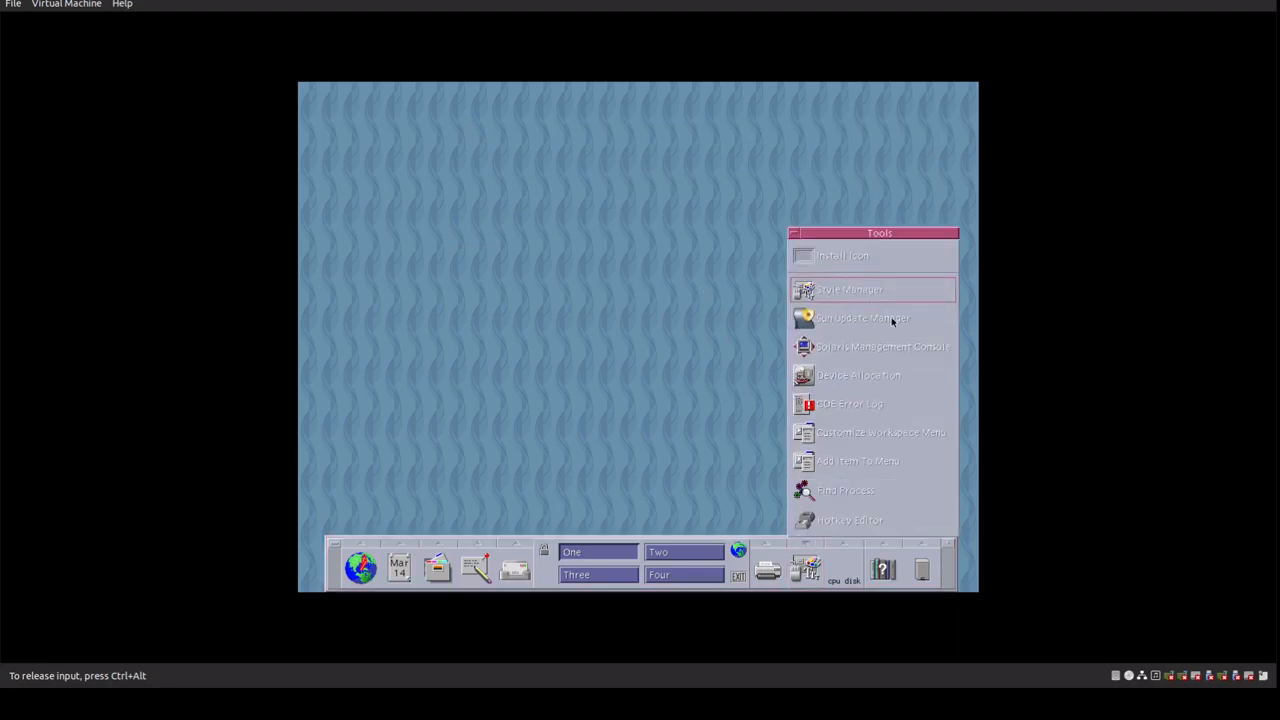
pyautogui.moveTo(875, 390)
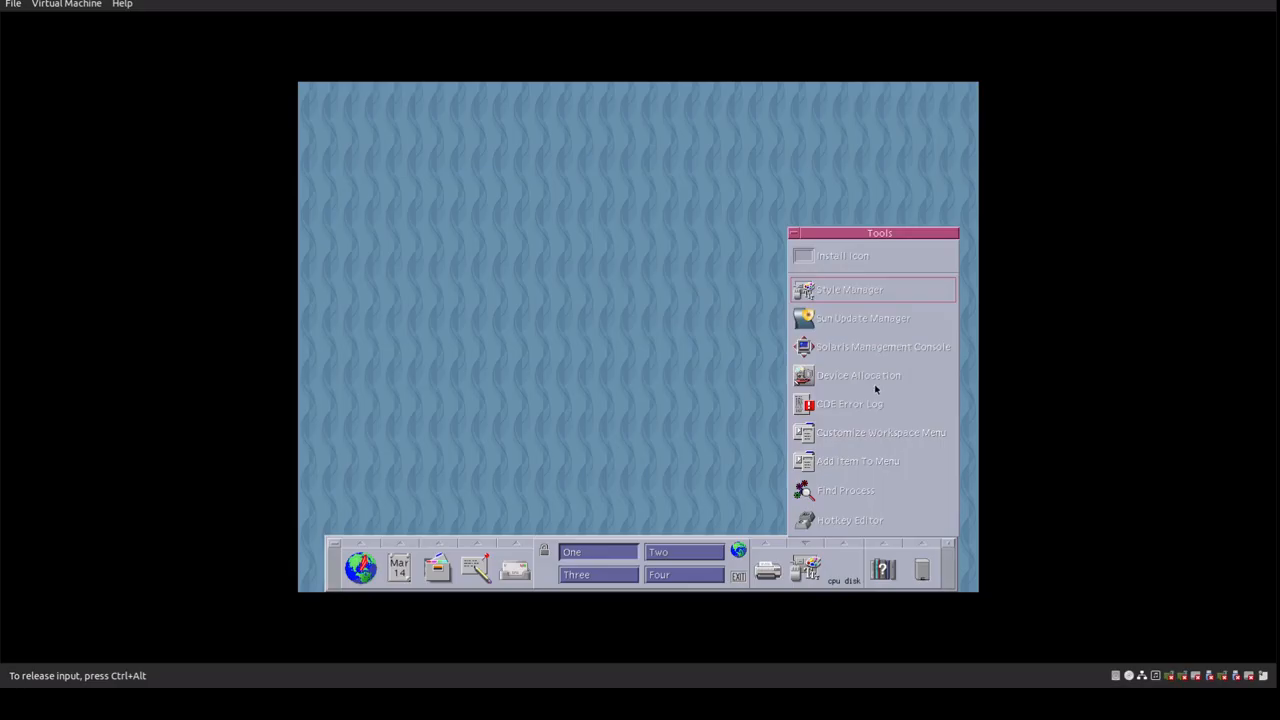
pyautogui.moveTo(843, 421)
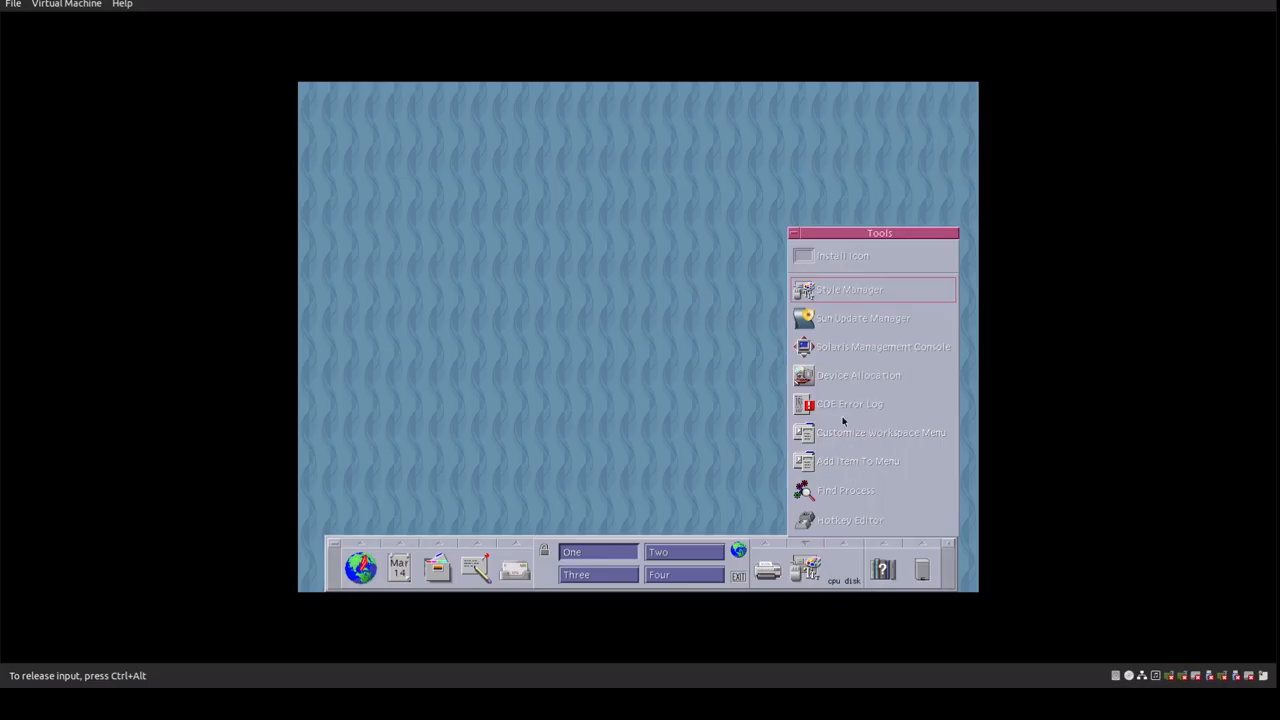
pyautogui.moveTo(754, 431)
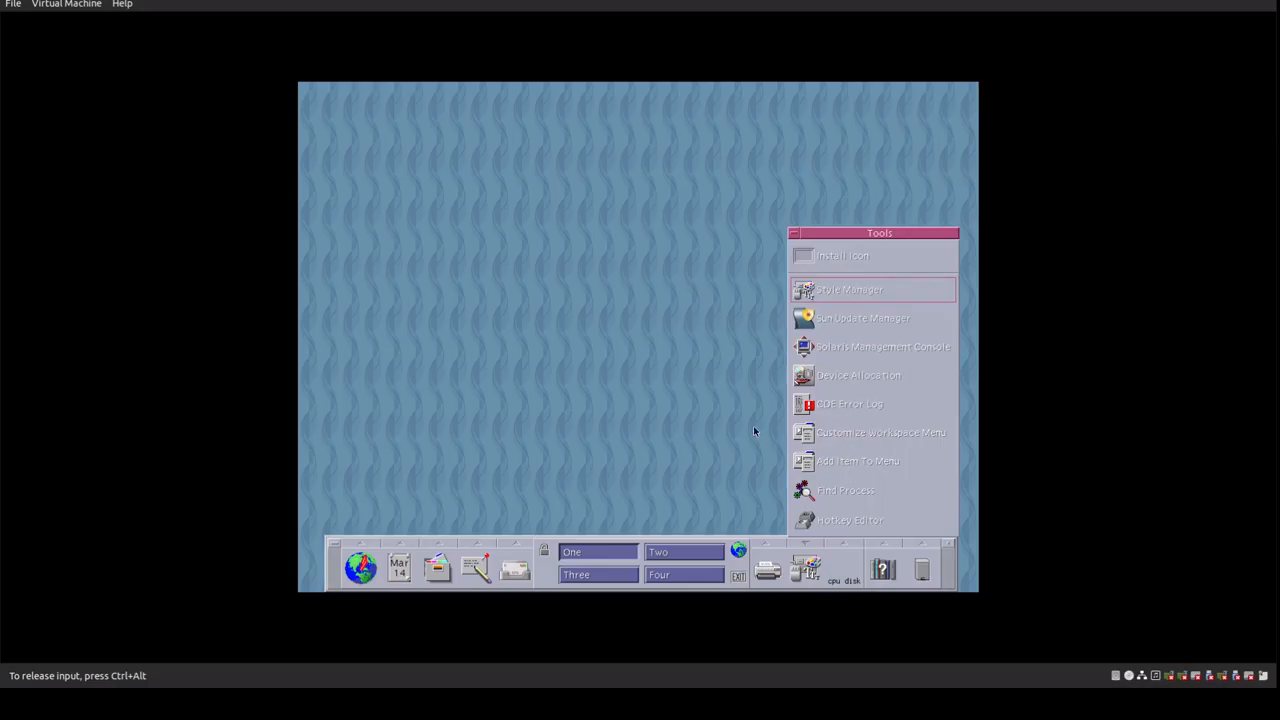
pyautogui.moveTo(867, 497)
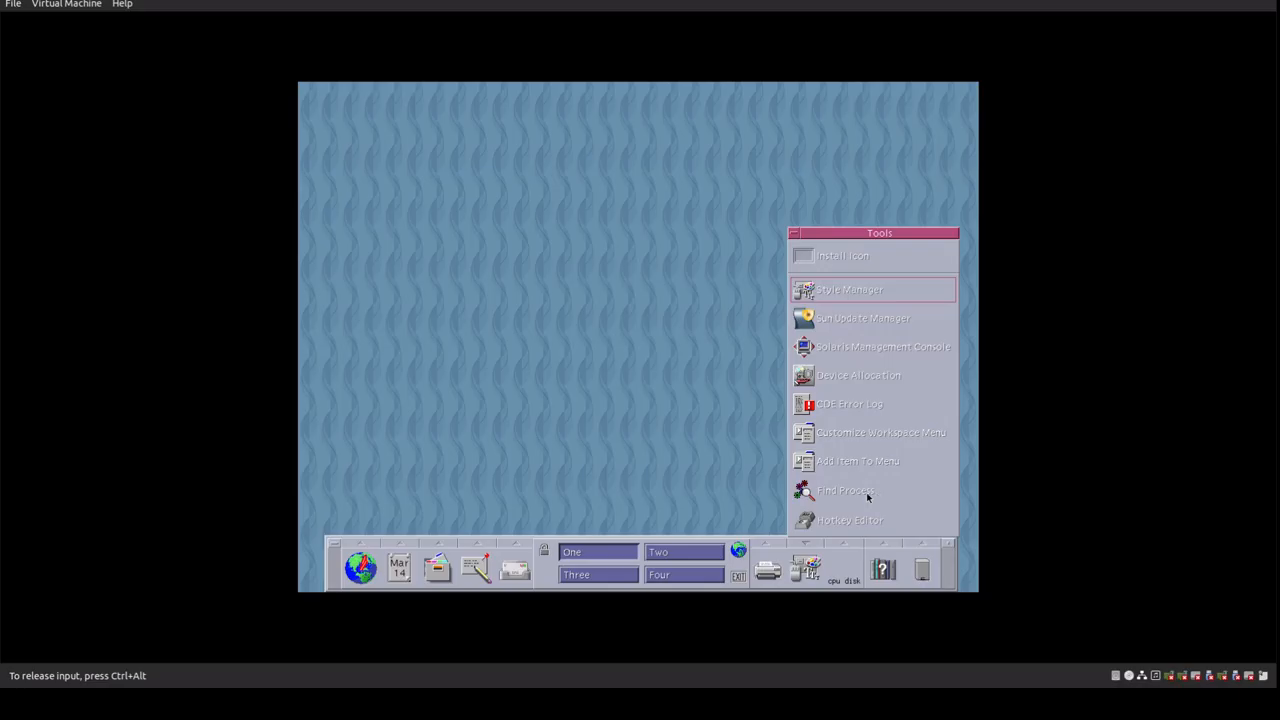
pyautogui.moveTo(725, 510)
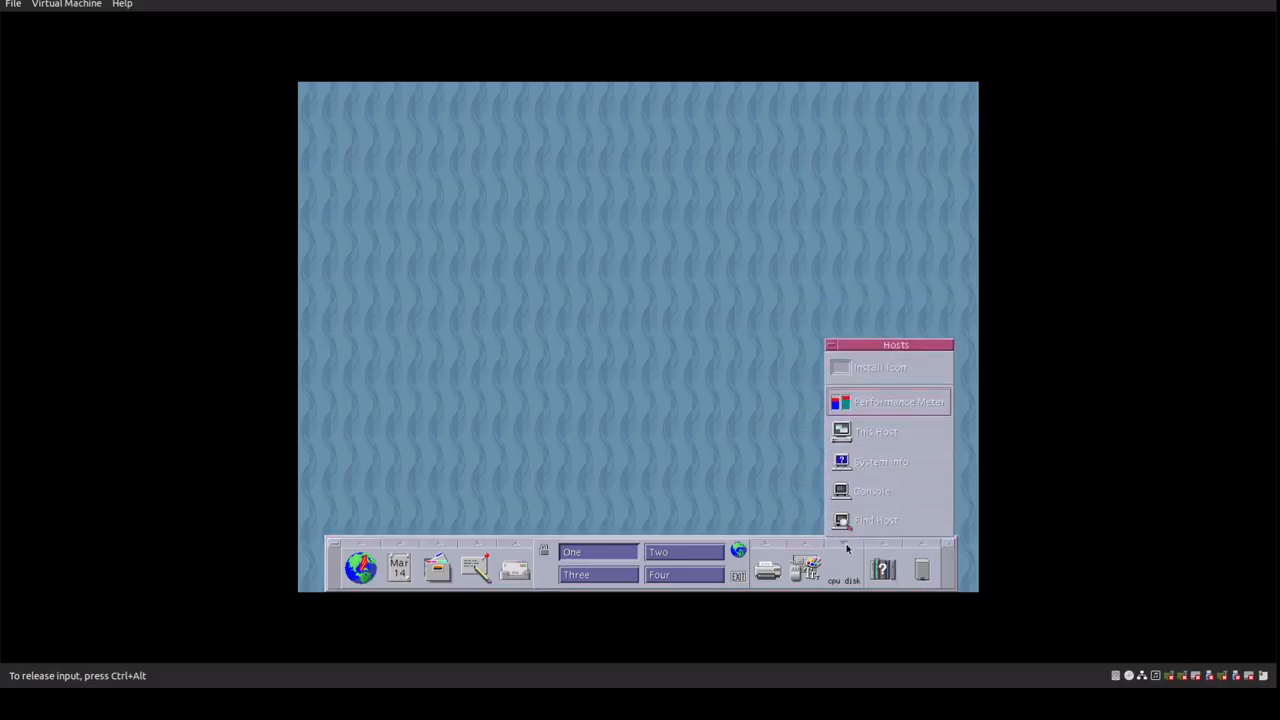
pyautogui.moveTo(907, 466)
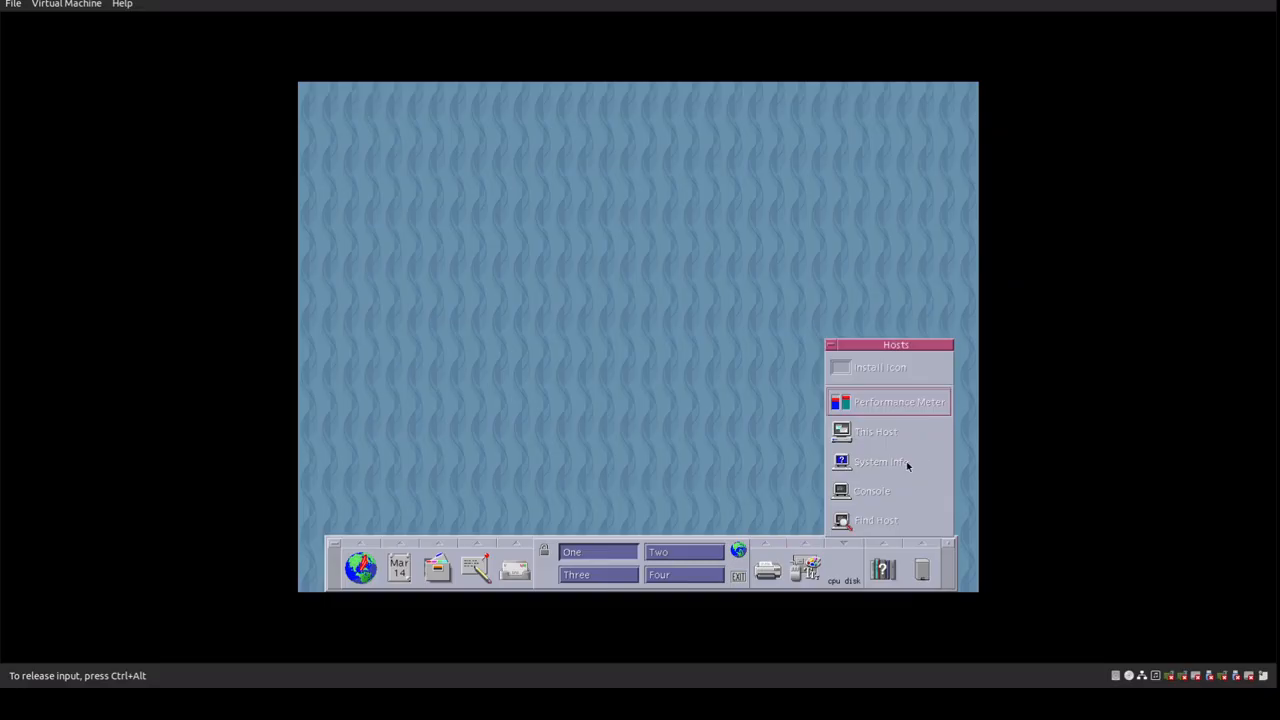
pyautogui.moveTo(858, 562)
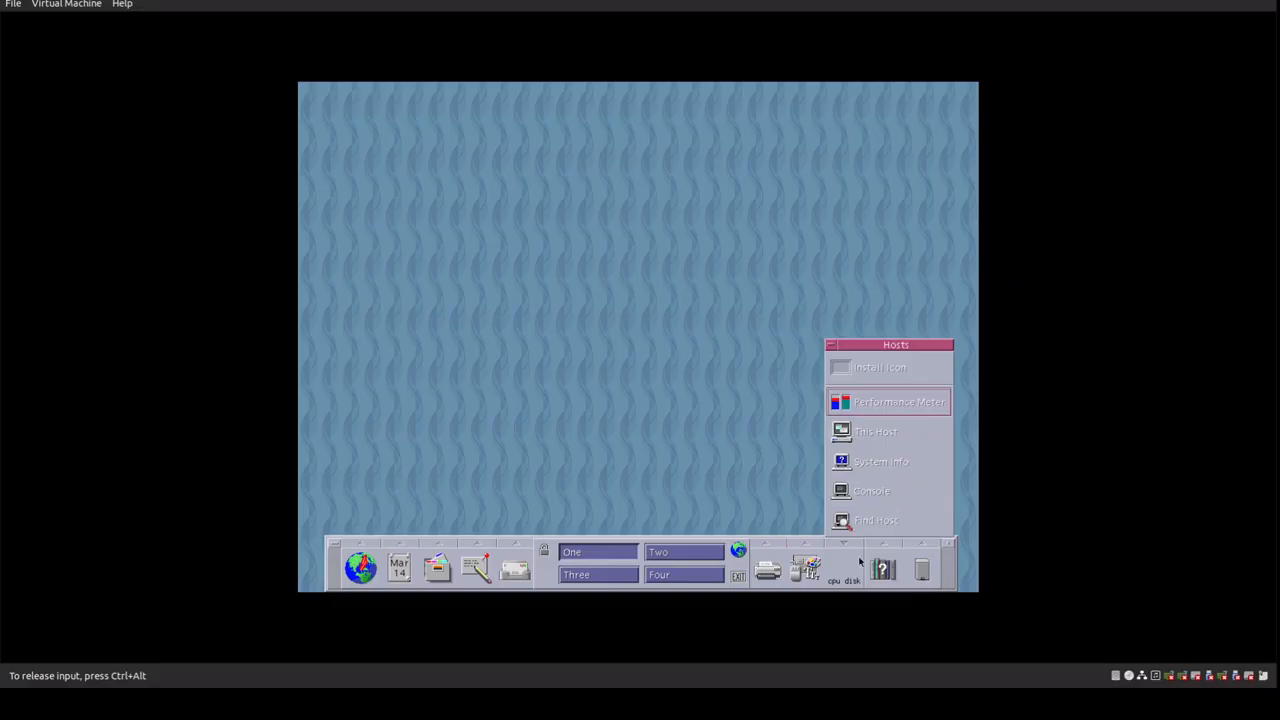
# Start Performance Meter from the Hosts subpanel to monitor CPU usage
pyautogui.click(897, 401)
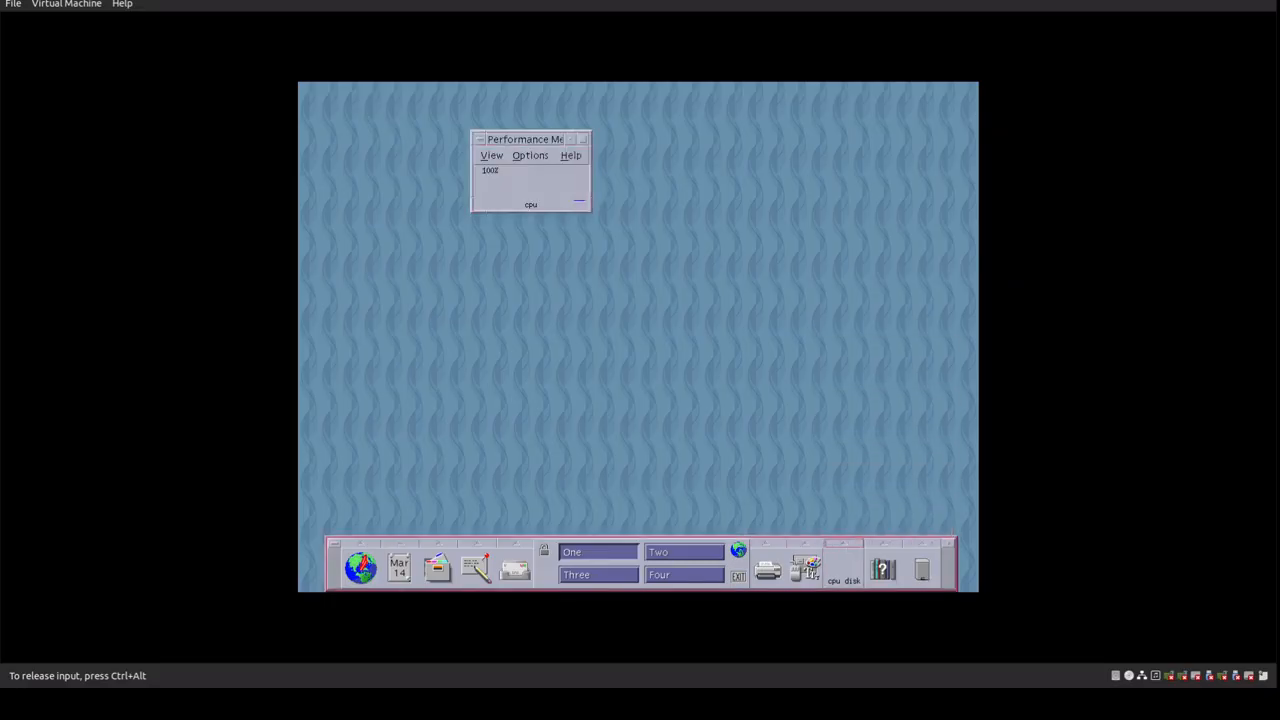
pyautogui.click(479, 139)
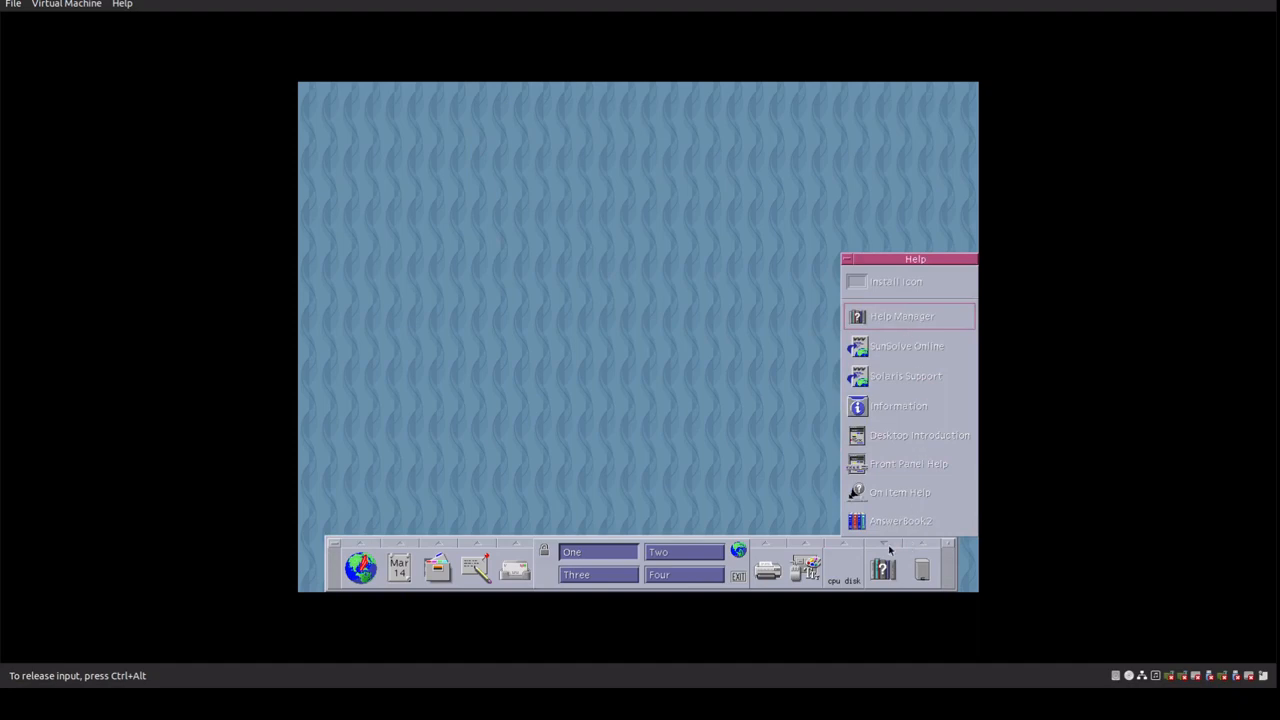
pyautogui.moveTo(898, 523)
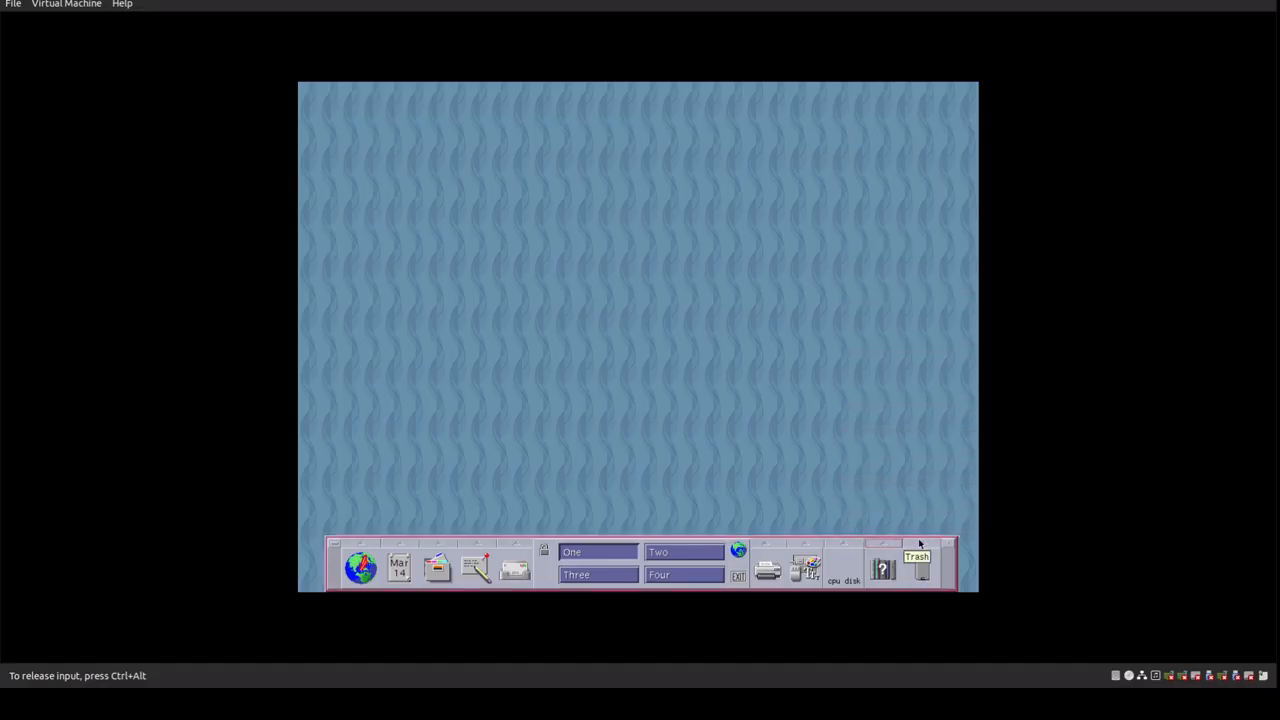
pyautogui.click(920, 570)
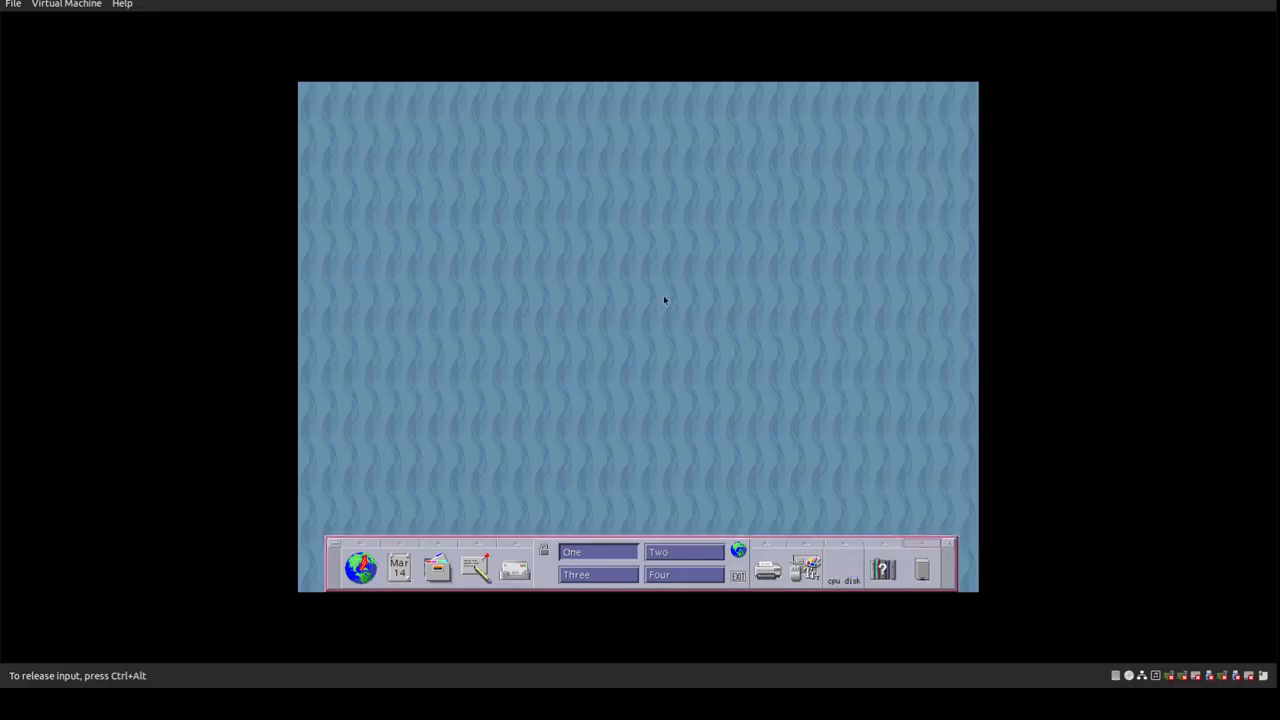
pyautogui.moveTo(633, 330)
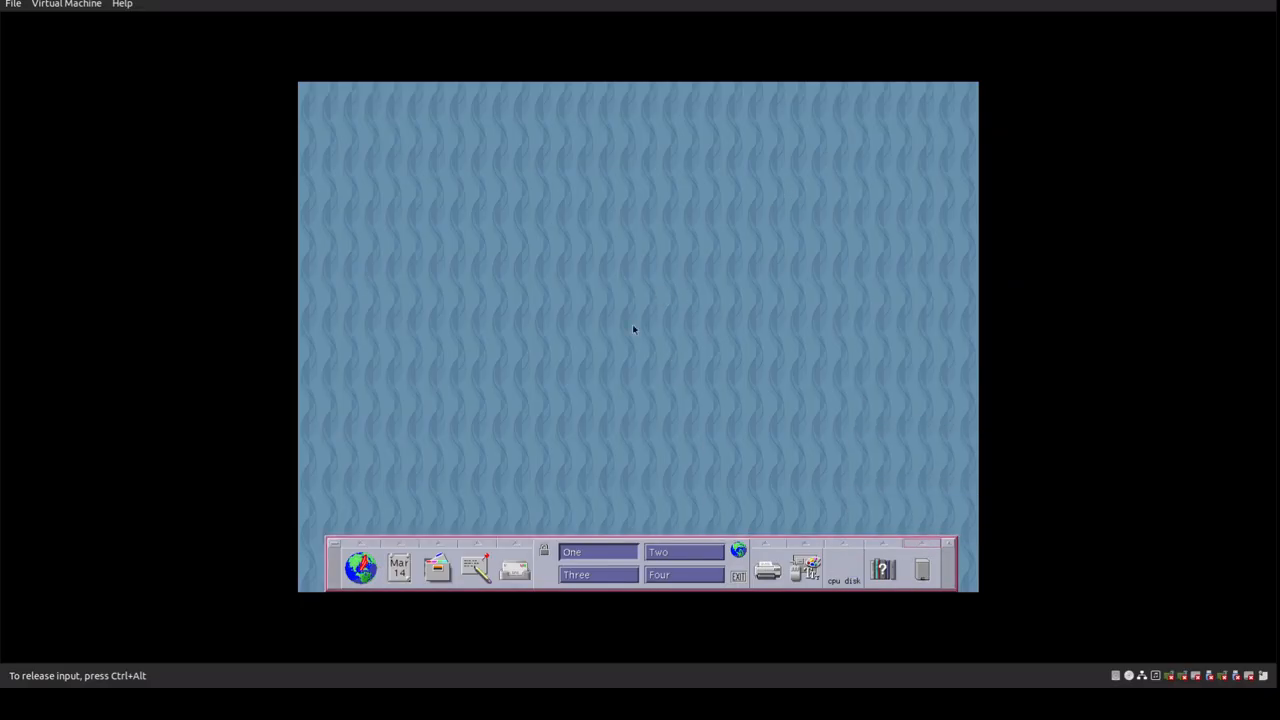
pyautogui.moveTo(490, 237)
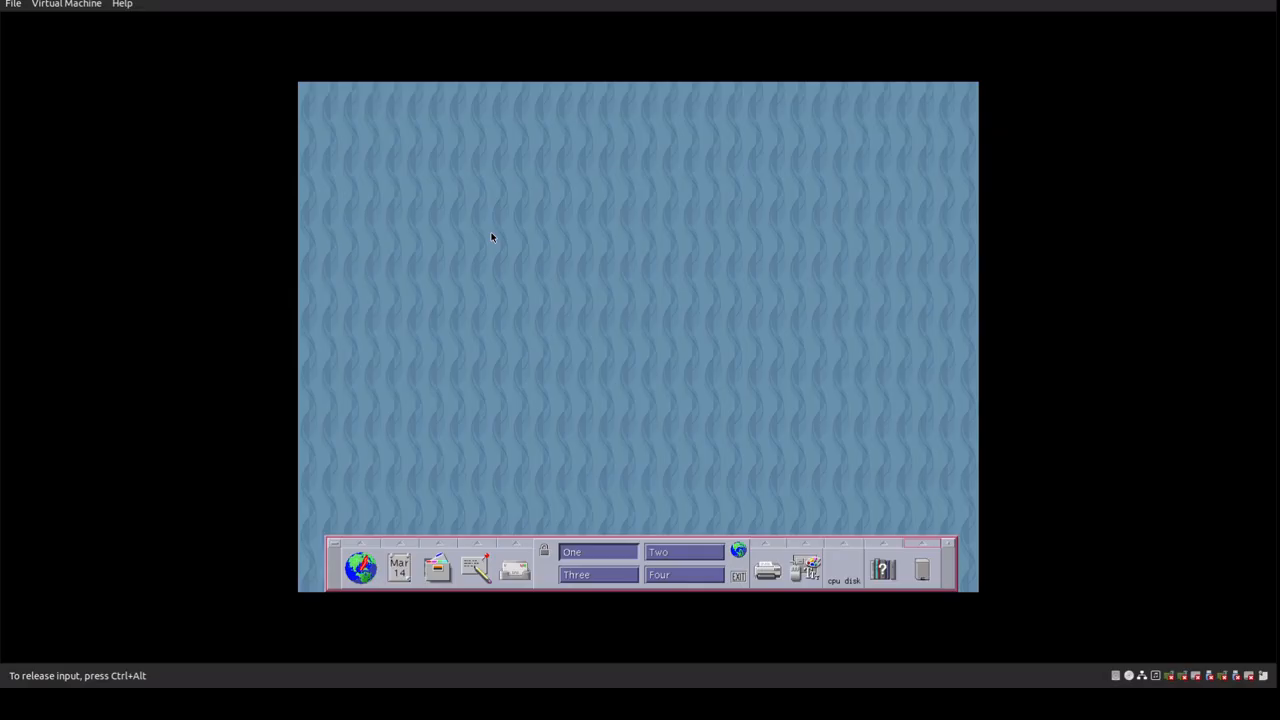
pyautogui.moveTo(473, 268)
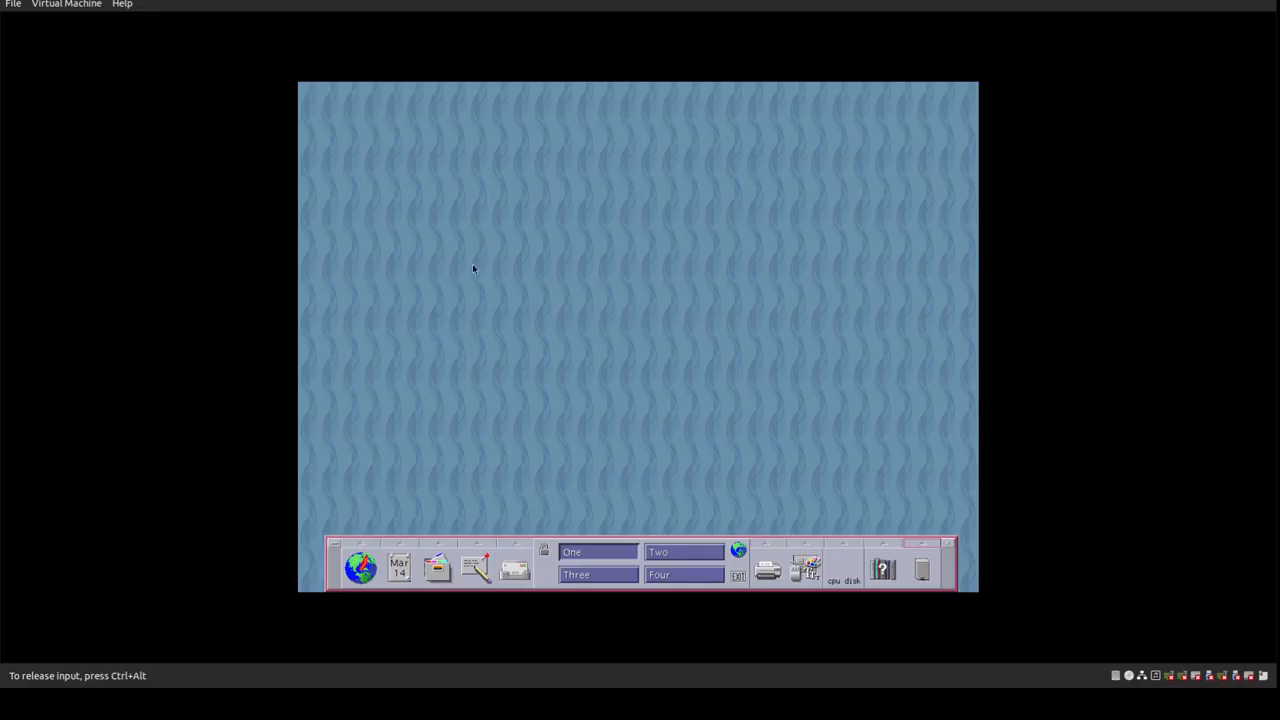
pyautogui.moveTo(708, 401)
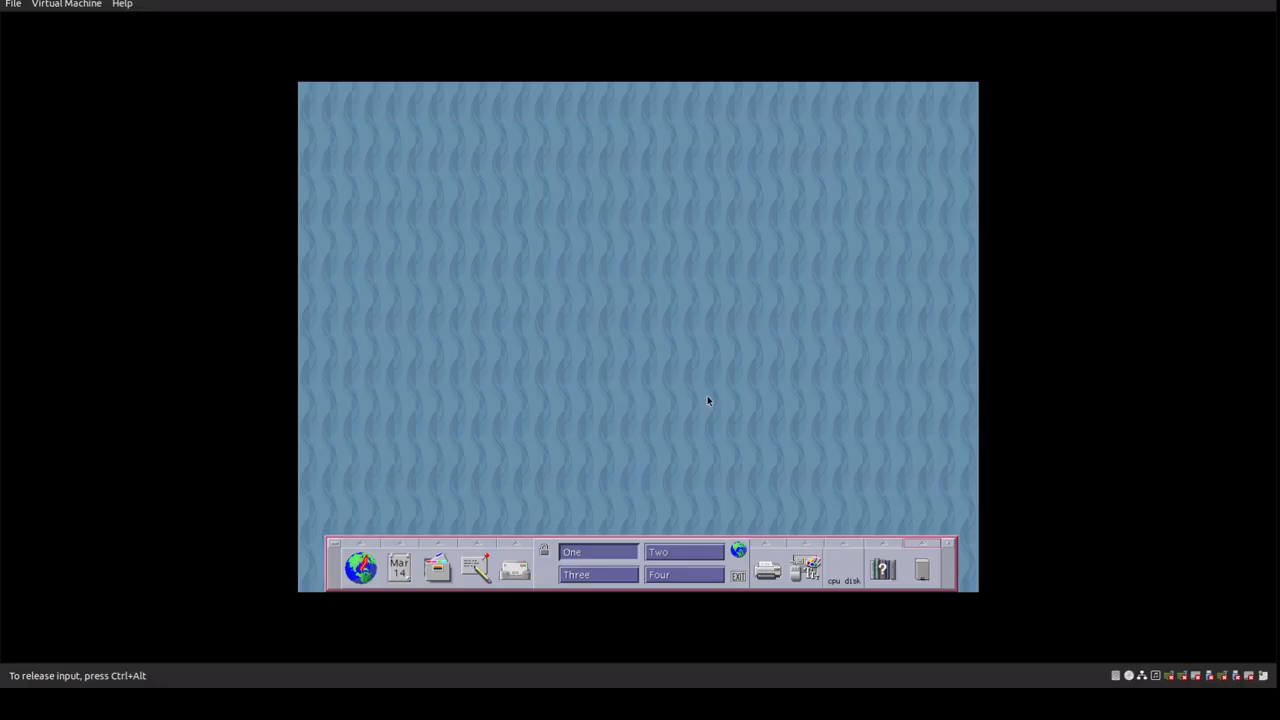
pyautogui.moveTo(678, 383)
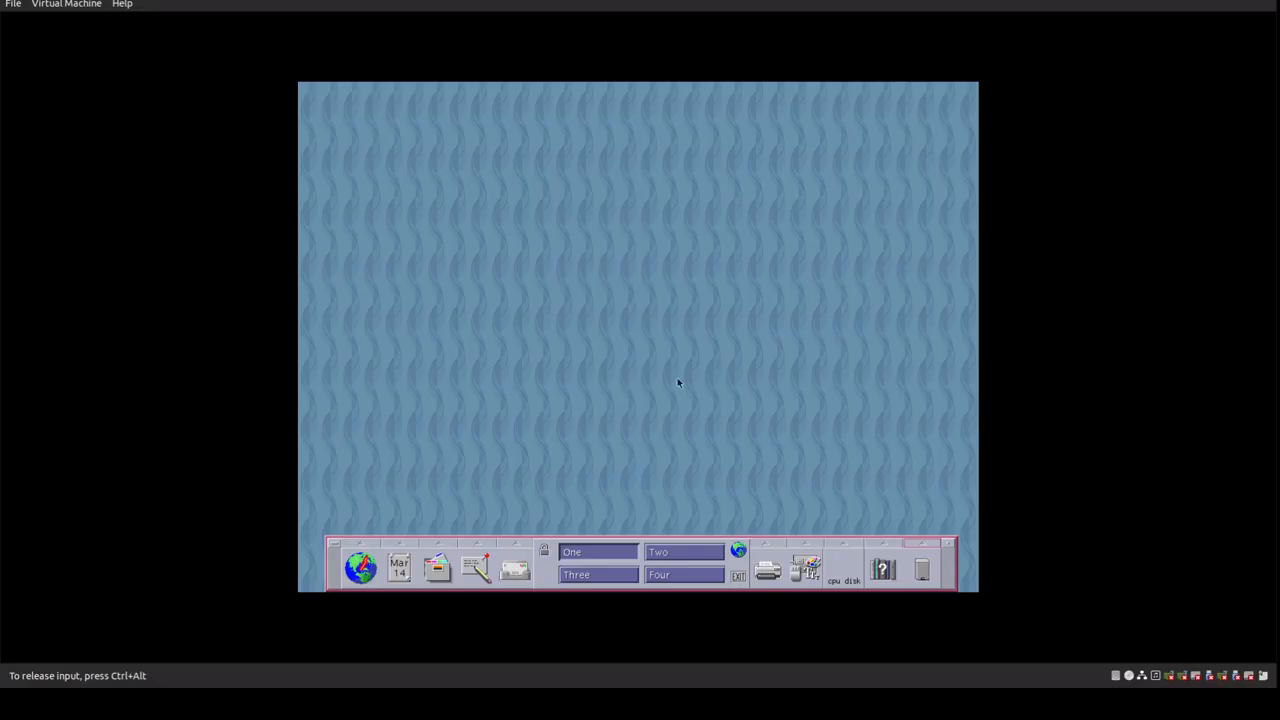